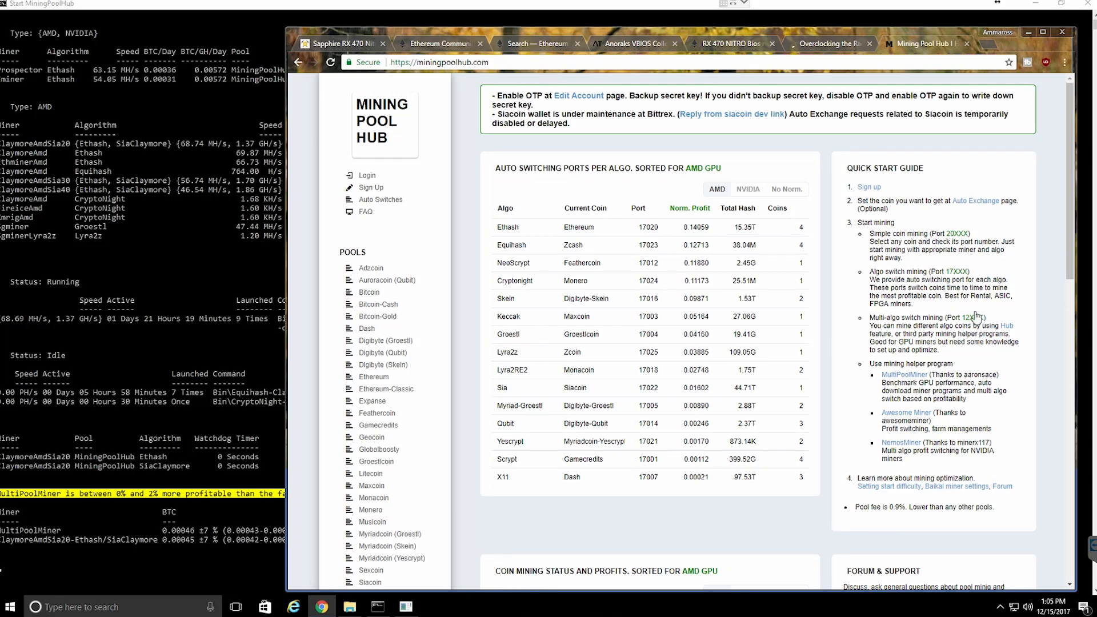
# - Visit the account registration page's password and PIN fields, then return to the home page
pyautogui.click(330, 62)
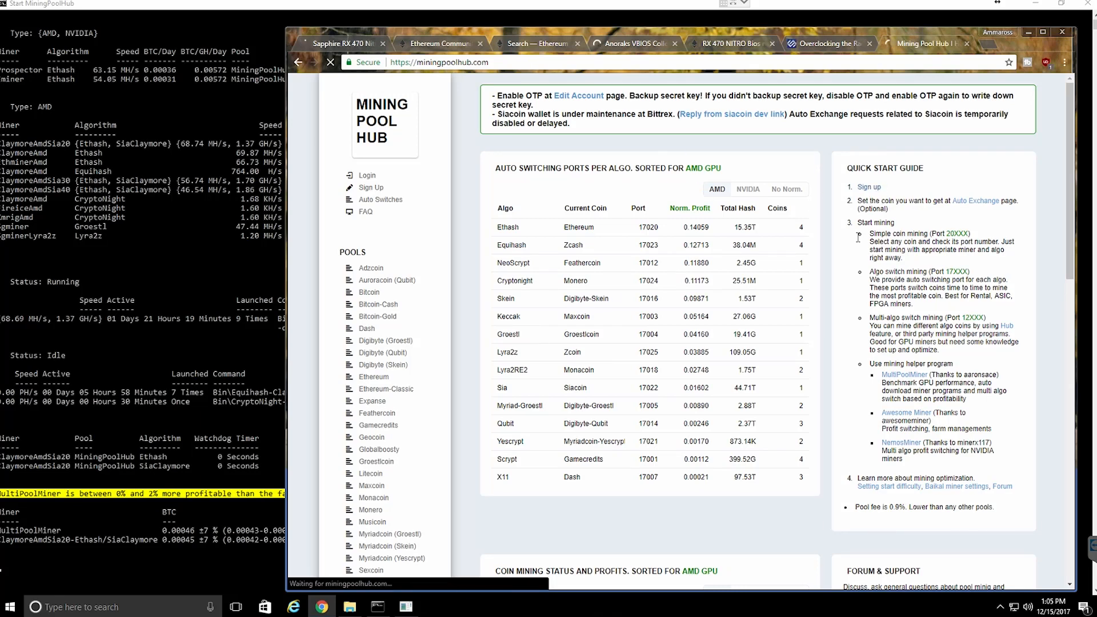
pyautogui.click(370, 188)
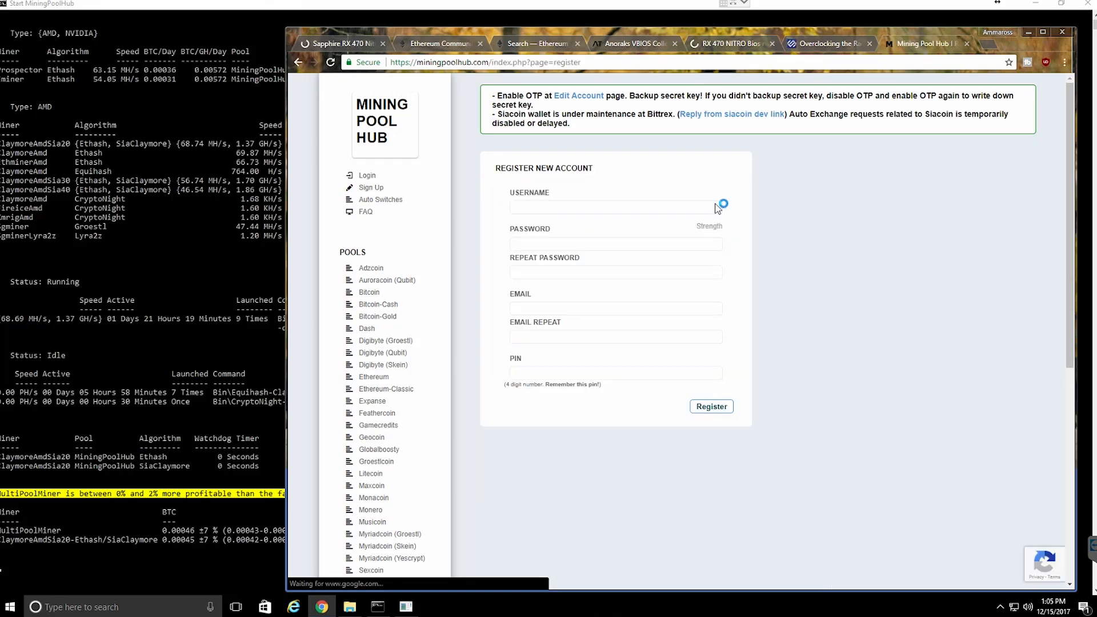
pyautogui.click(615, 207)
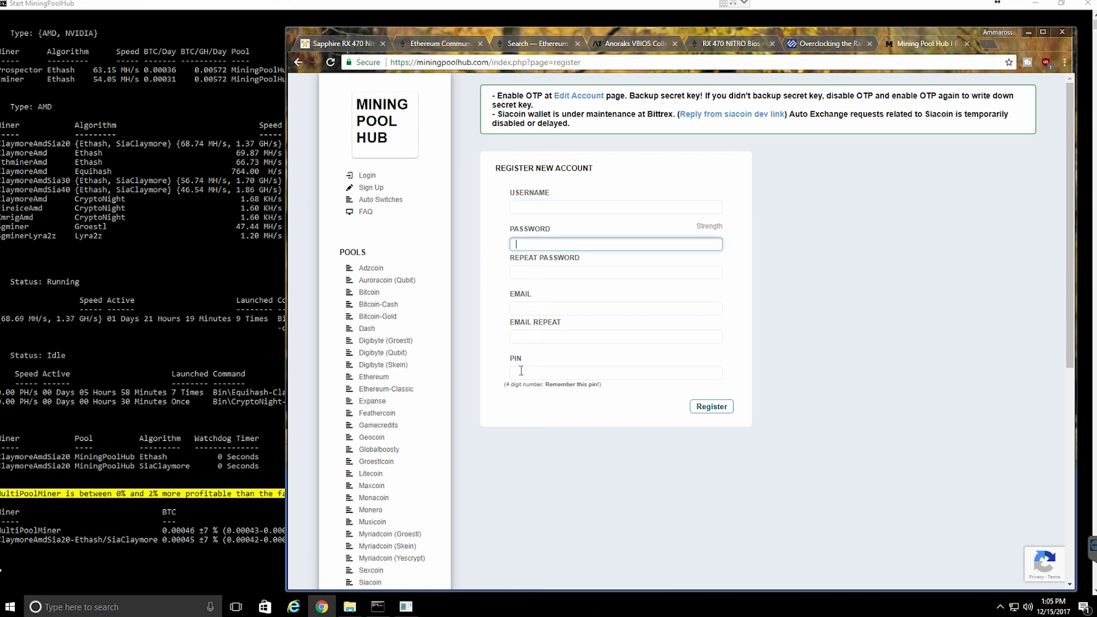
pyautogui.click(615, 372)
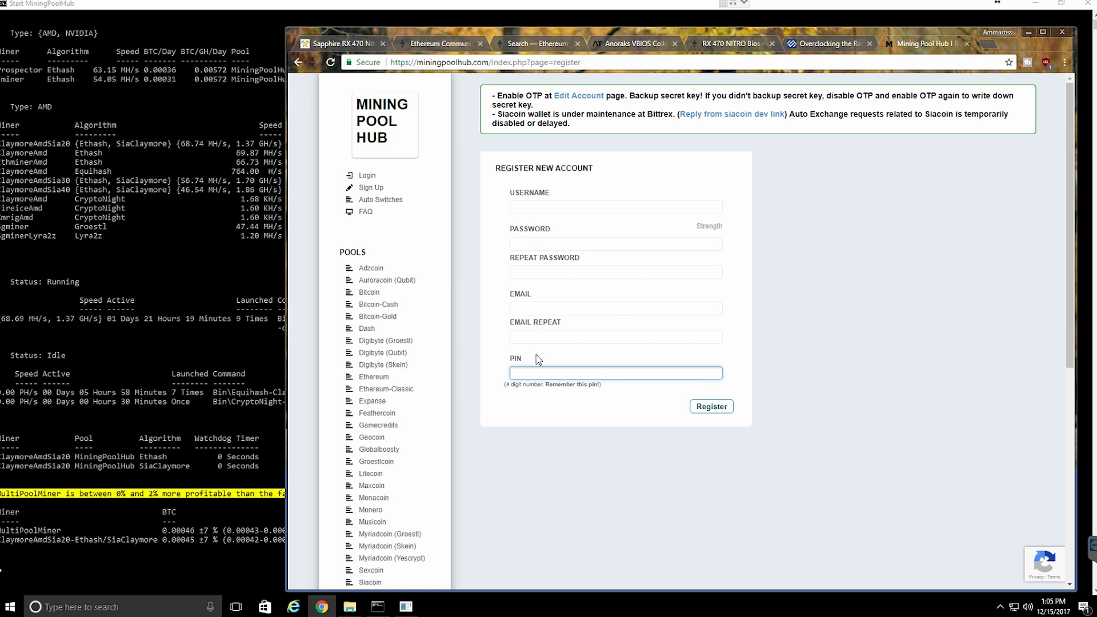
pyautogui.click(711, 407)
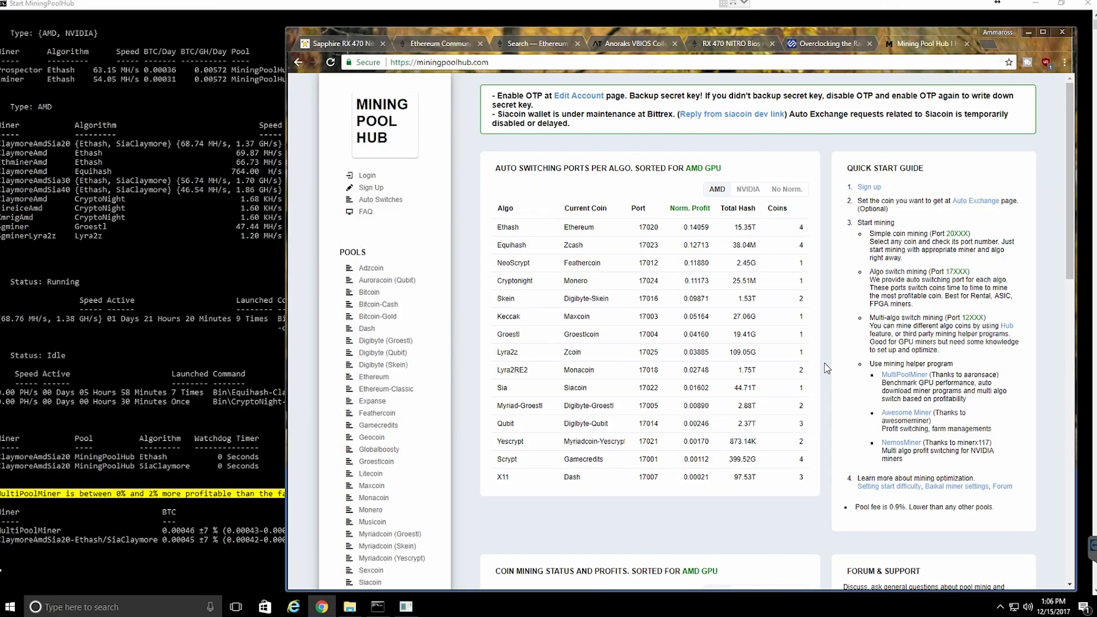
pyautogui.moveTo(984, 205)
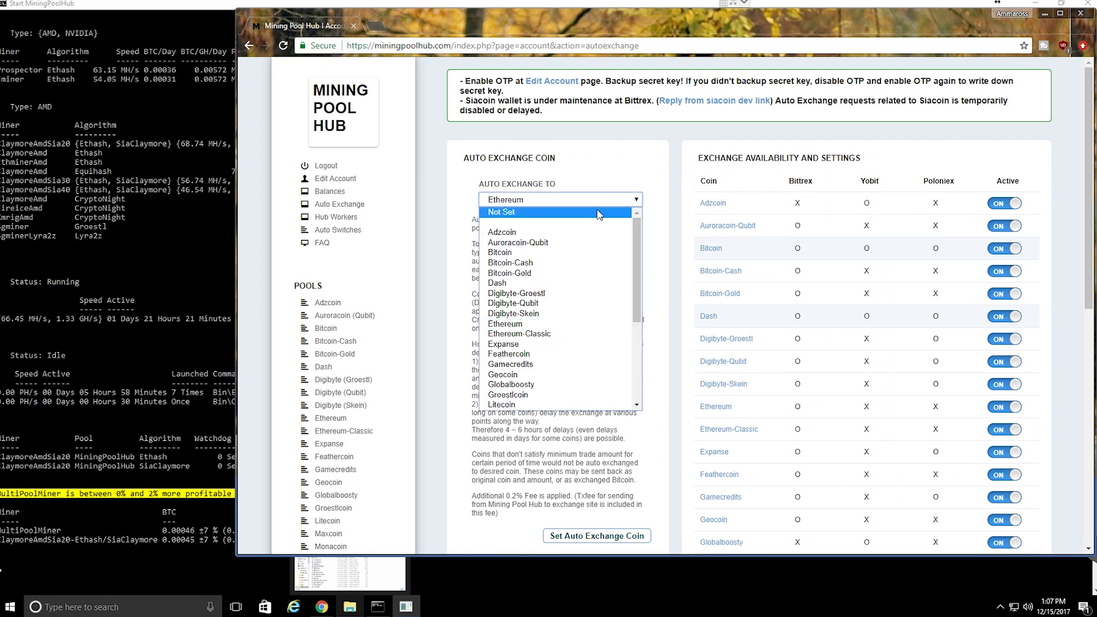
# - Choose Ethereum as the Auto Exchange To coin and save it
pyautogui.click(502, 211)
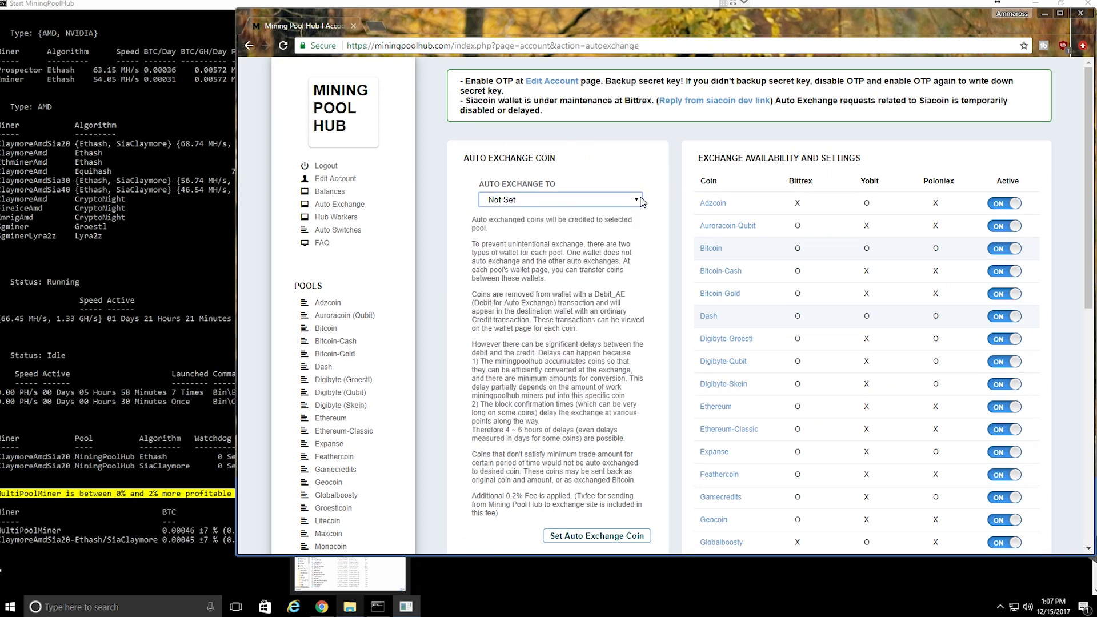
pyautogui.click(560, 200)
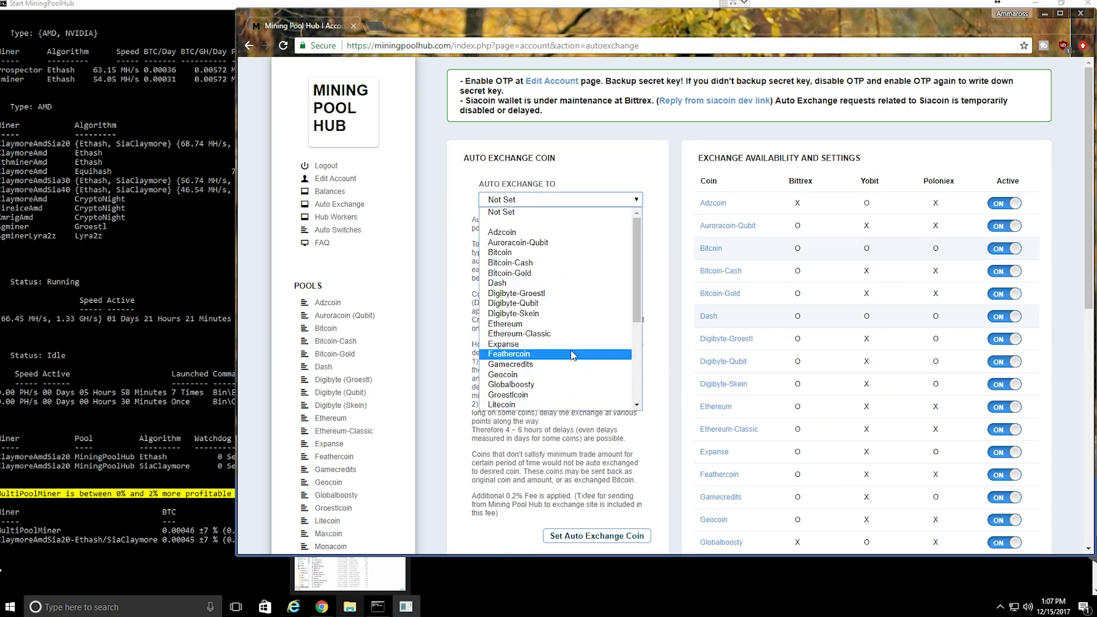
pyautogui.moveTo(550, 303)
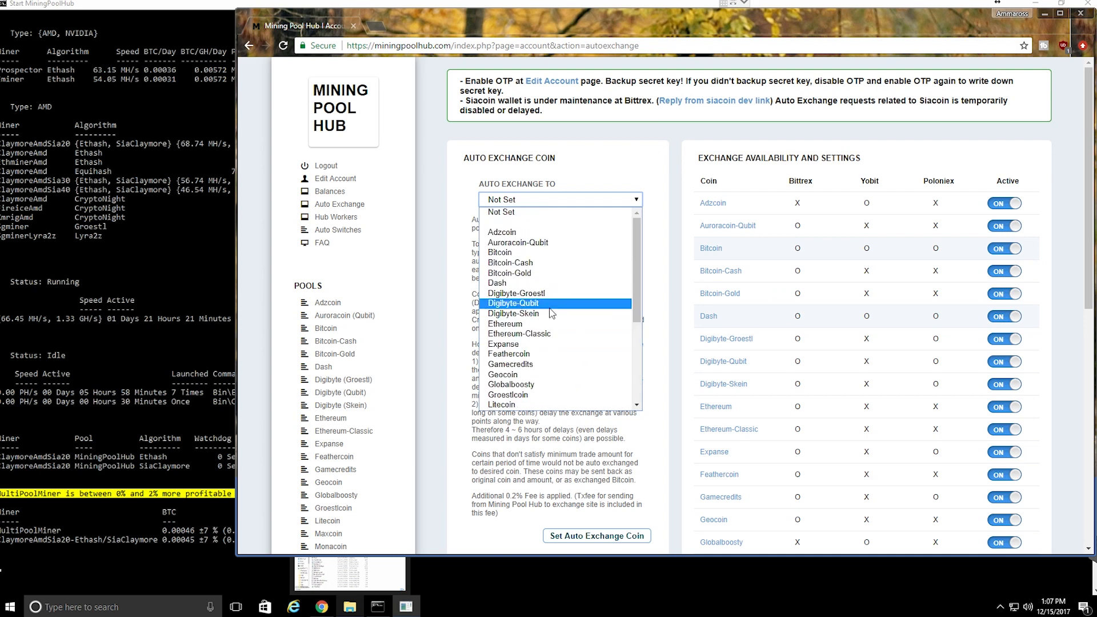
pyautogui.scroll(-3)
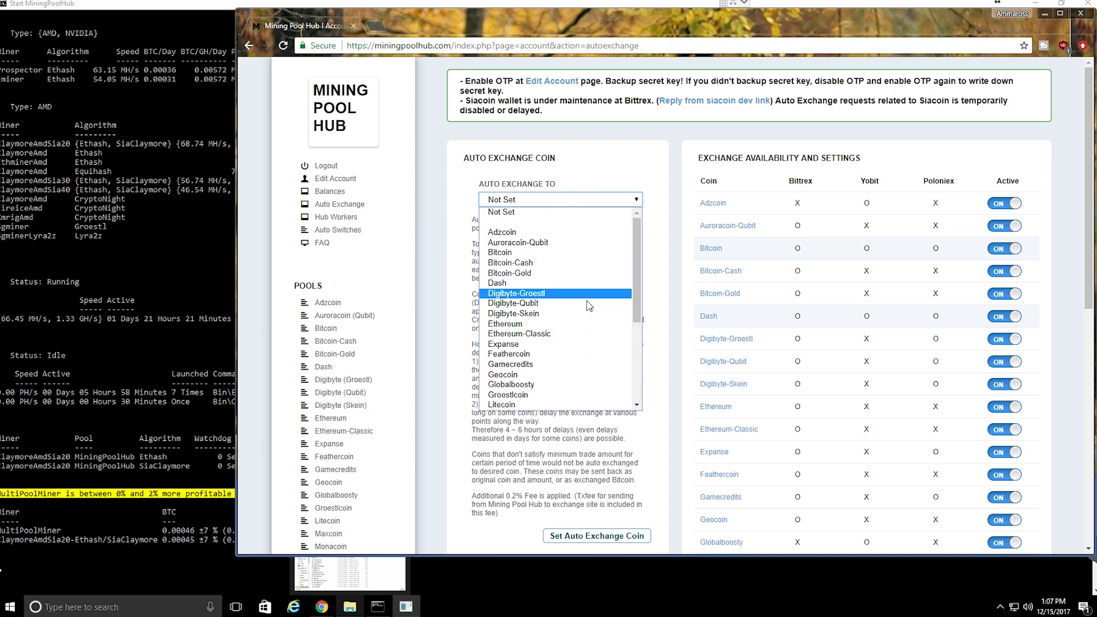
pyautogui.click(504, 323)
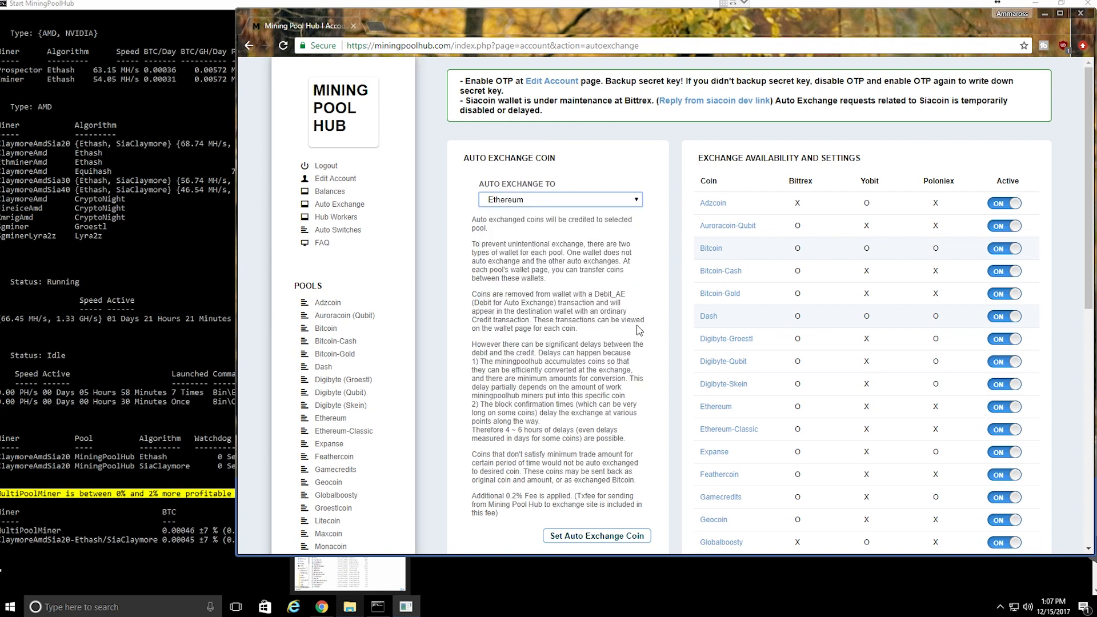
pyautogui.moveTo(272, 184)
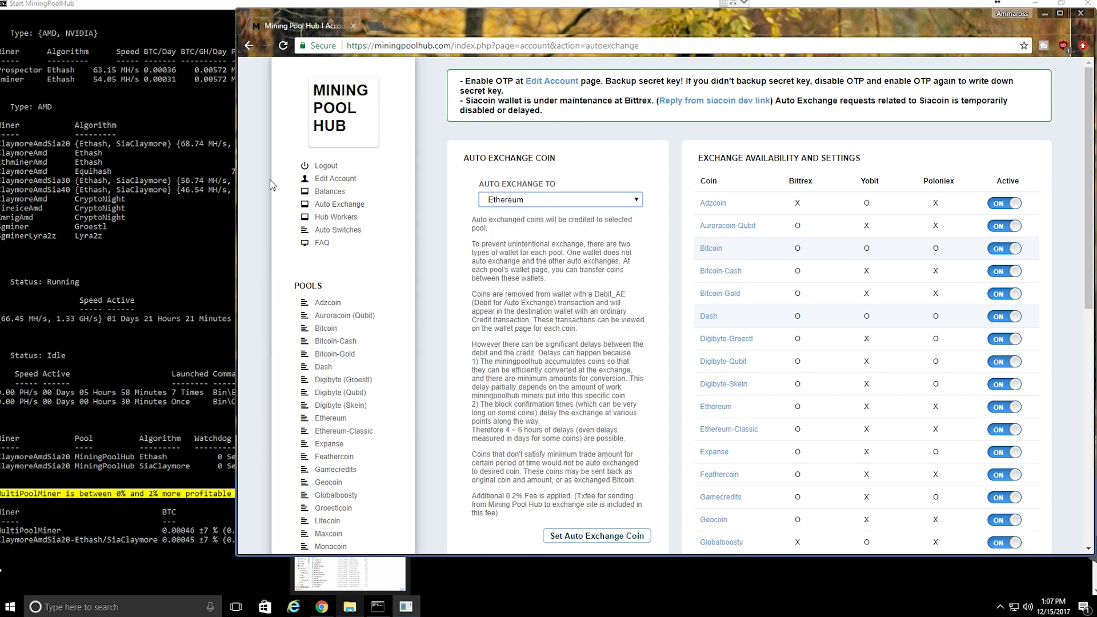
pyautogui.moveTo(185, 226)
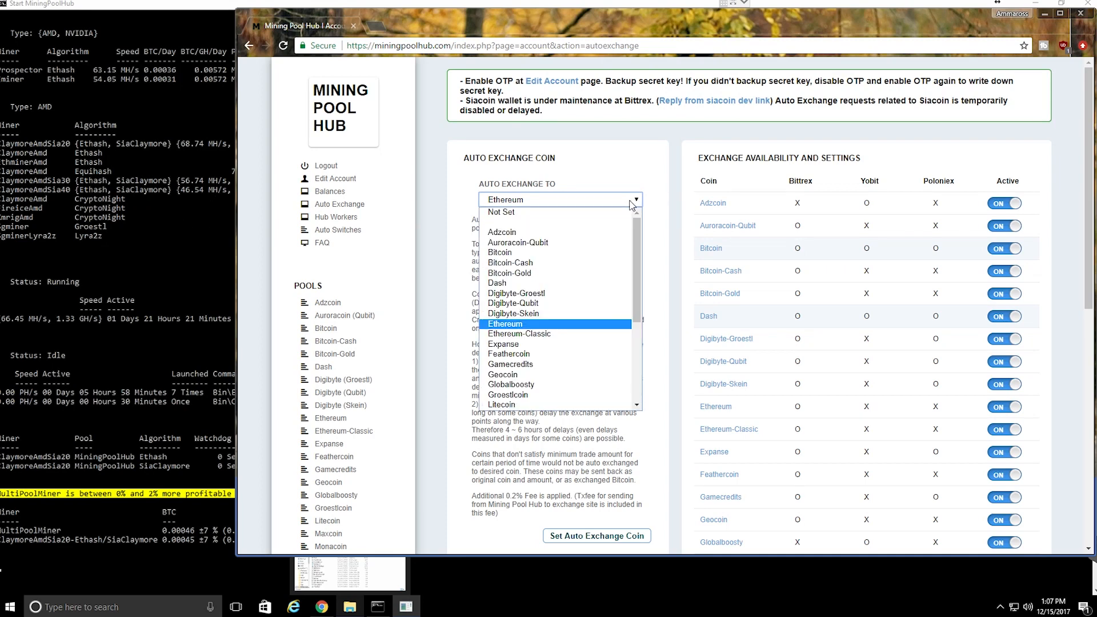
pyautogui.scroll(-3)
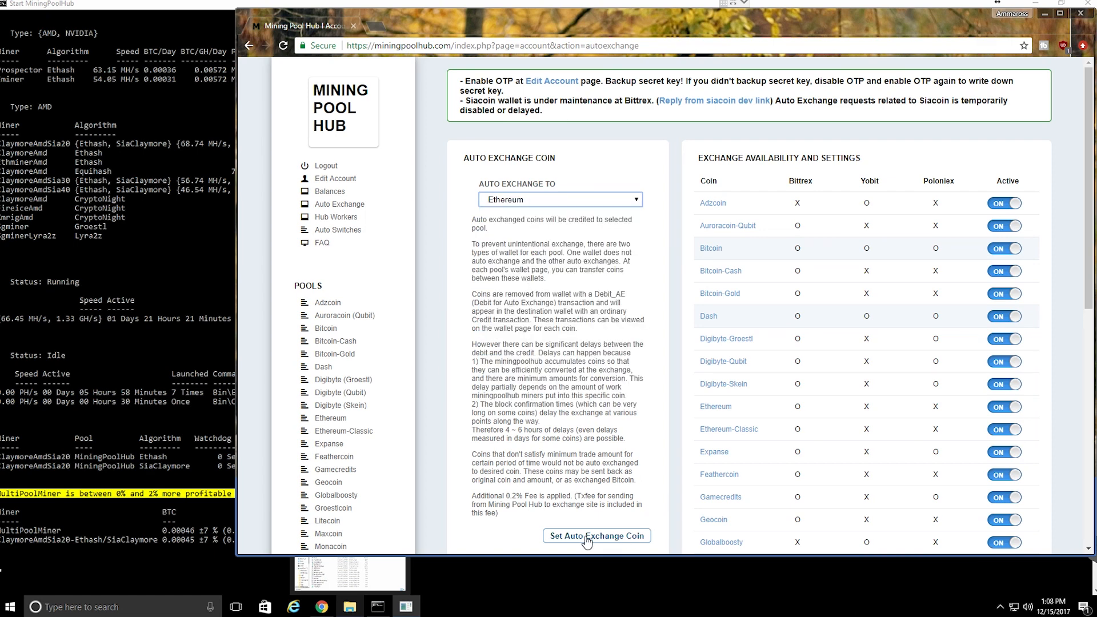
pyautogui.click(596, 535)
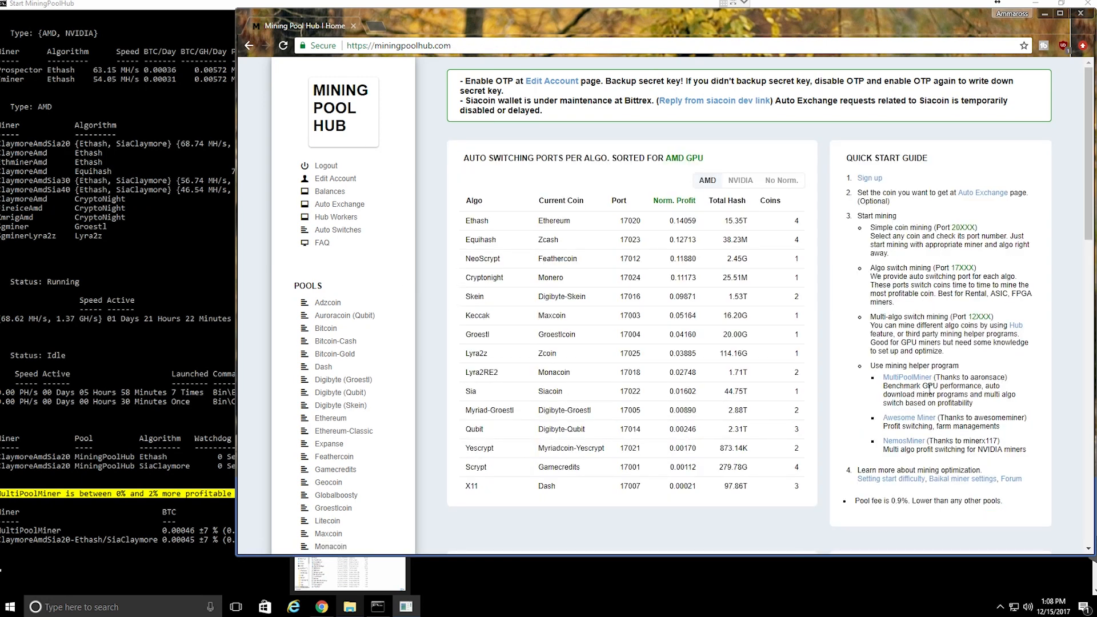
pyautogui.moveTo(894, 374)
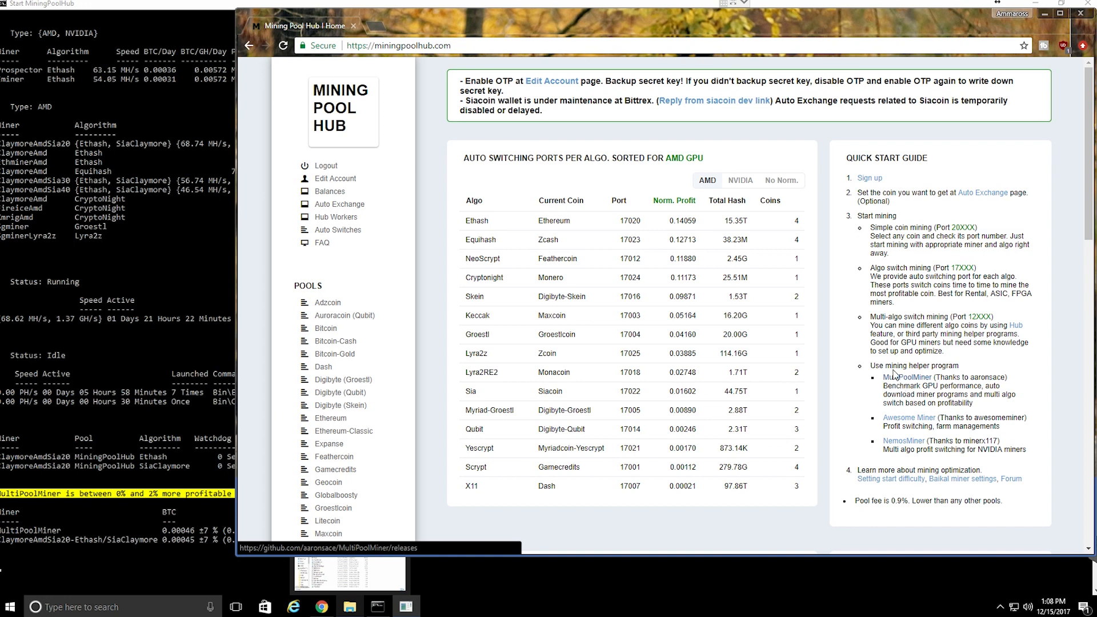
# - From the MultiPoolMiner GitHub releases, download MultiPoolMinerV2.7.0.2.zip
pyautogui.click(906, 377)
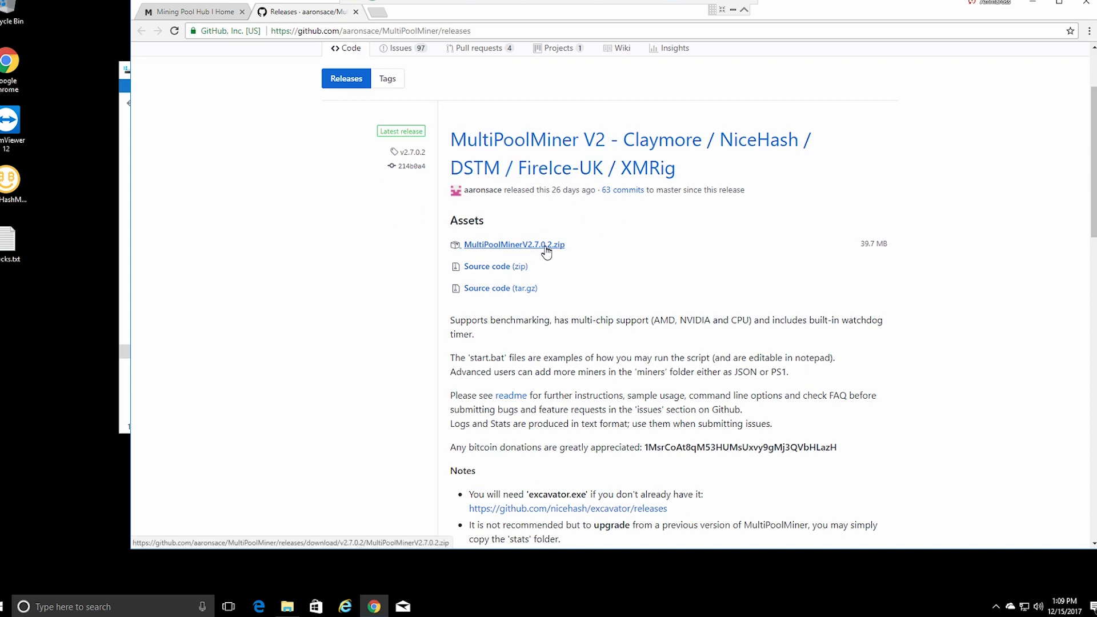
pyautogui.click(514, 244)
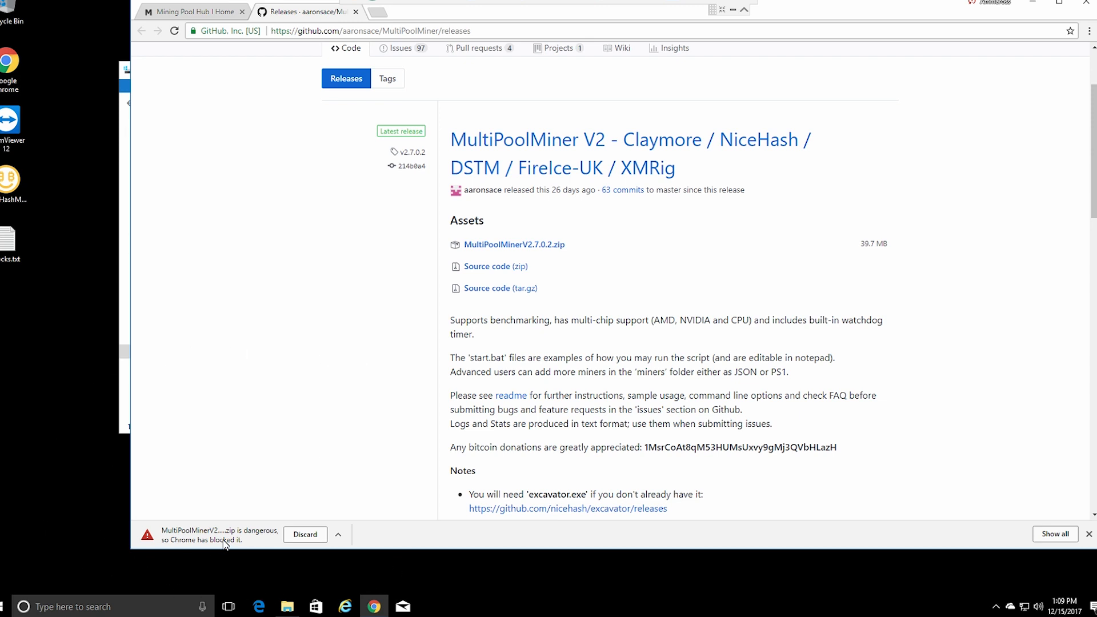
pyautogui.click(337, 534)
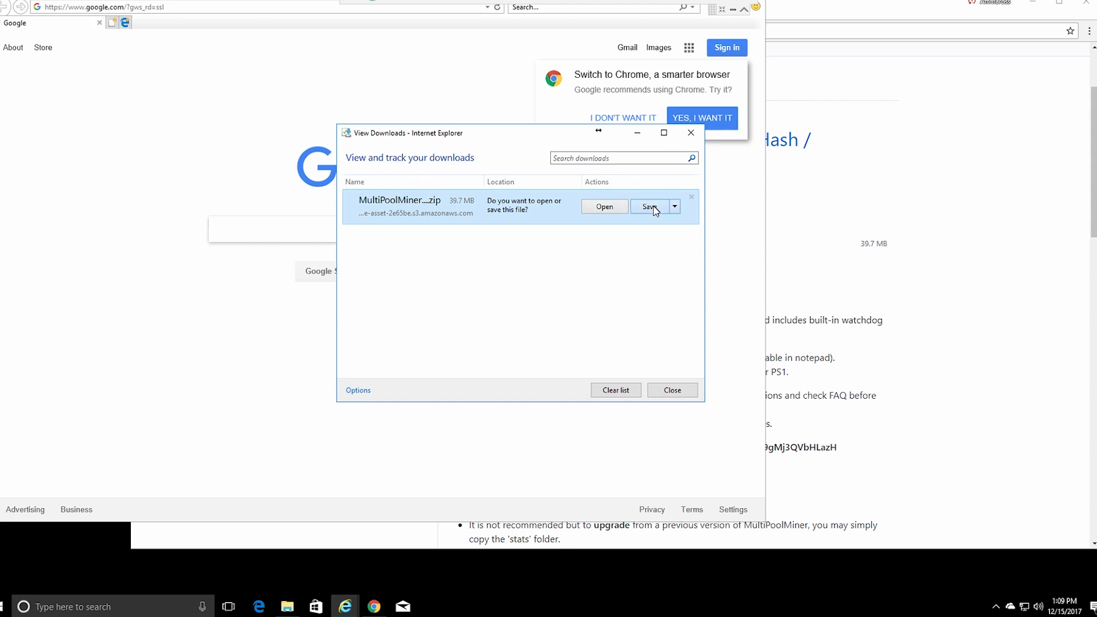
# - Save the V2.7.0.2 zip, open it, and allow File Explorer without future warnings
pyautogui.click(648, 207)
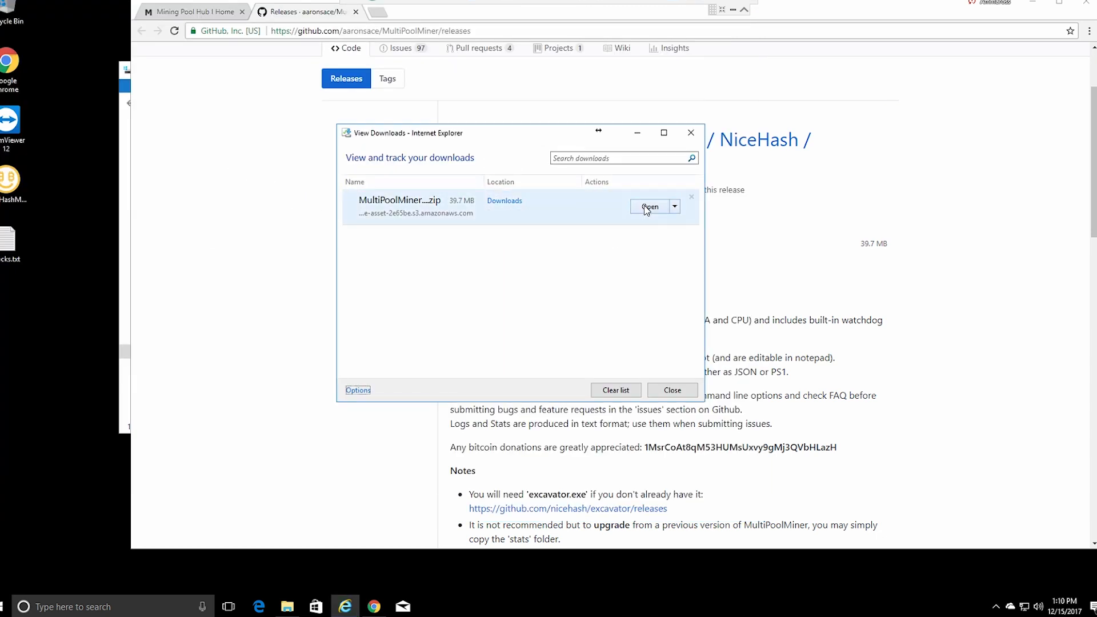
pyautogui.click(650, 207)
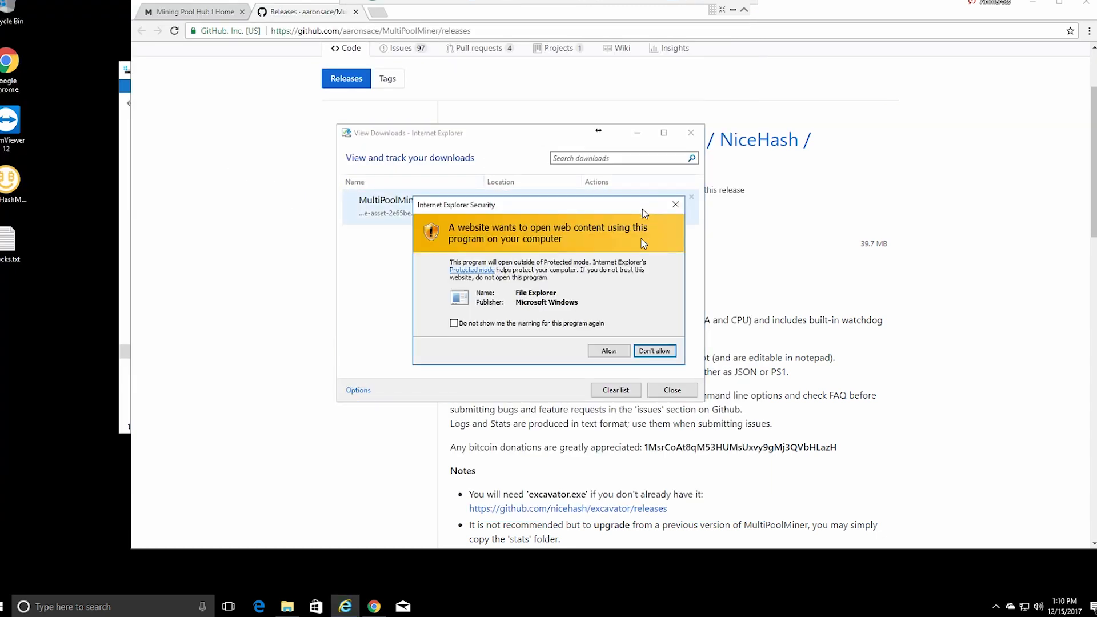
pyautogui.click(454, 323)
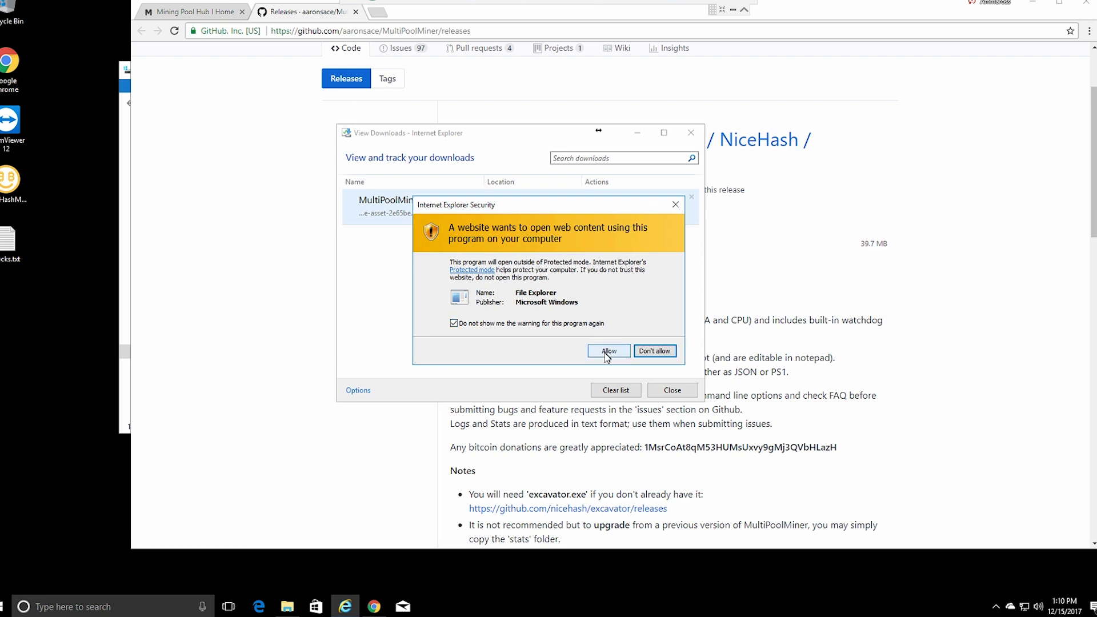
pyautogui.click(608, 351)
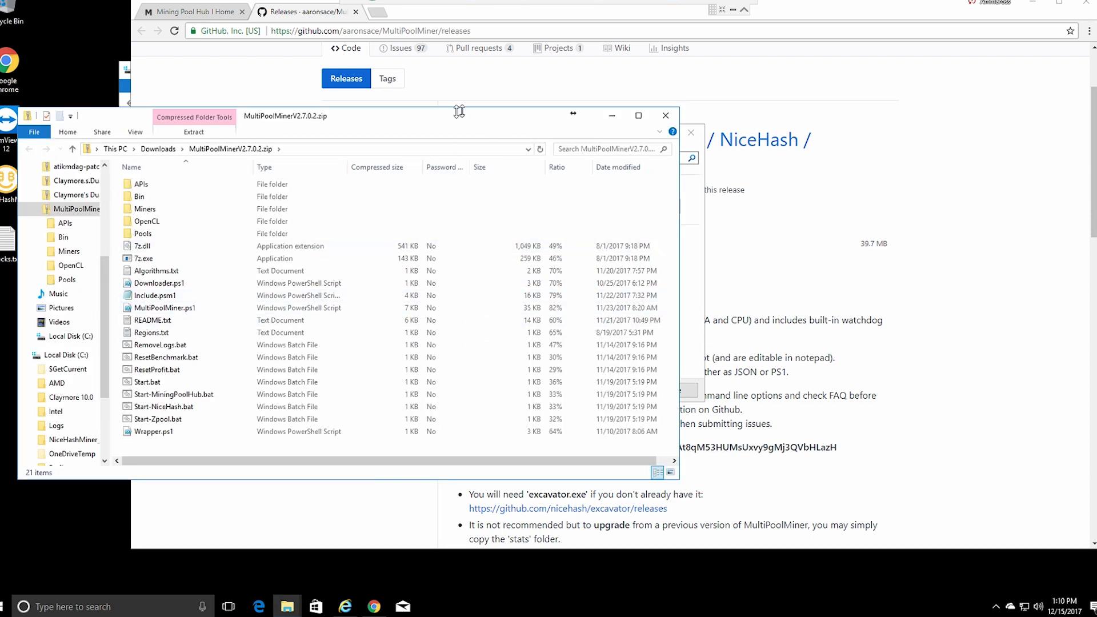
# - Select all zip contents, confirm the warning, and open new folder C:\MPM_v2702
pyautogui.press('ctrl+a')
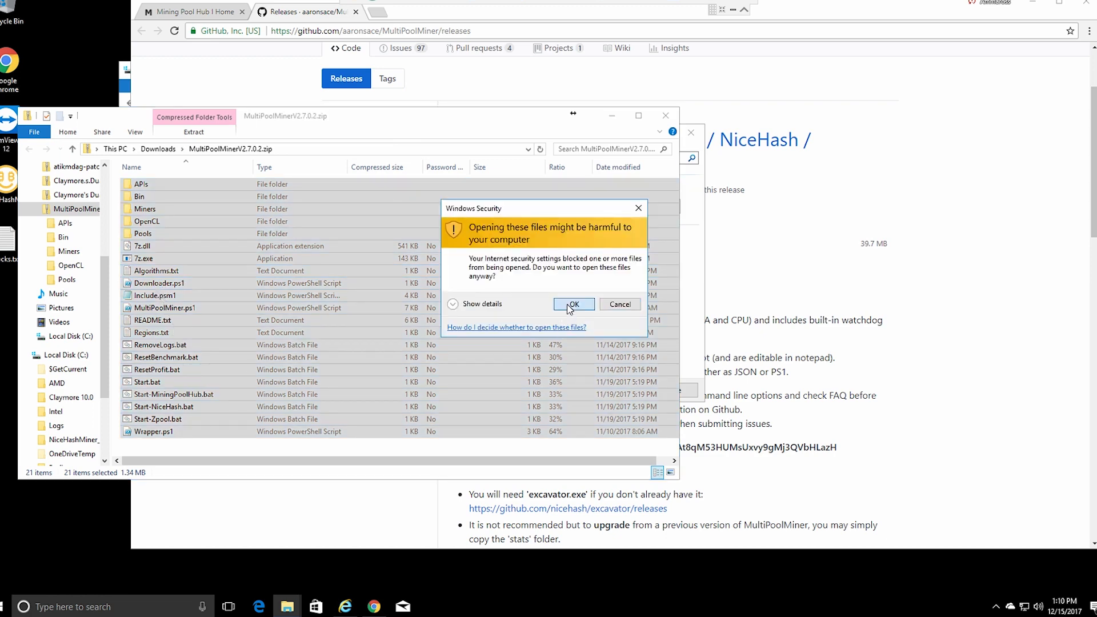
pyautogui.click(573, 303)
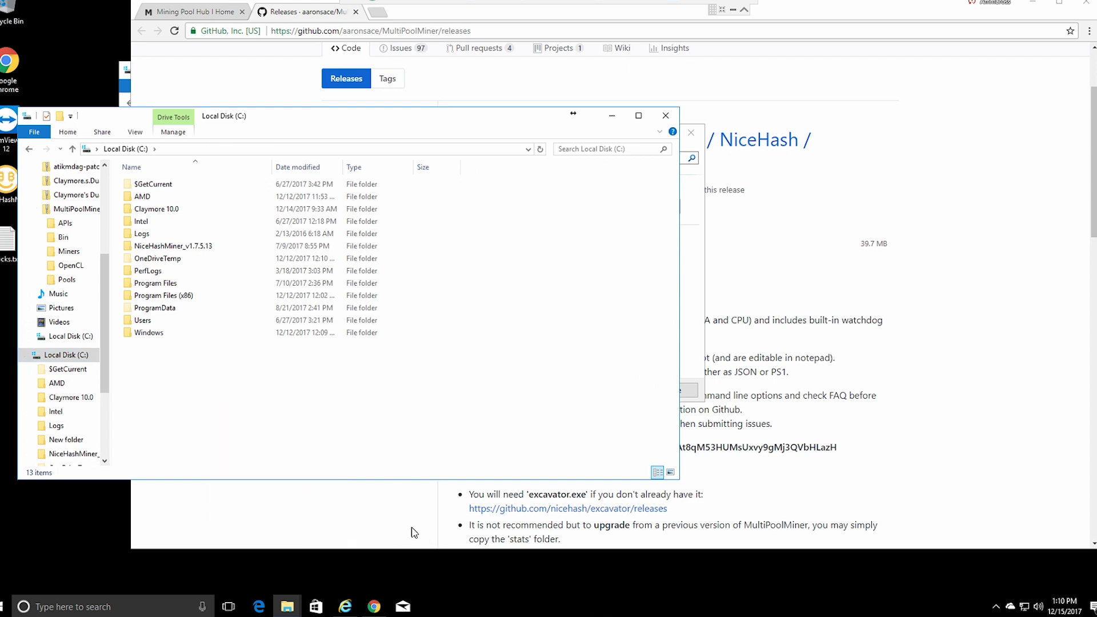
pyautogui.write('MPM_')
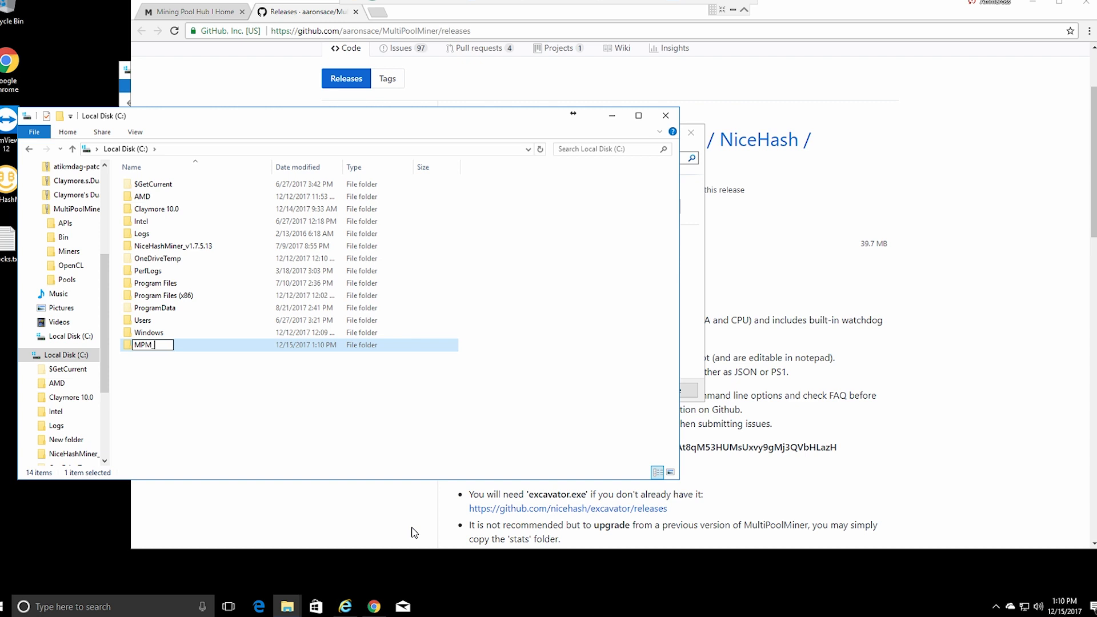
pyautogui.write('v2702')
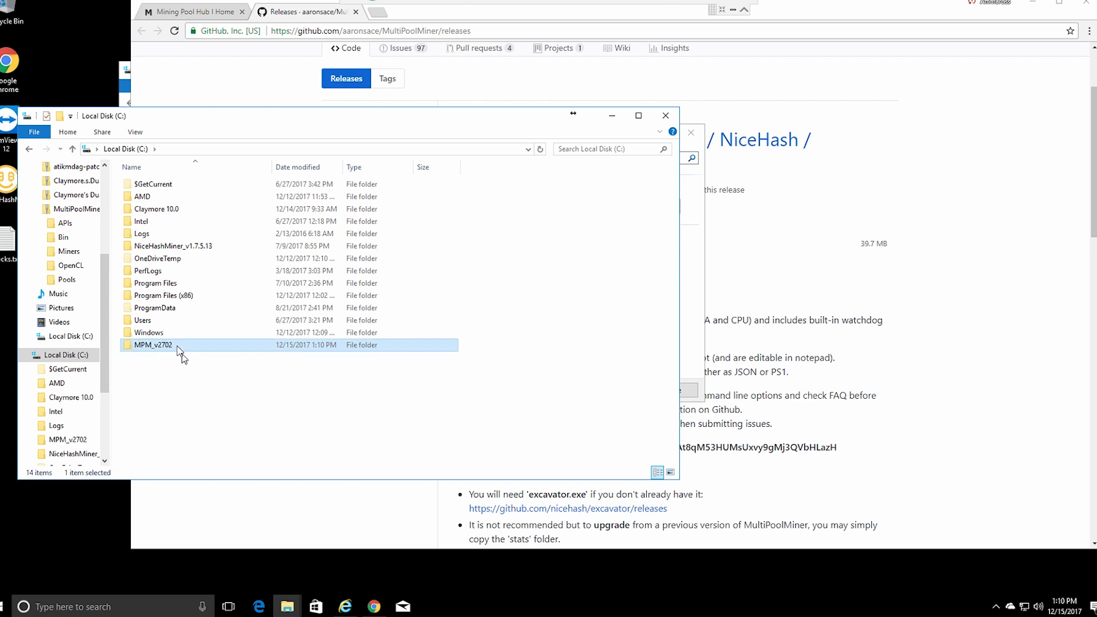
pyautogui.doubleClick(153, 345)
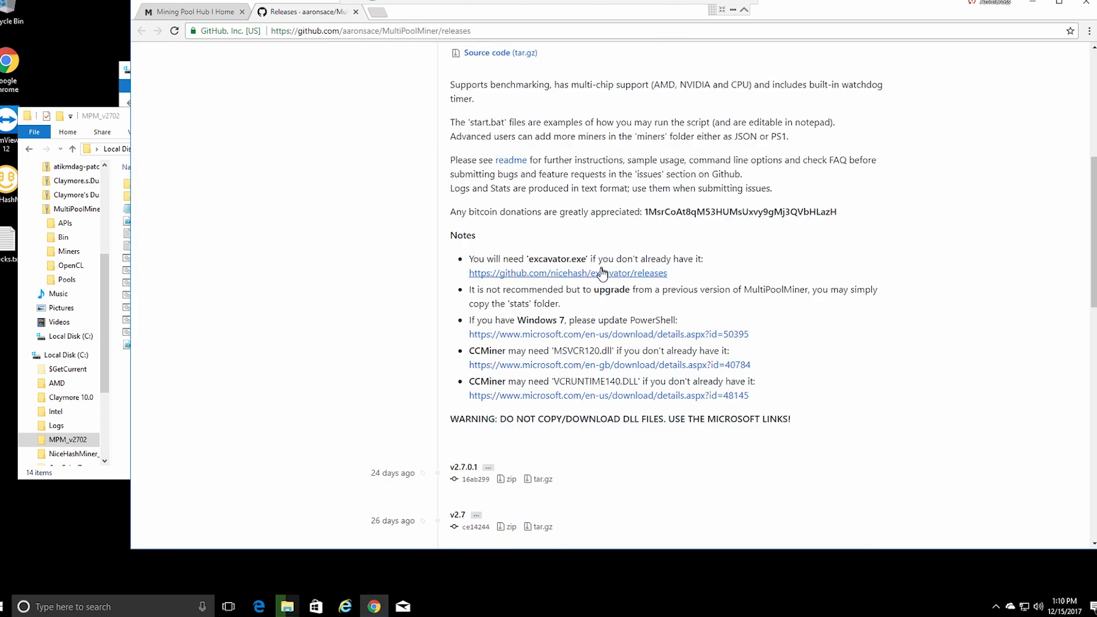
# - Download excavator_v1.3.8a_NVIDIA_Win64.zip from the nicehash excavator releases page
pyautogui.click(567, 273)
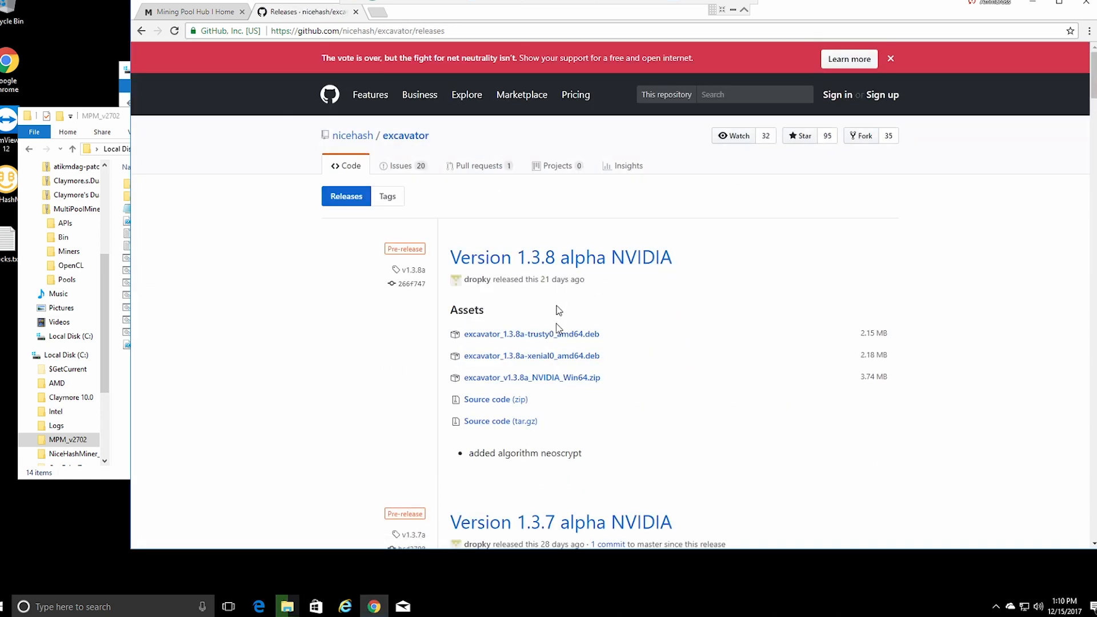
pyautogui.moveTo(532, 391)
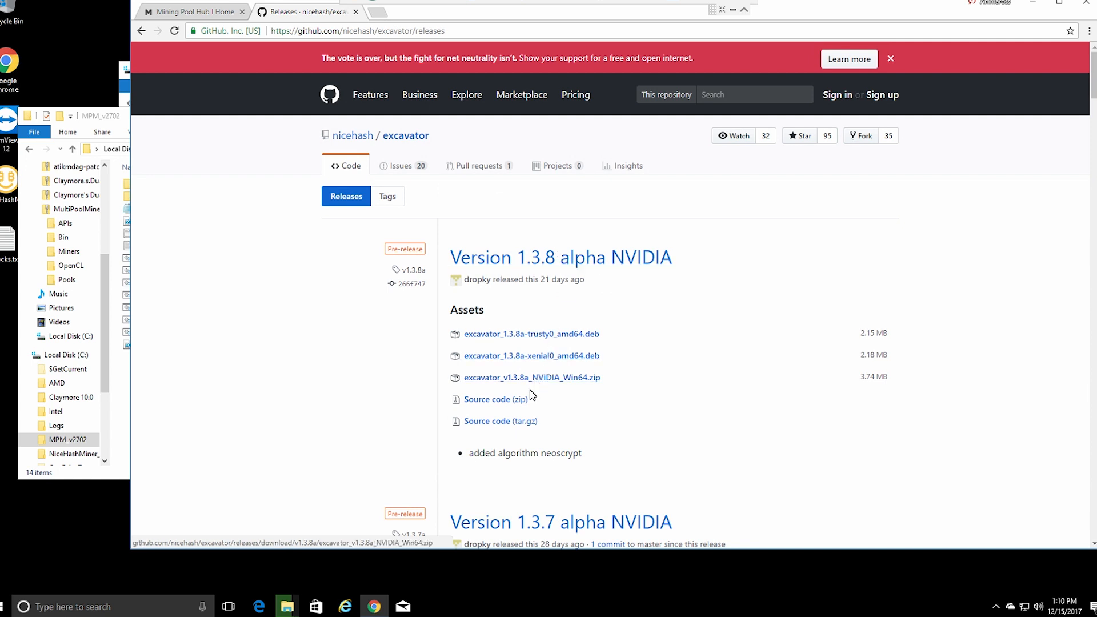
pyautogui.click(532, 378)
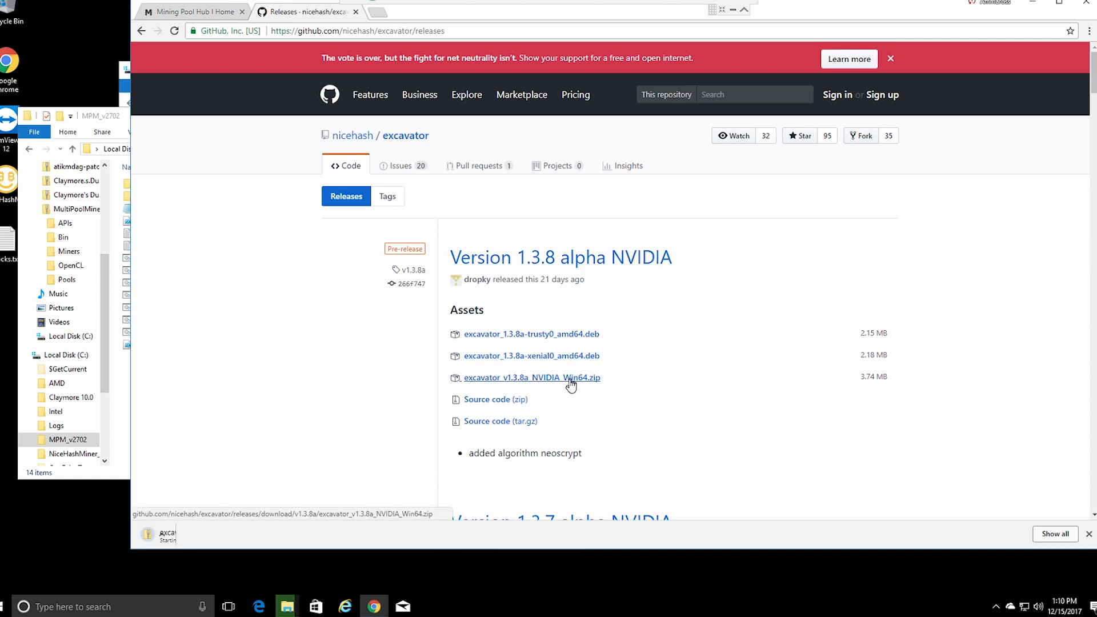
pyautogui.click(532, 378)
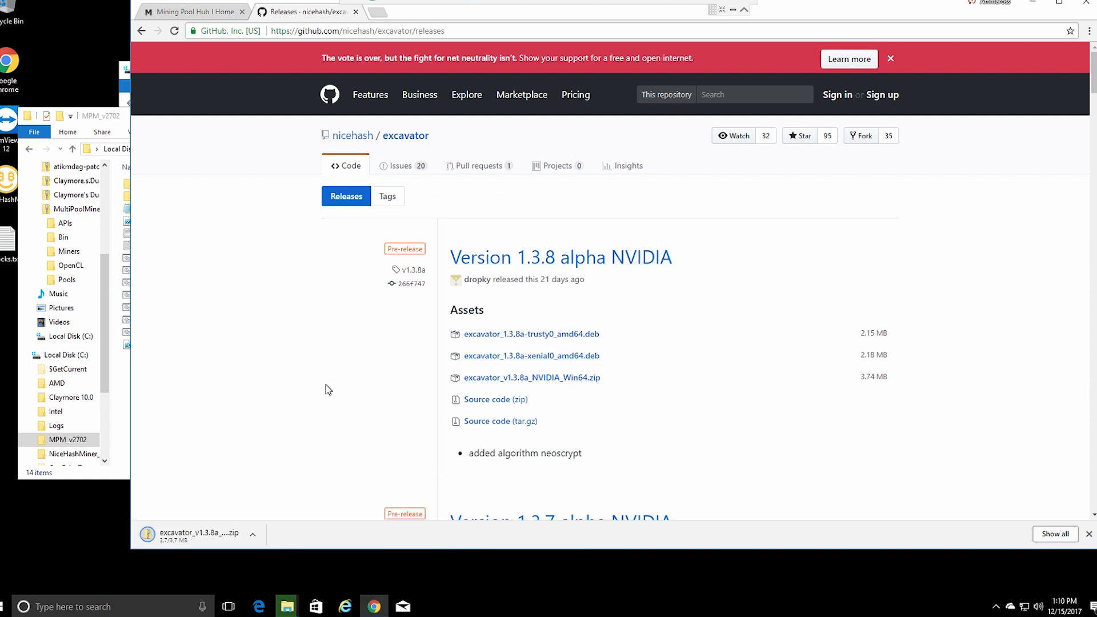
pyautogui.moveTo(198, 541)
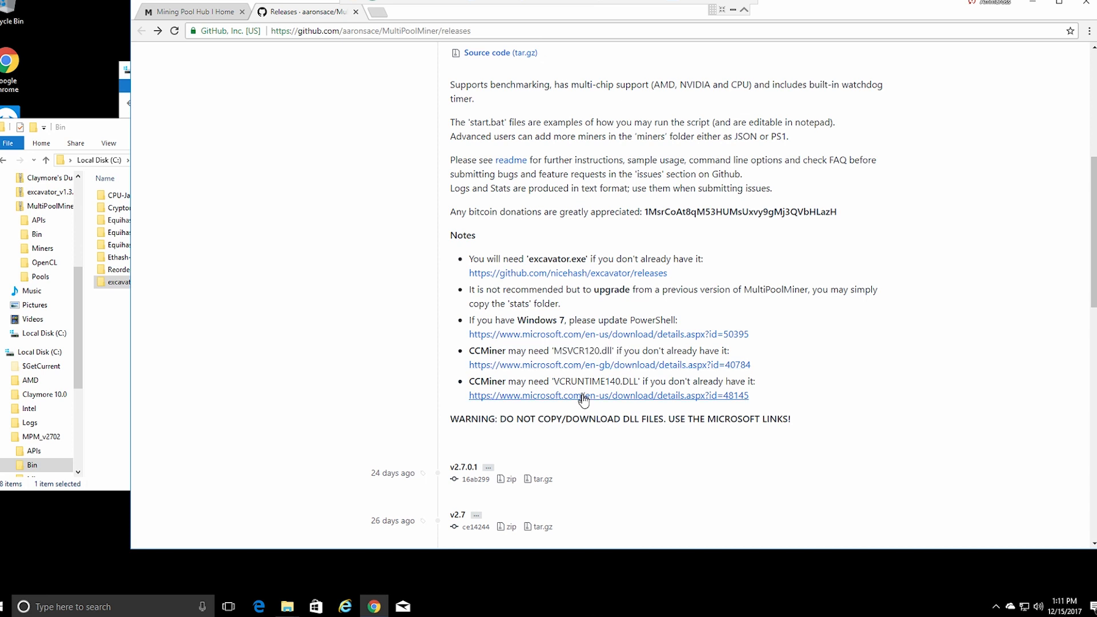
pyautogui.click(582, 395)
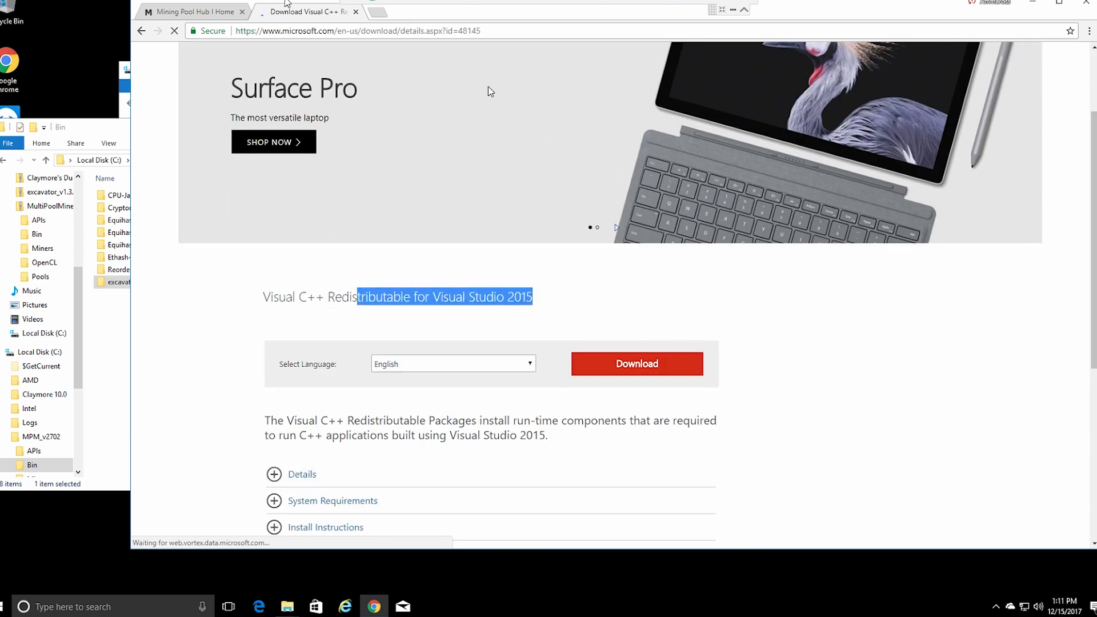
pyautogui.moveTo(270, 376)
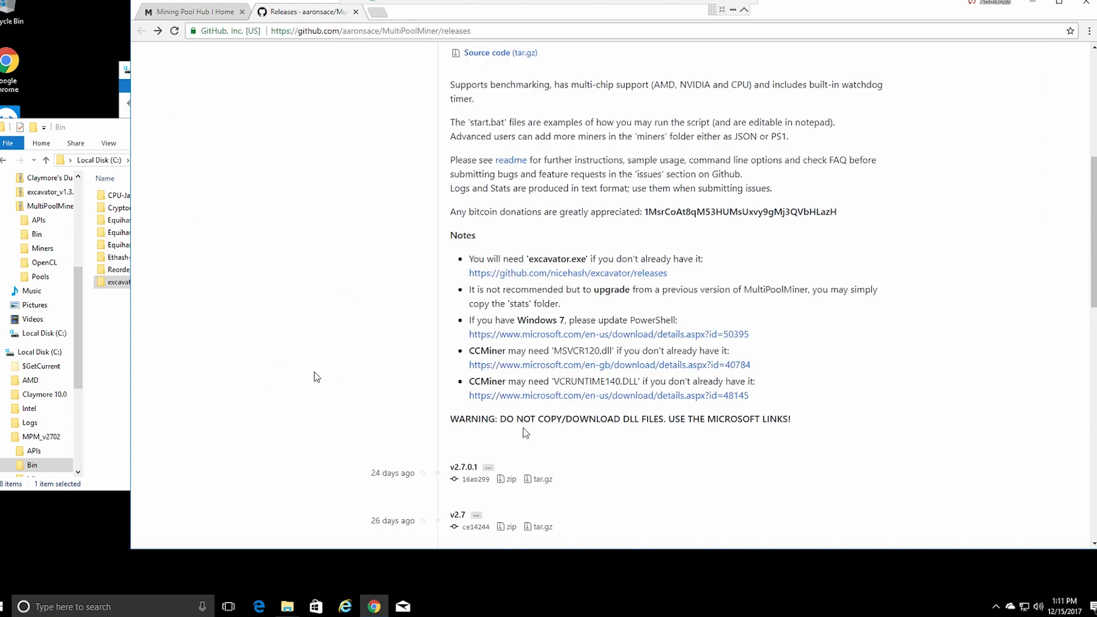
pyautogui.doubleClick(486, 350)
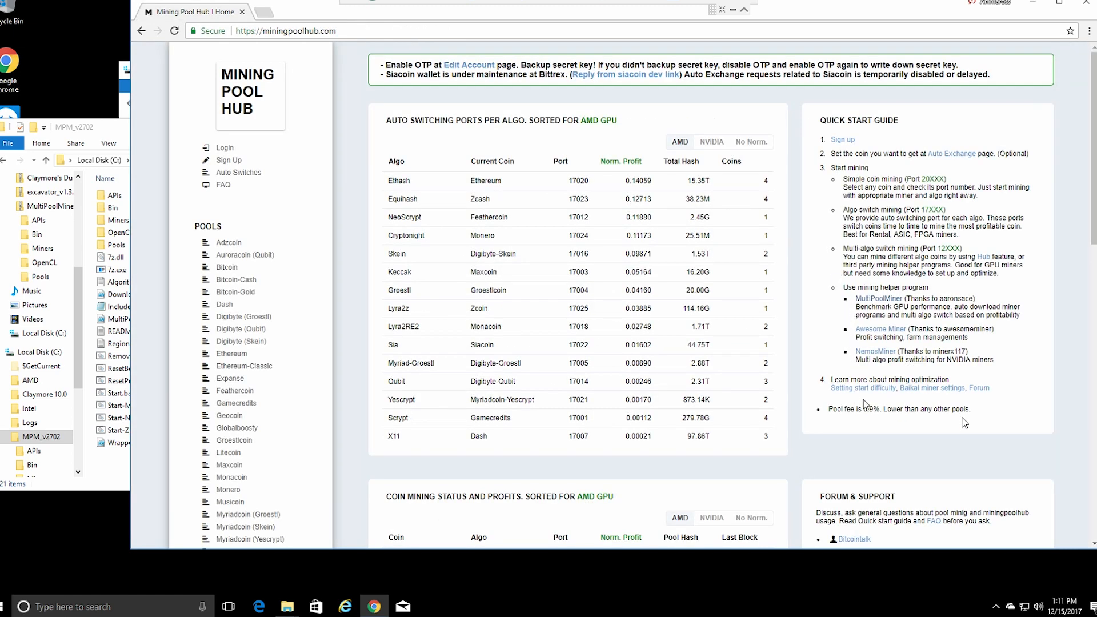
pyautogui.moveTo(105, 134)
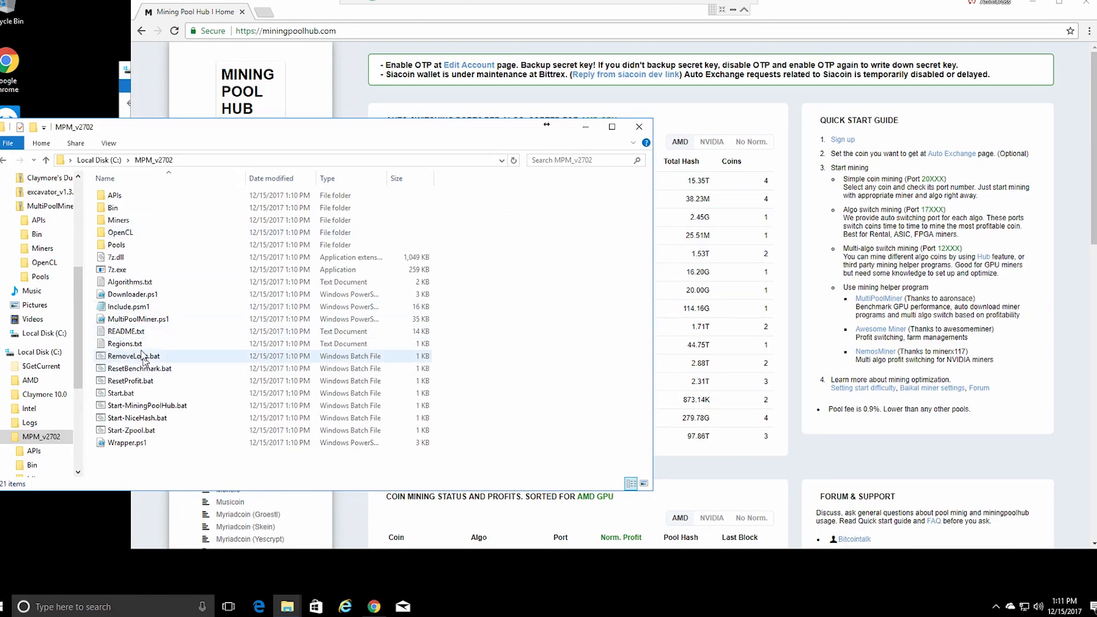
# - Edit Start-MiningPoolHub.bat in Notepad and maximize the window
pyautogui.click(146, 405)
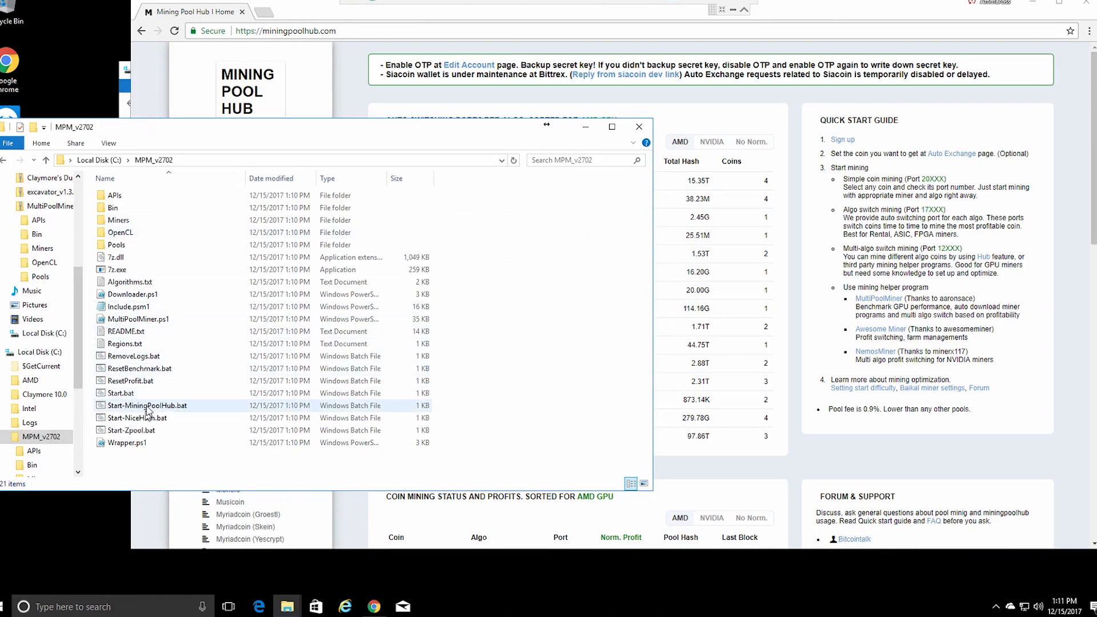
pyautogui.rightClick(146, 406)
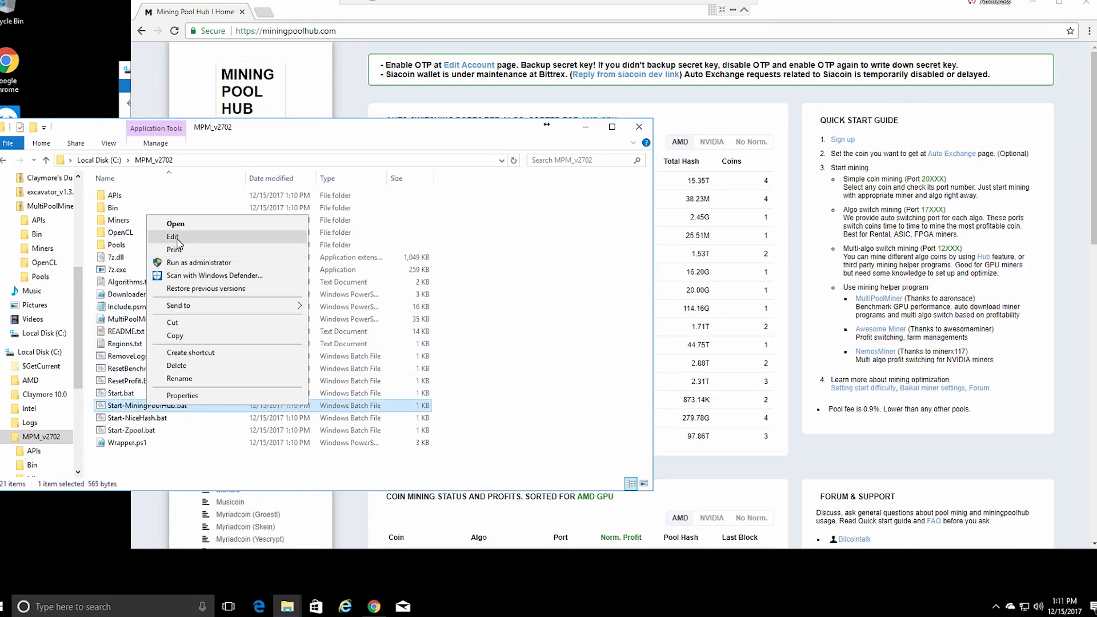
pyautogui.click(173, 237)
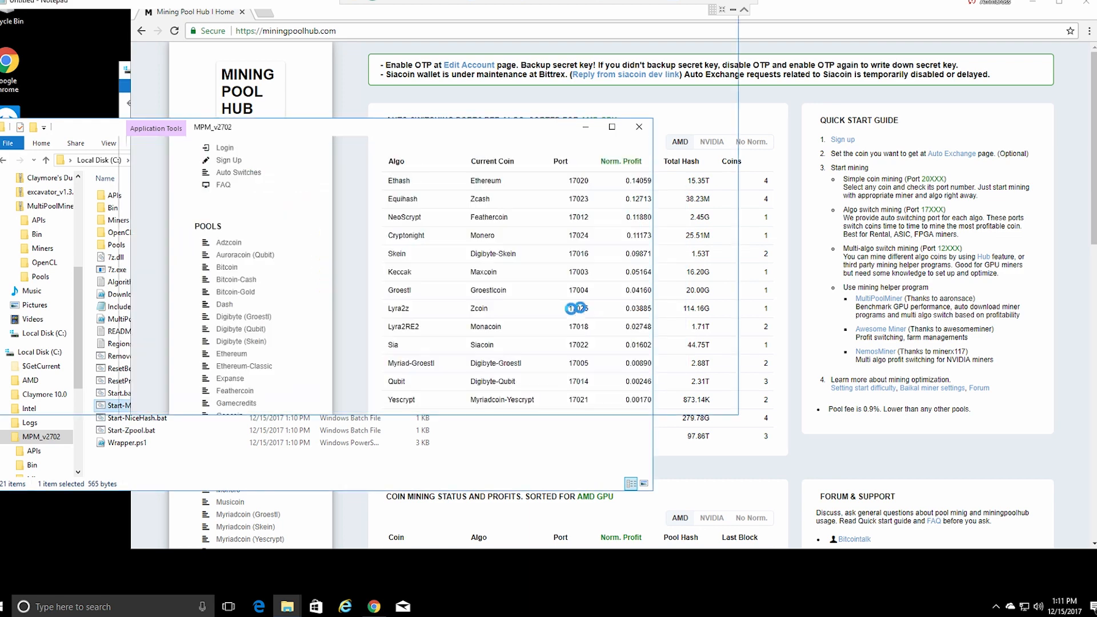
pyautogui.doubleClick(114, 406)
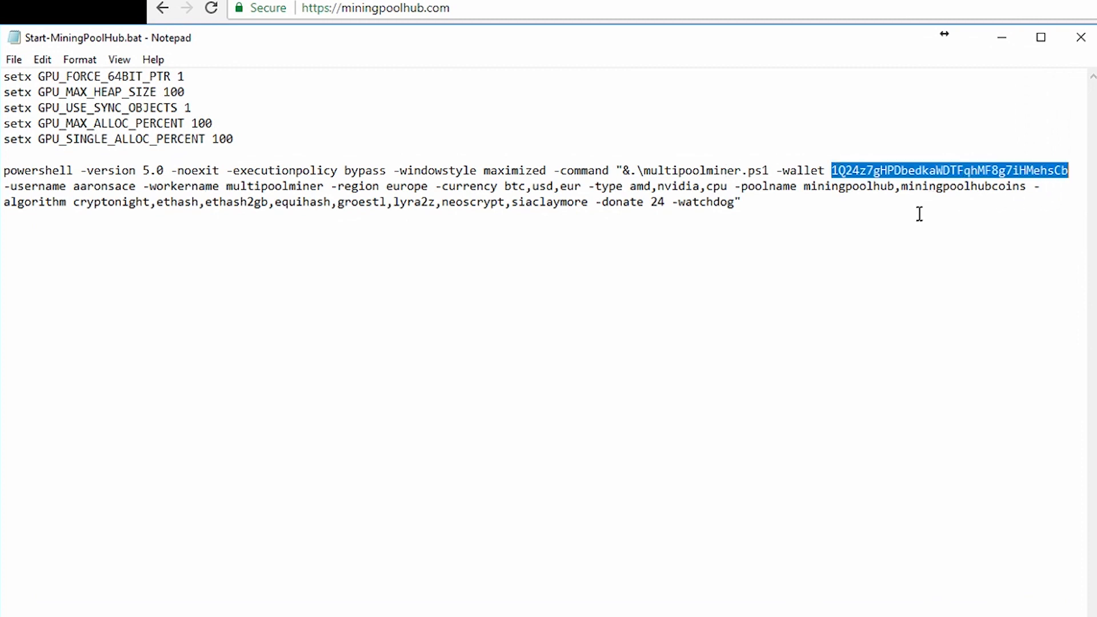
pyautogui.press('Delete')
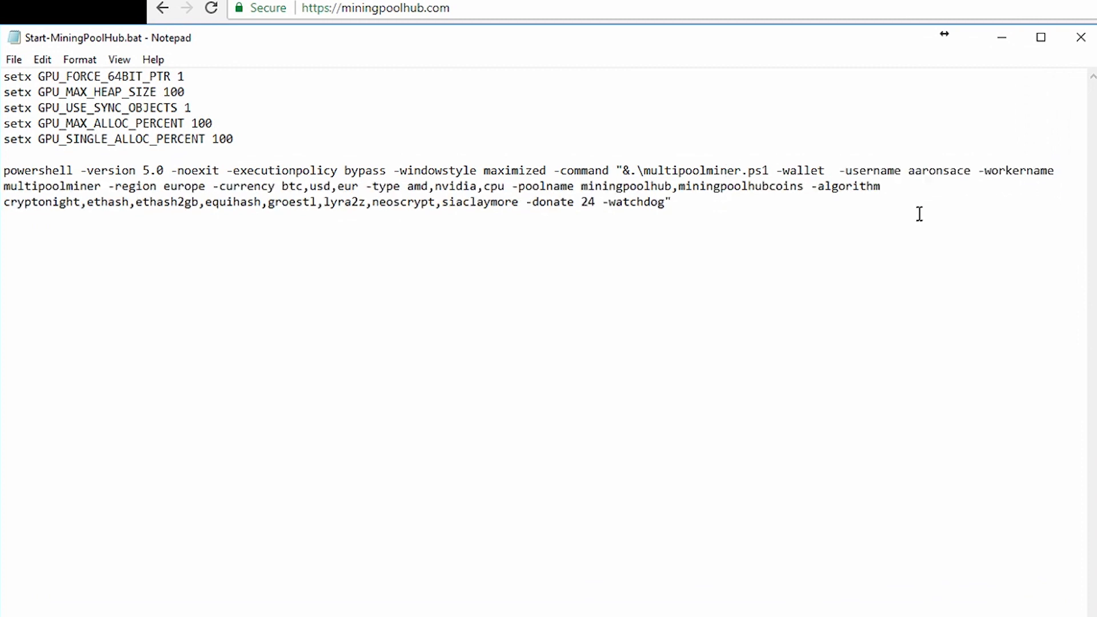
pyautogui.moveTo(725, 207)
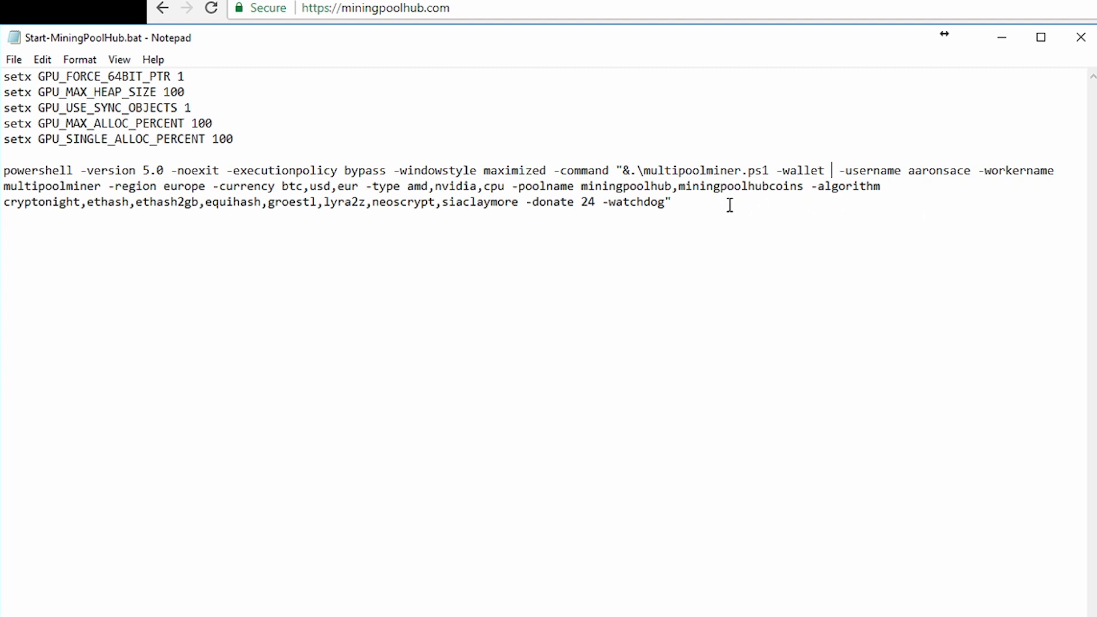
pyautogui.moveTo(491, 512)
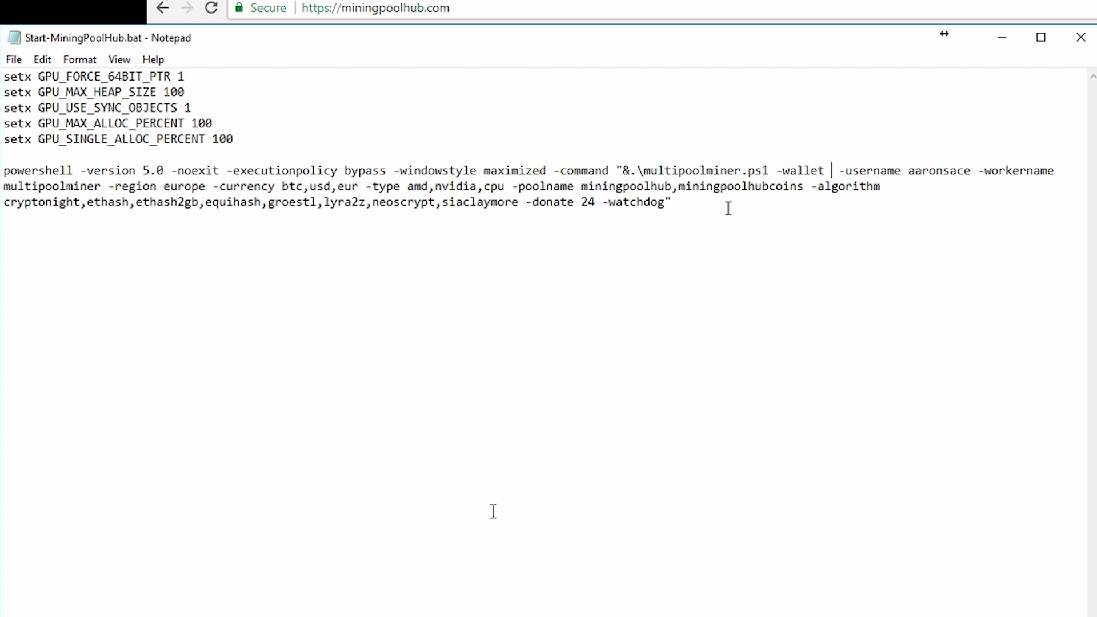
pyautogui.write('1GSpJ3yw72y7TuM7RTFd3HbLxXe6WoAj2T')
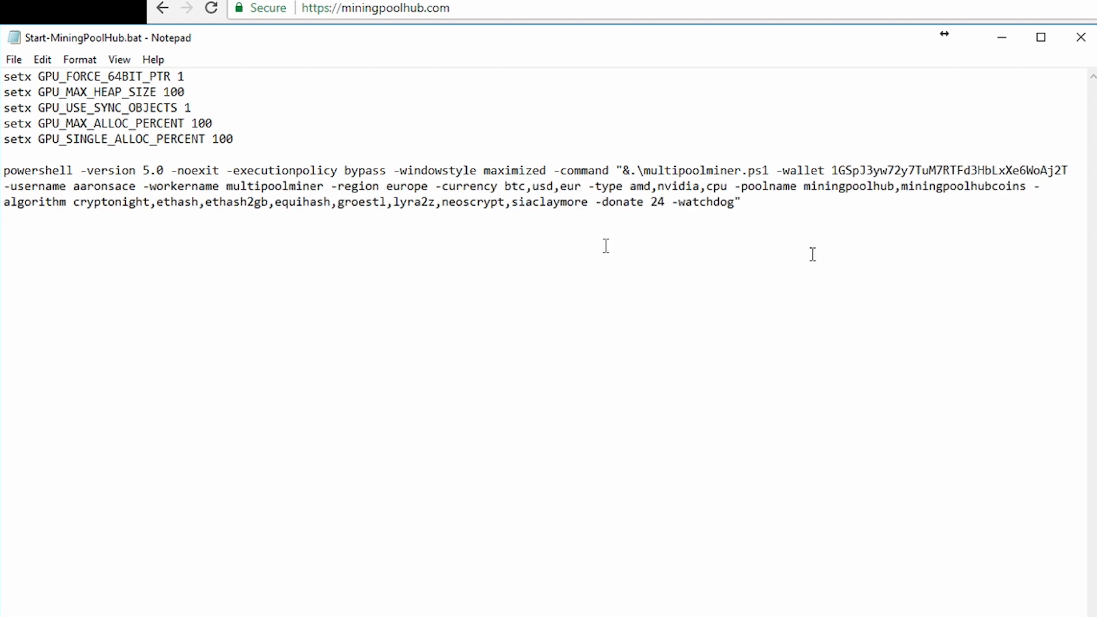
pyautogui.doubleClick(106, 185)
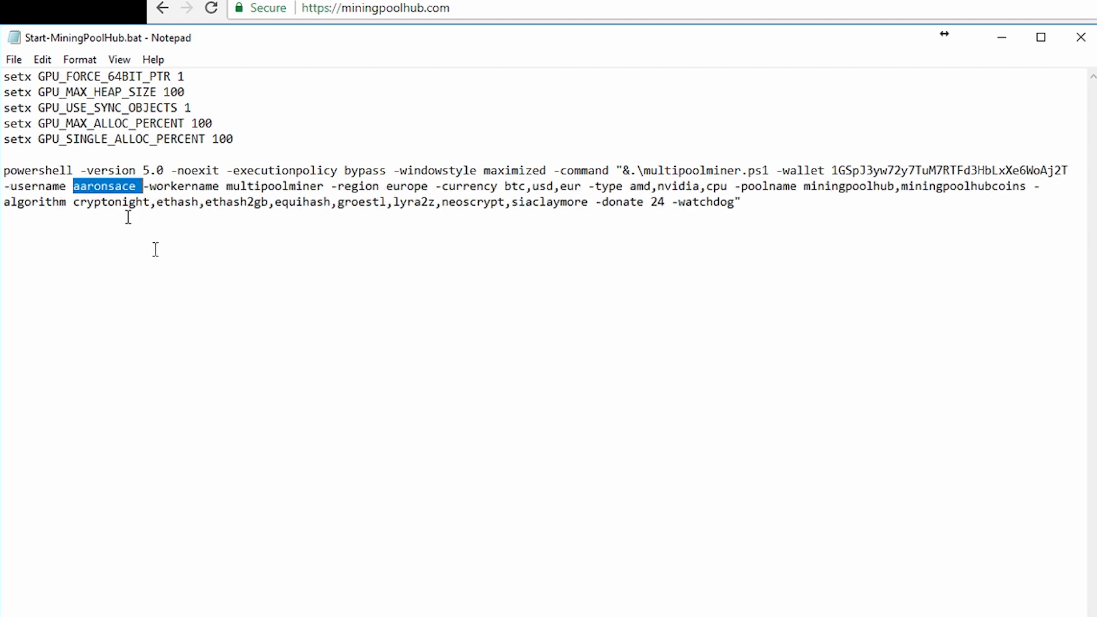
pyautogui.write('ammaro')
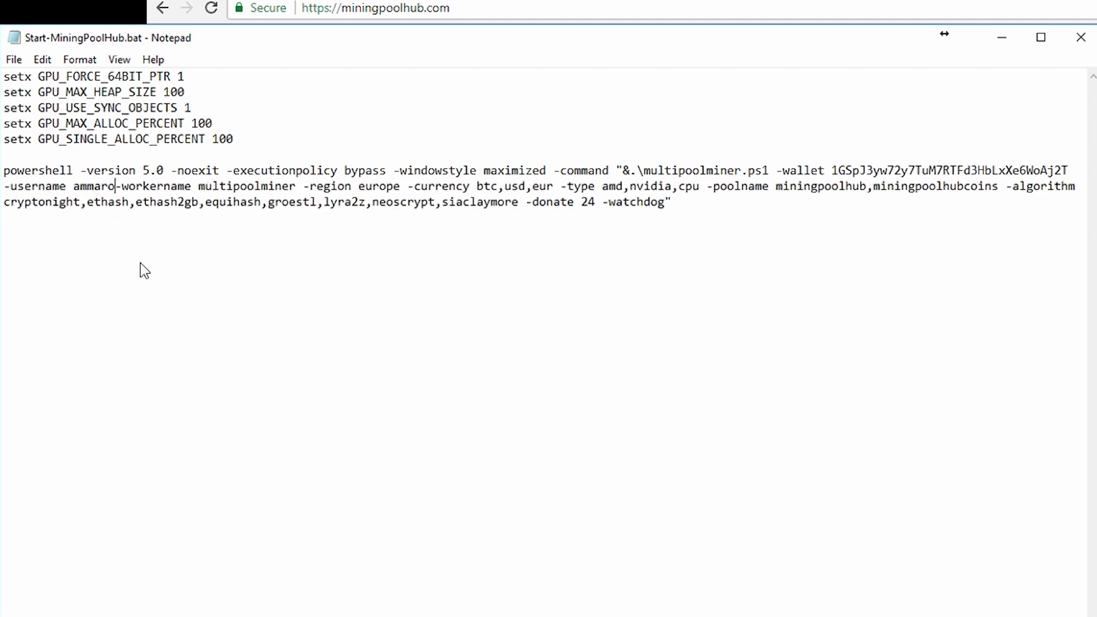
pyautogui.write('ss')
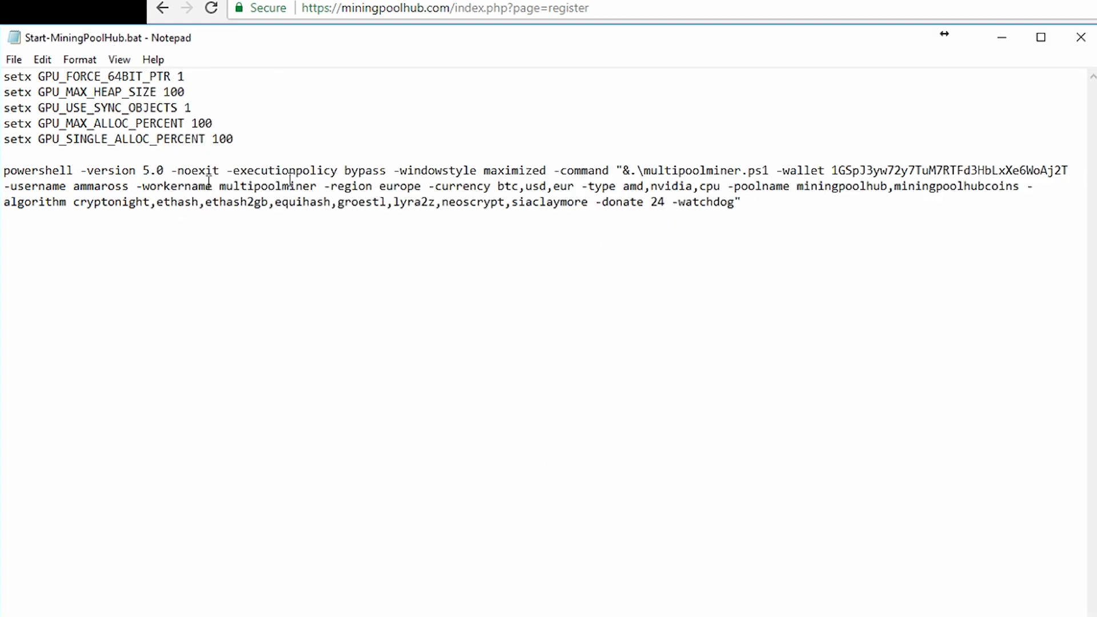
# - Change the worker name to Miner2 and the region from europe to us
pyautogui.doubleClick(268, 186)
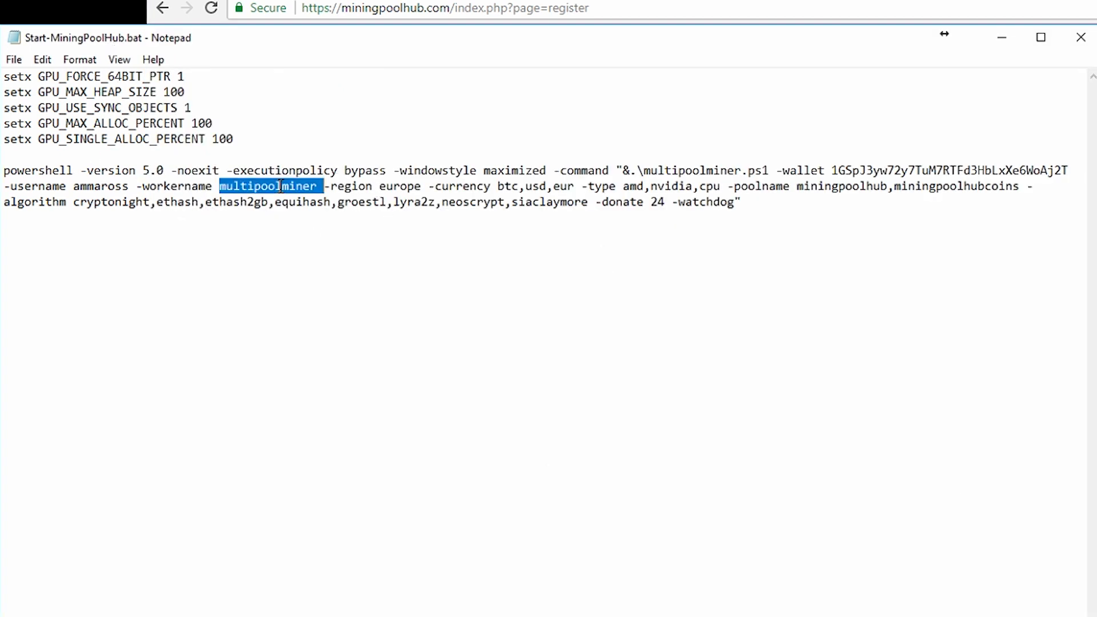
pyautogui.write('mini')
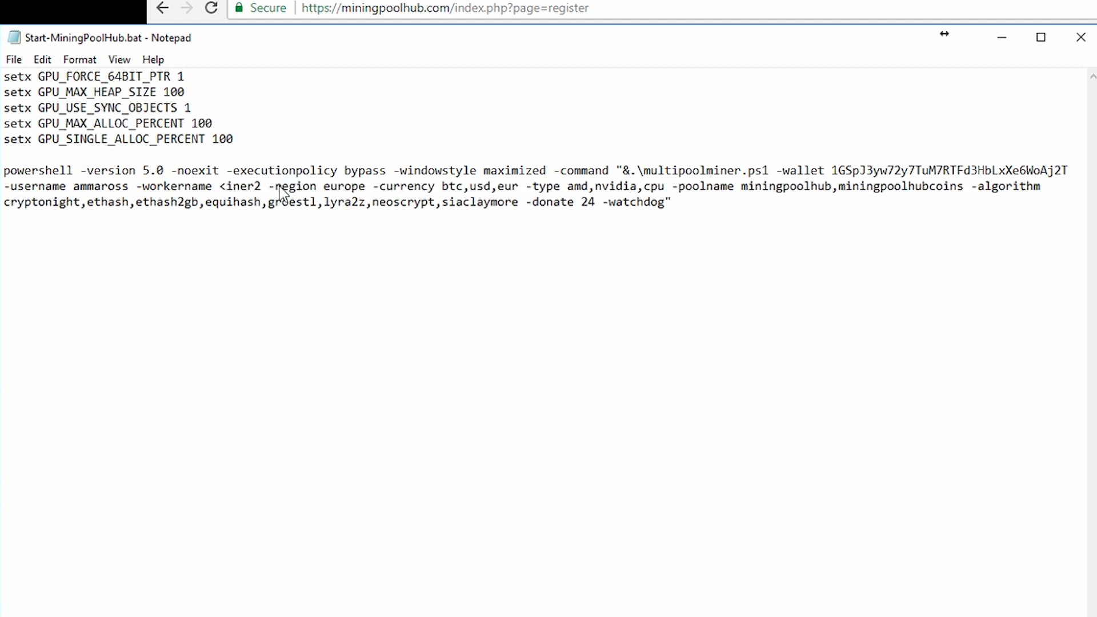
pyautogui.write('Miner')
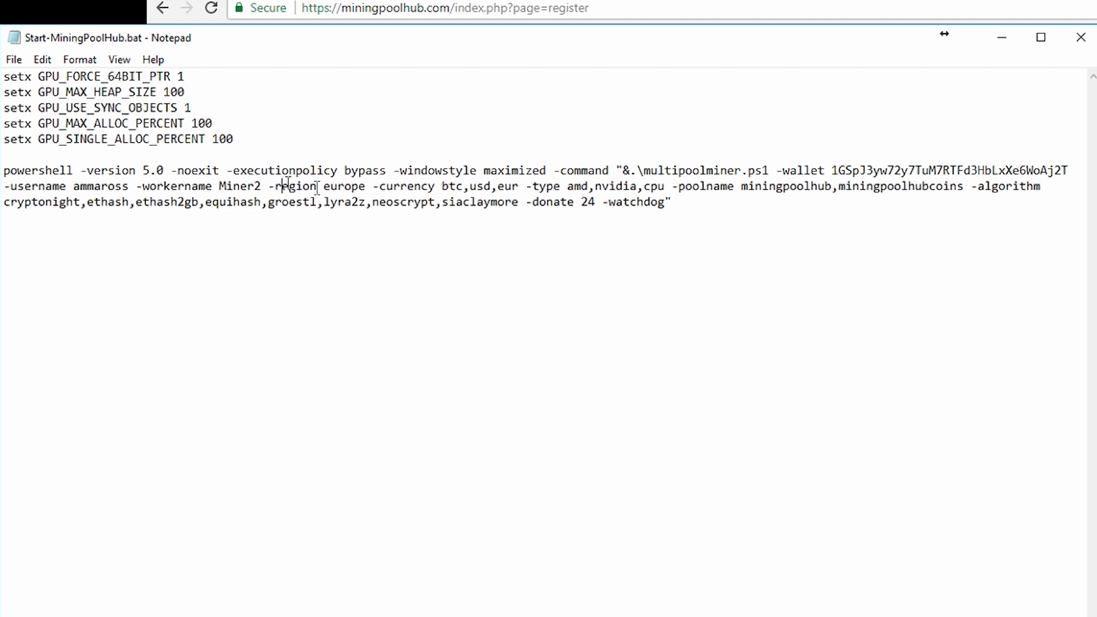
pyautogui.doubleClick(346, 186)
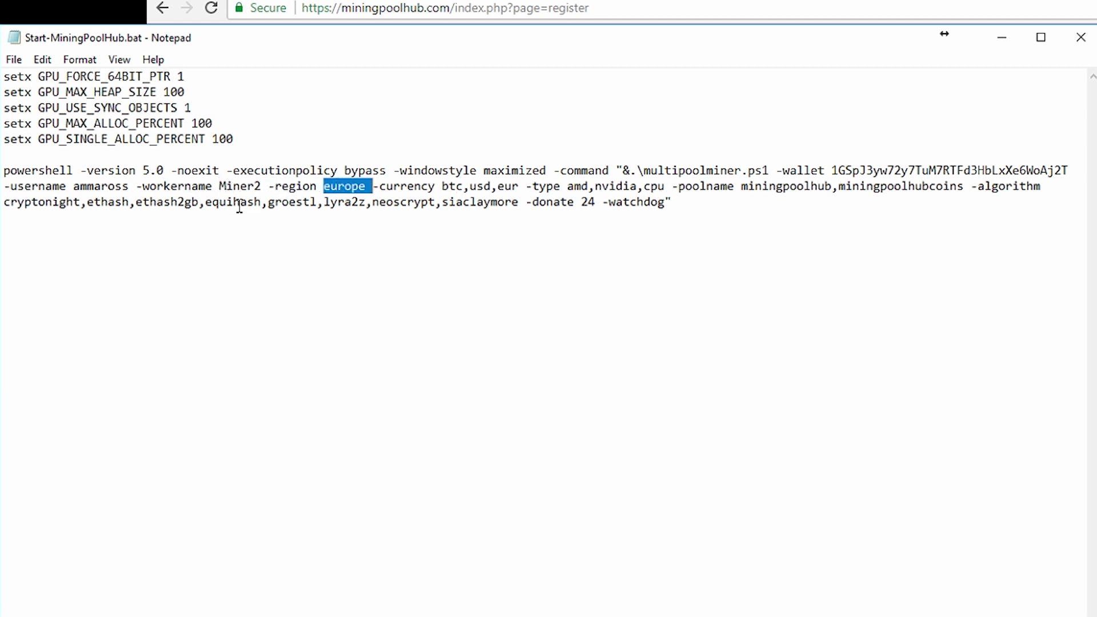
pyautogui.write('us')
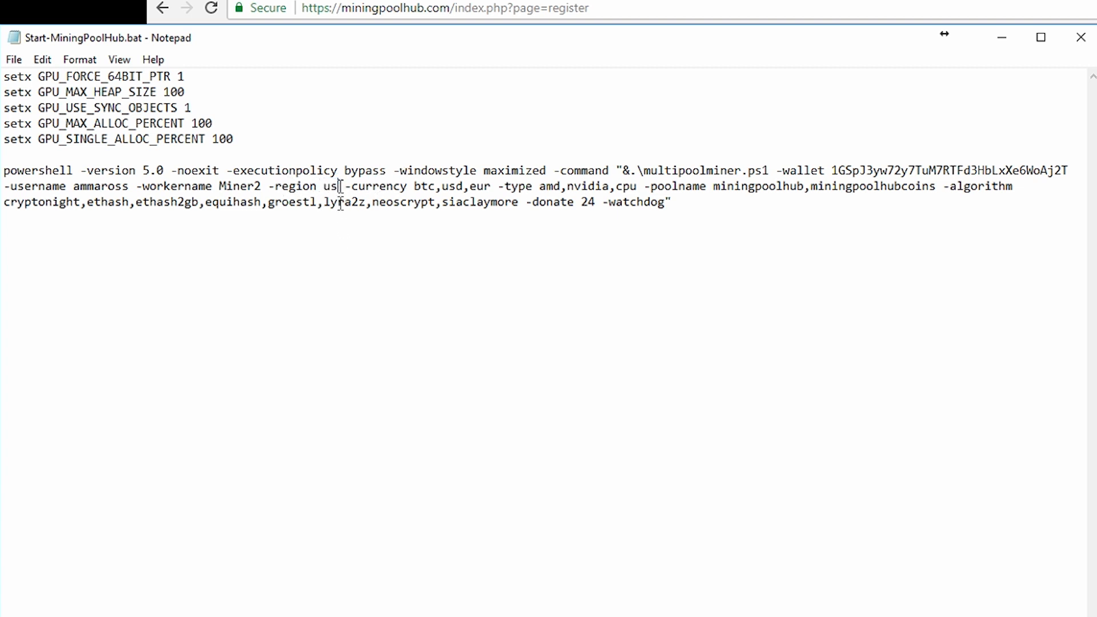
pyautogui.write('asia')
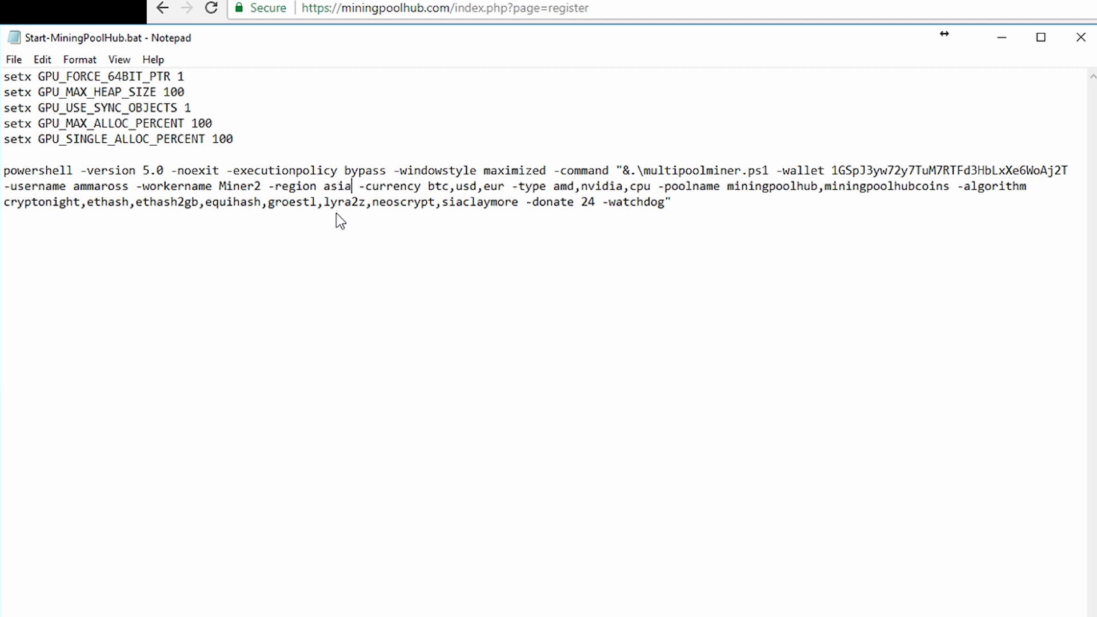
pyautogui.write('us')
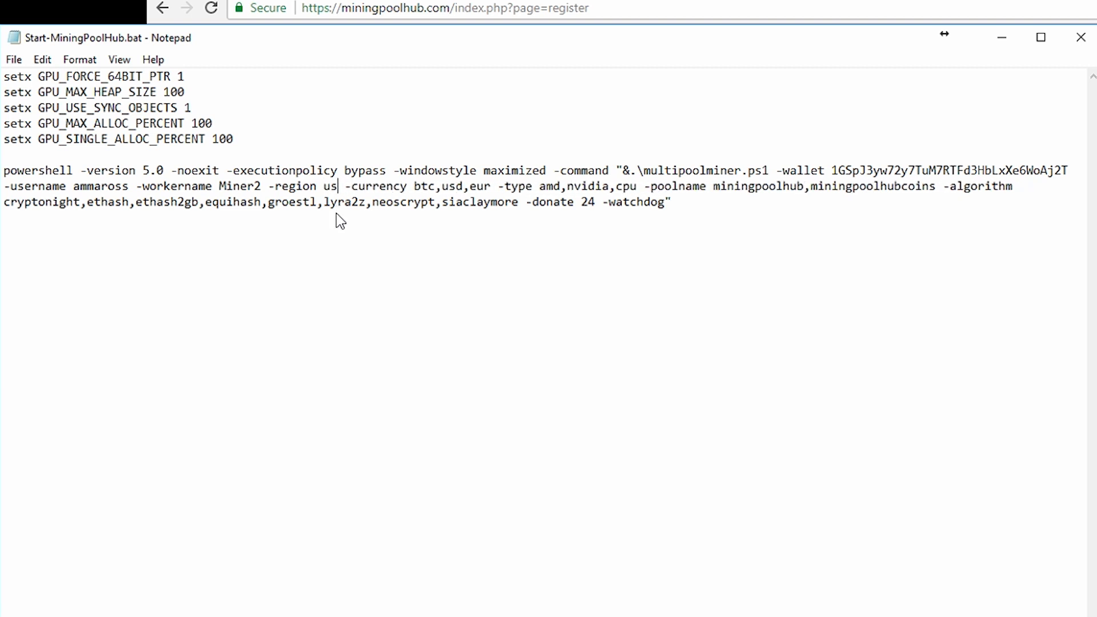
# - Set currency to usd, drop nvidia from -type, and drop miningpoolhubcoins from -poolname
pyautogui.doubleClick(421, 187)
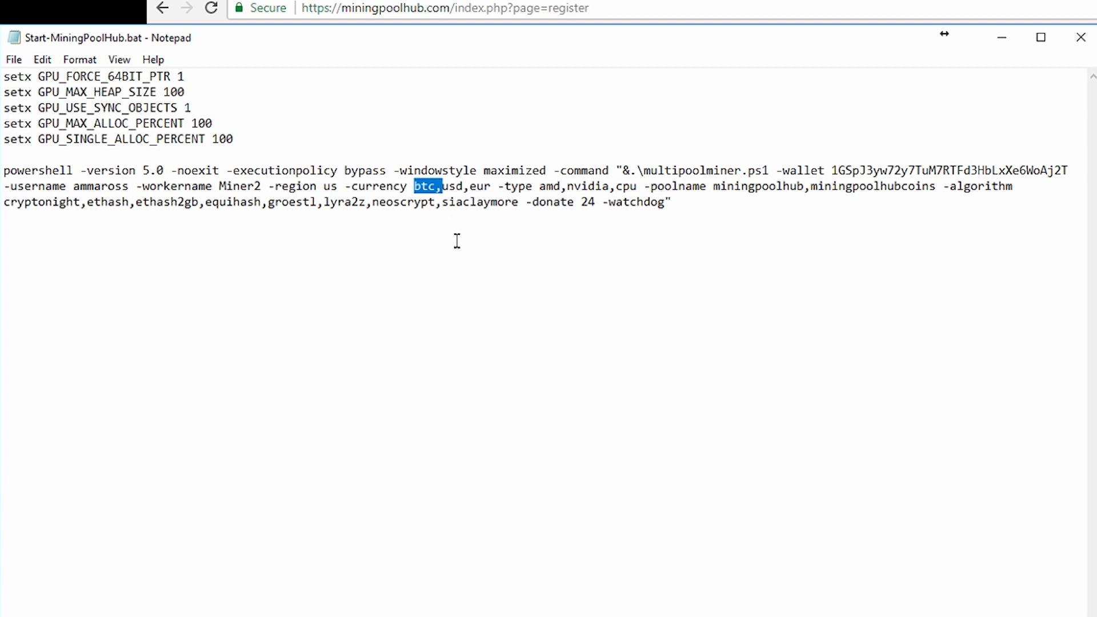
pyautogui.write('usd')
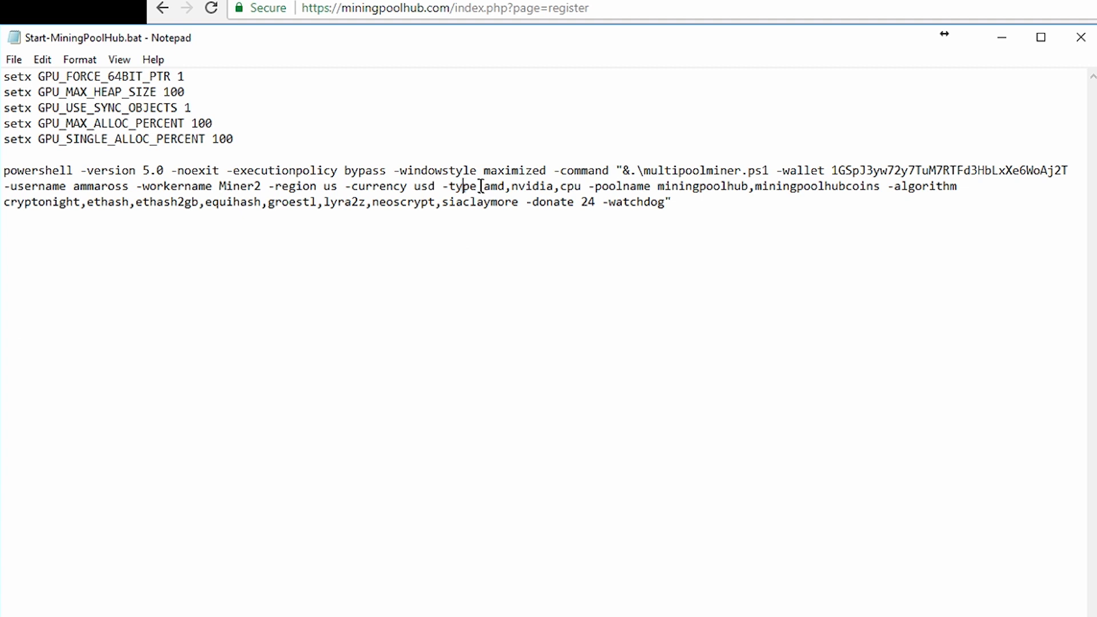
pyautogui.doubleClick(535, 187)
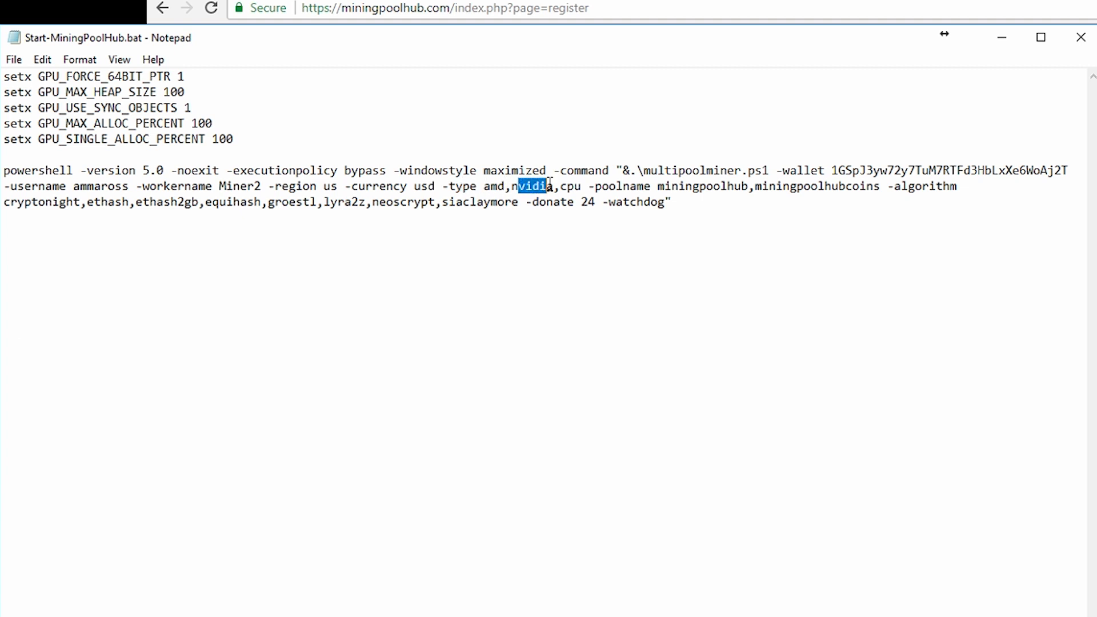
pyautogui.press('Delete')
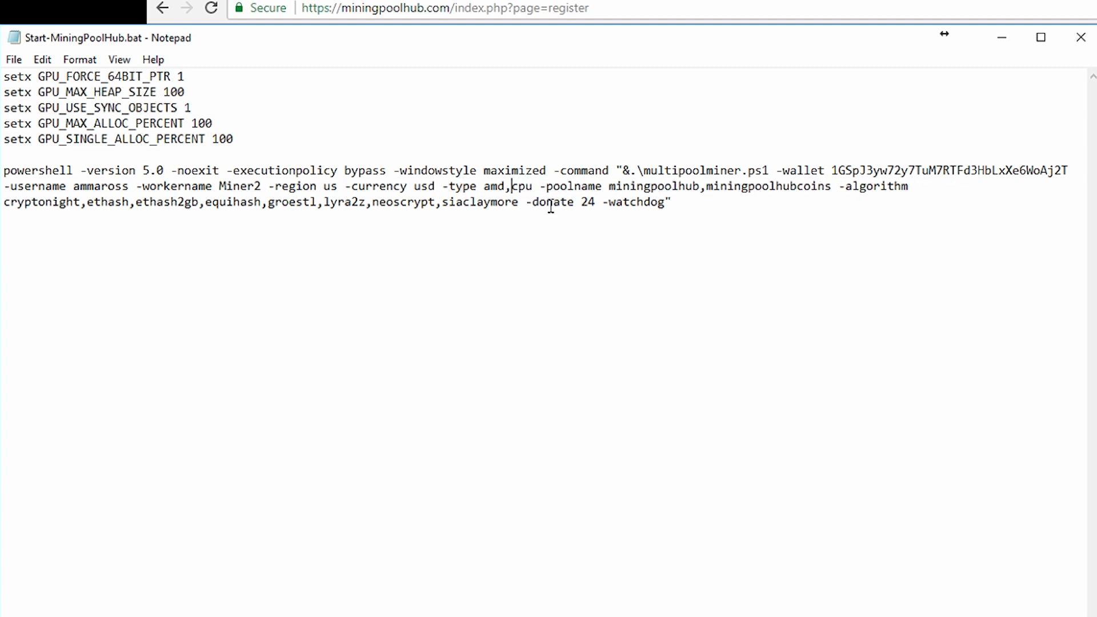
pyautogui.moveTo(502, 292)
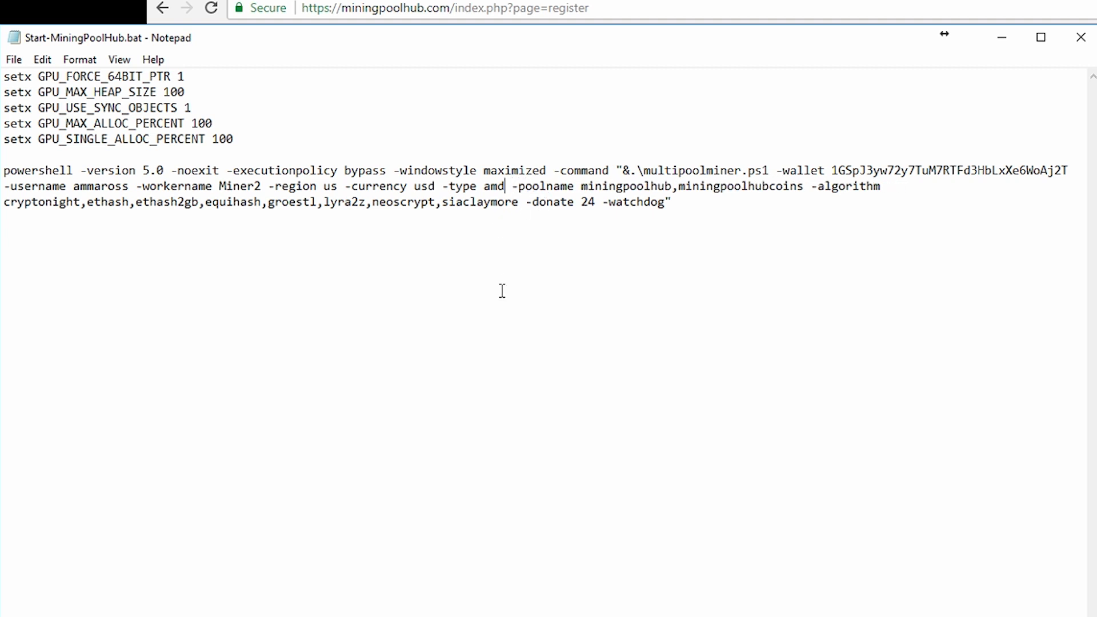
pyautogui.moveTo(541, 186)
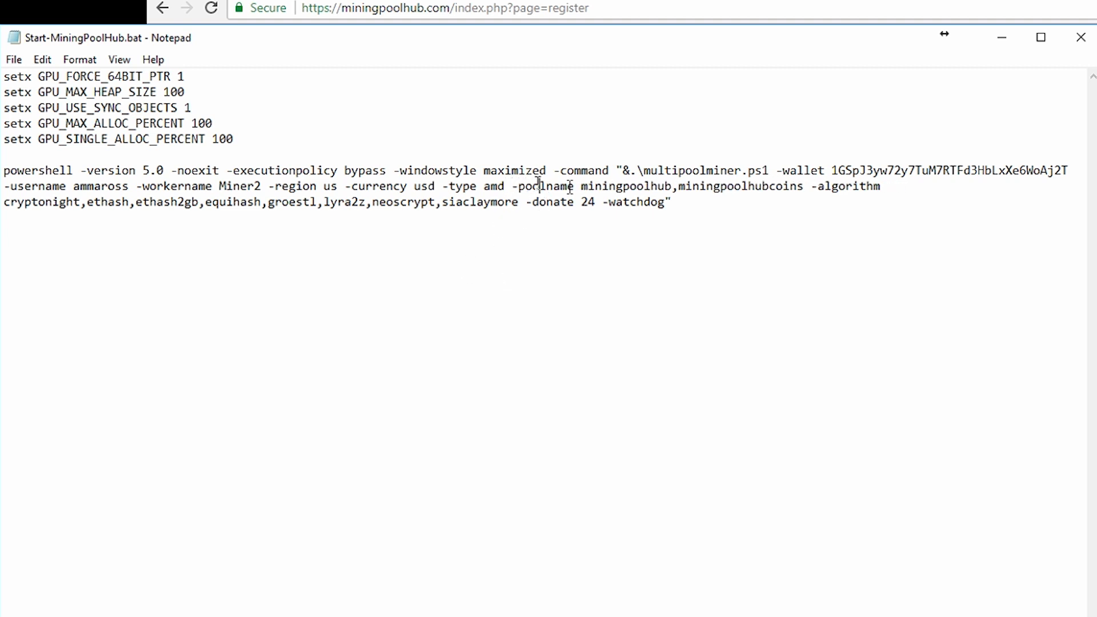
pyautogui.doubleClick(739, 186)
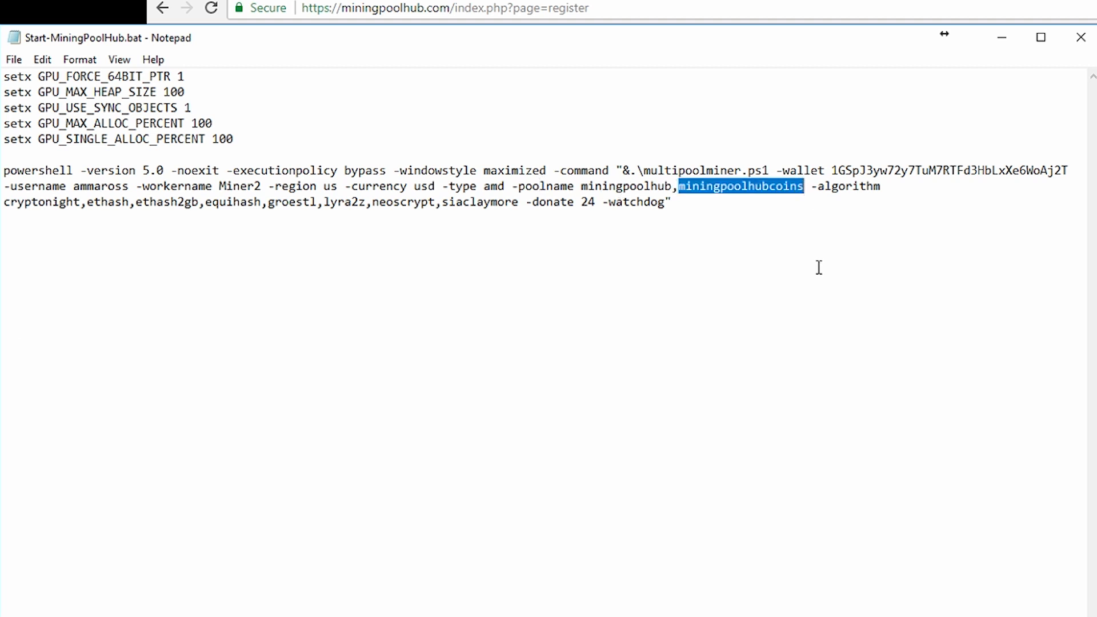
pyautogui.press('Delete')
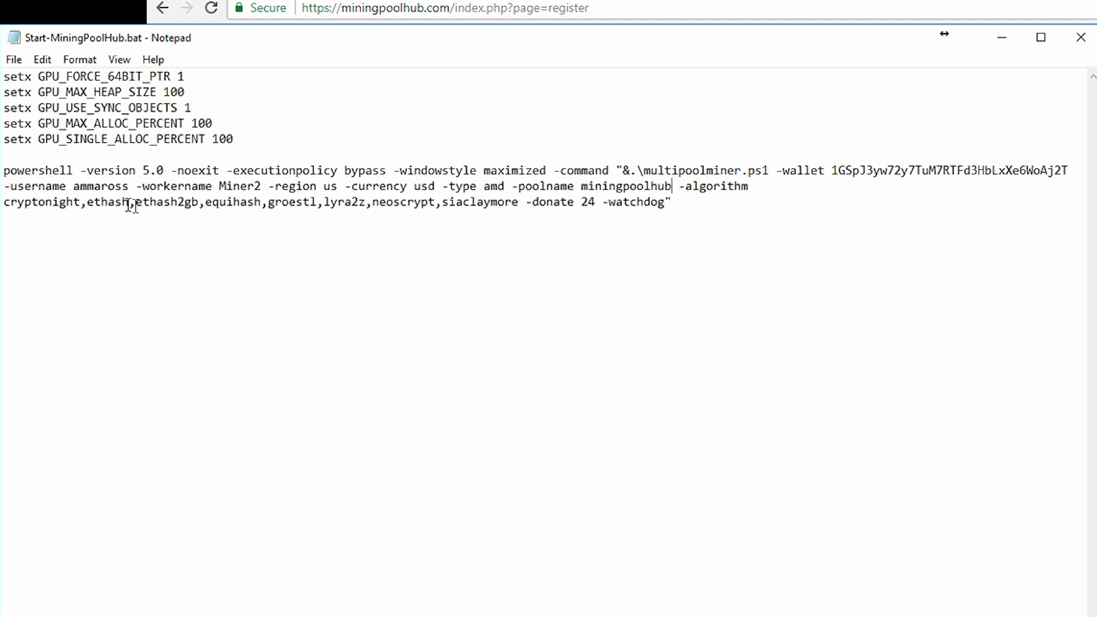
# - Remove ethash2gb from the algorithm list and change -donate from 24 to 10
pyautogui.doubleClick(166, 202)
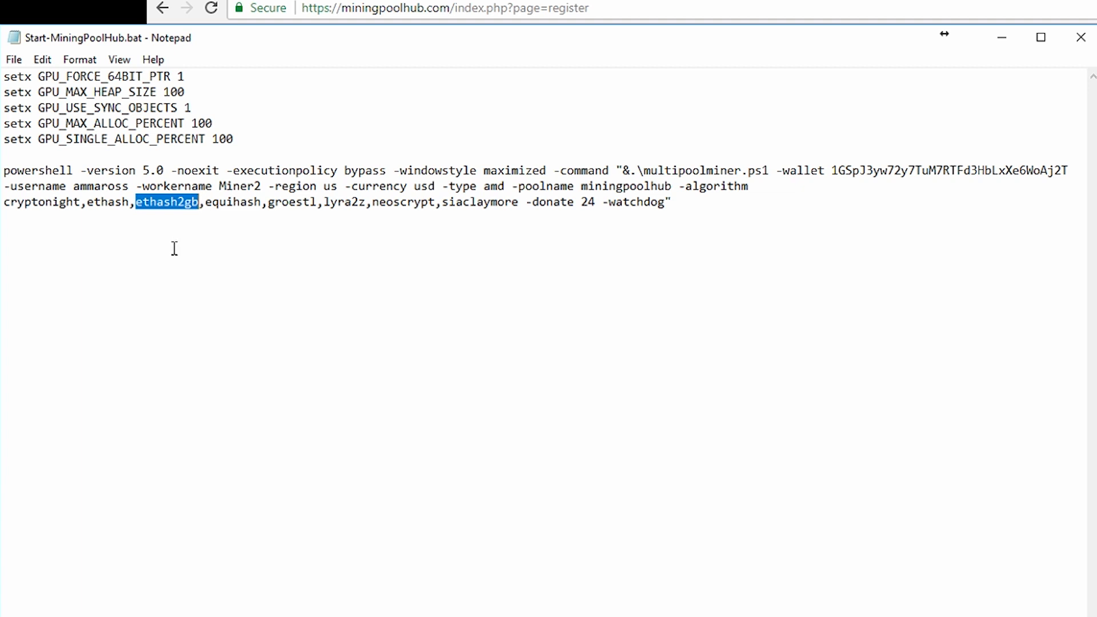
pyautogui.press('Delete')
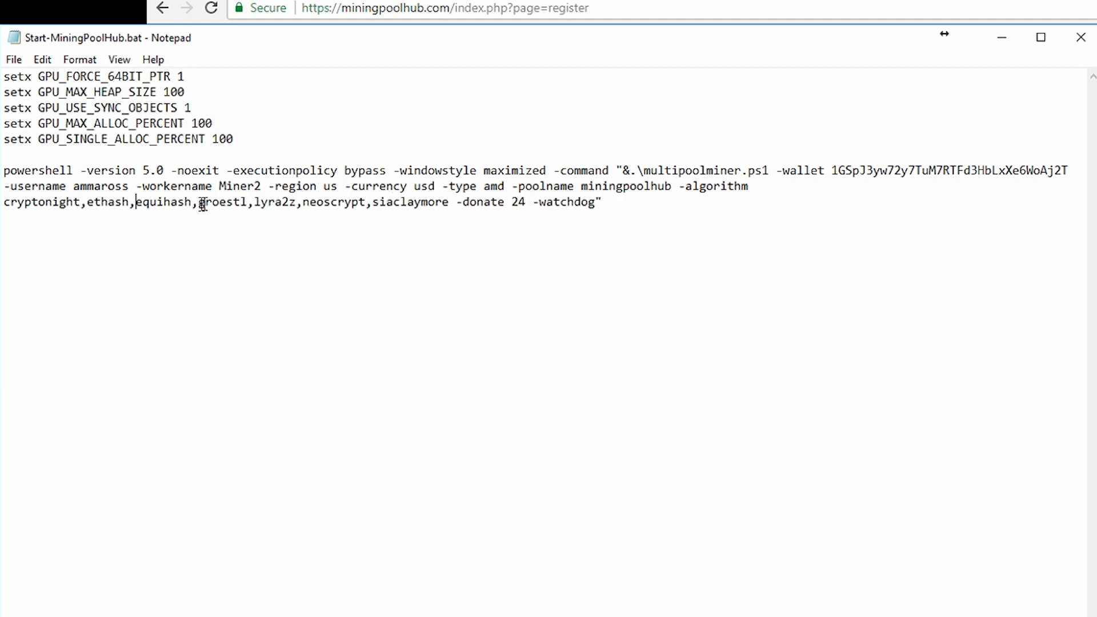
pyautogui.moveTo(200, 202); pyautogui.dragTo(348, 202)
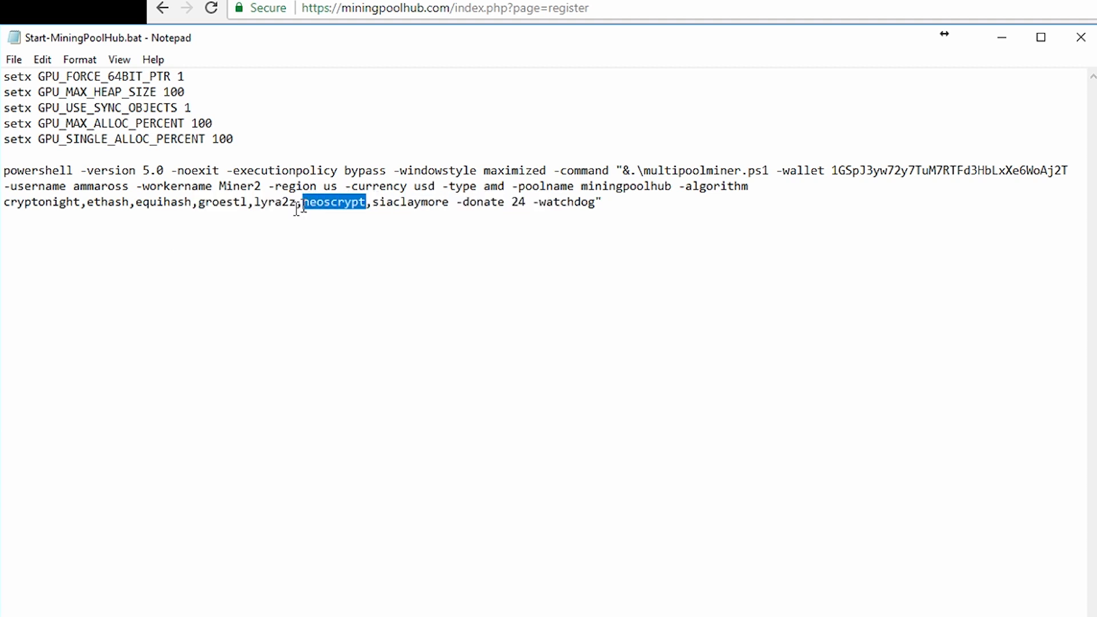
pyautogui.click(43, 202)
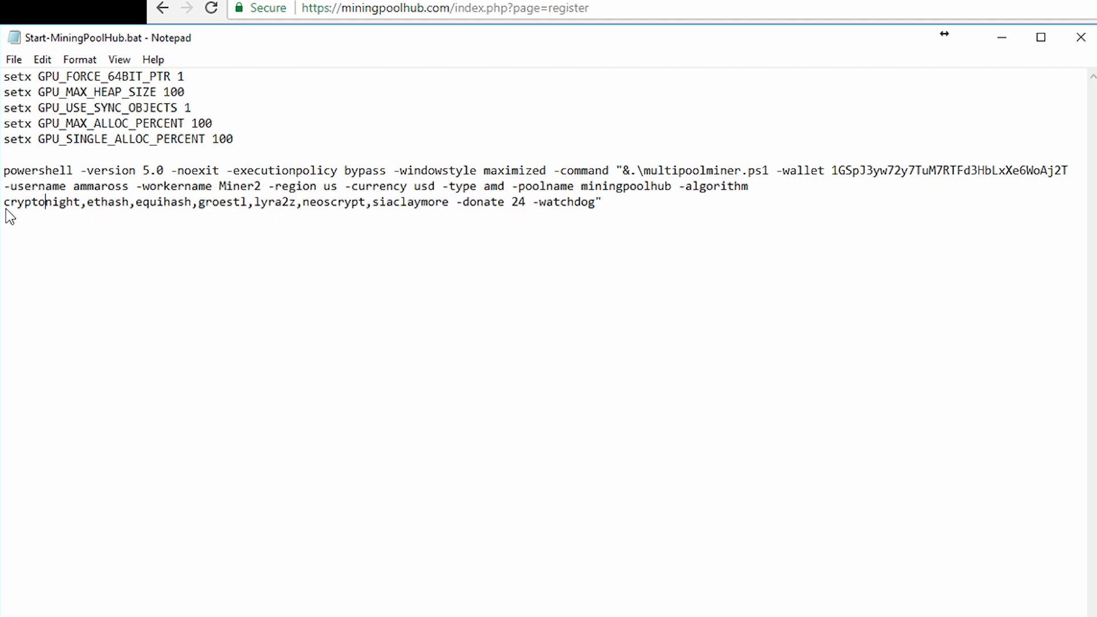
pyautogui.doubleClick(214, 203)
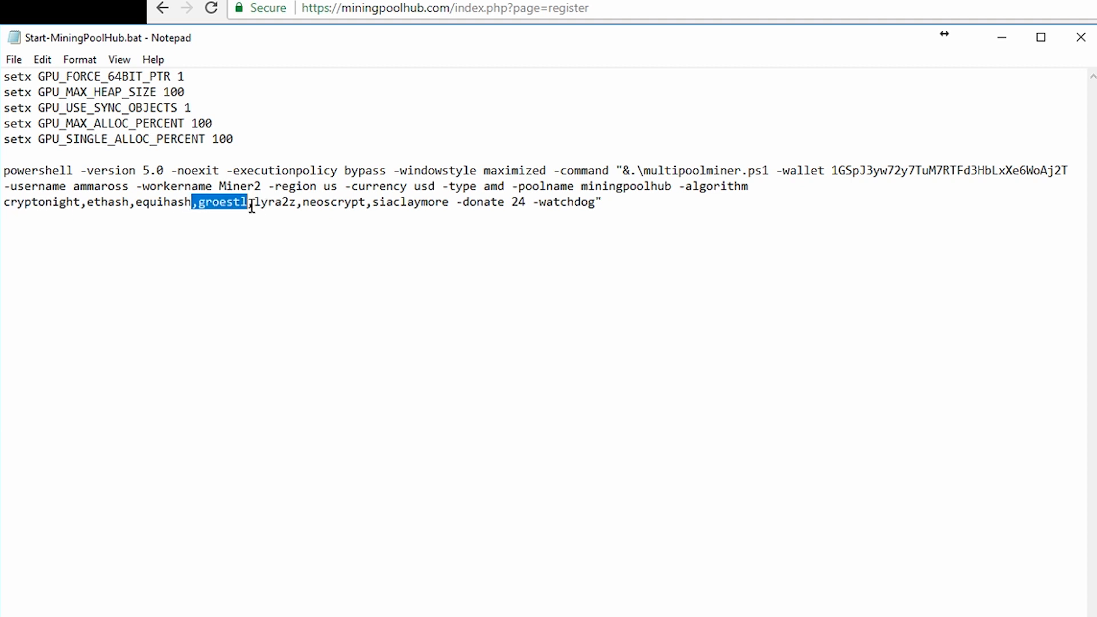
pyautogui.moveTo(246, 314)
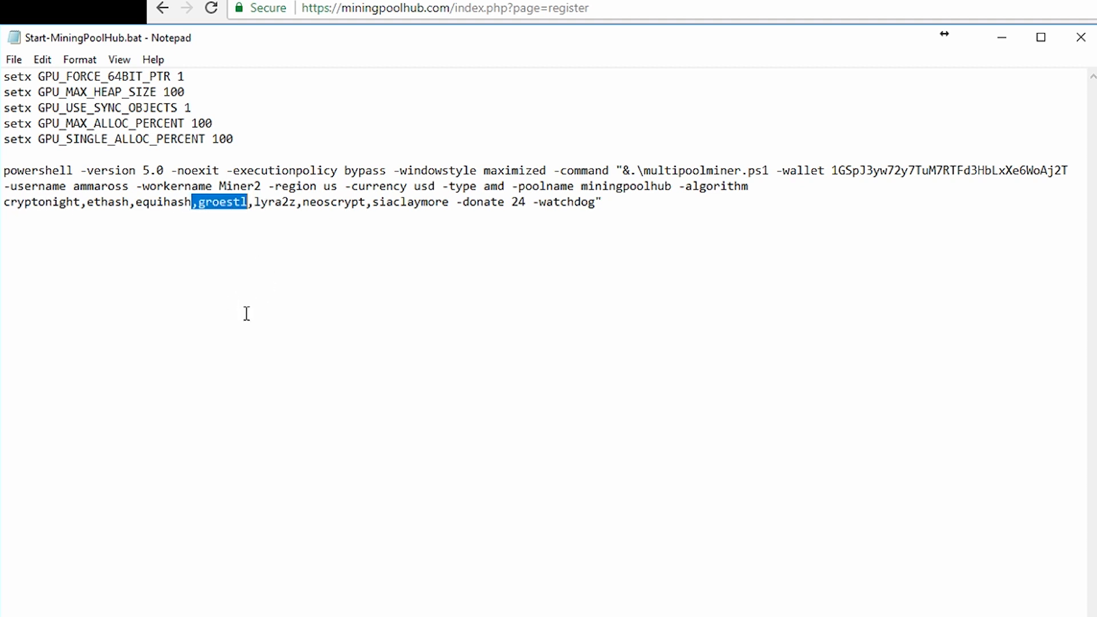
pyautogui.moveTo(255, 316)
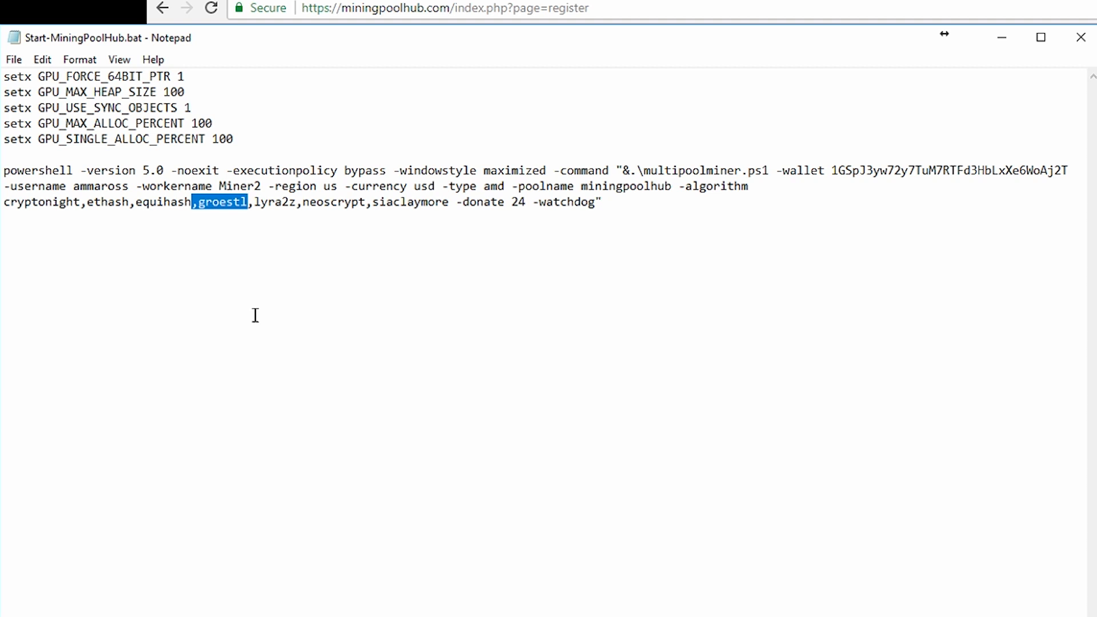
pyautogui.moveTo(246, 317)
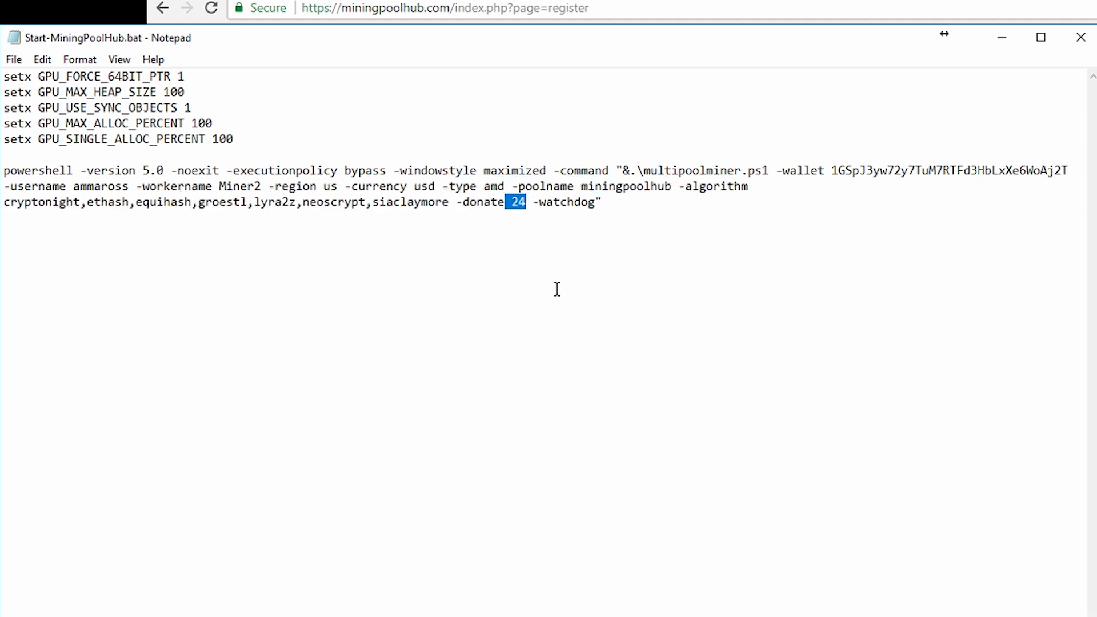
pyautogui.write('10')
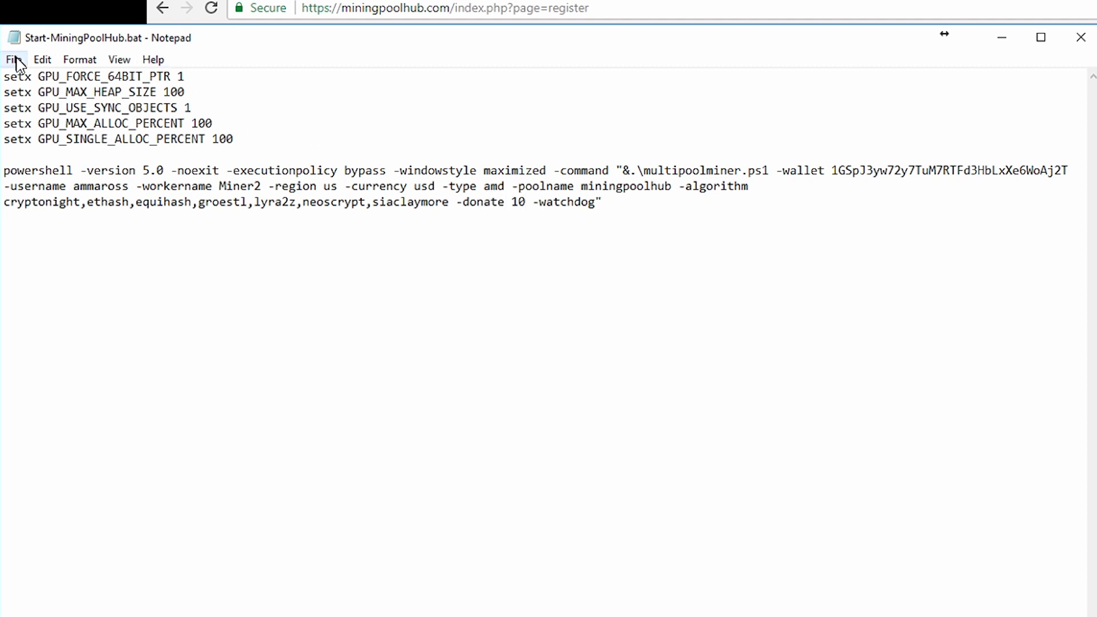
pyautogui.doubleClick(517, 202)
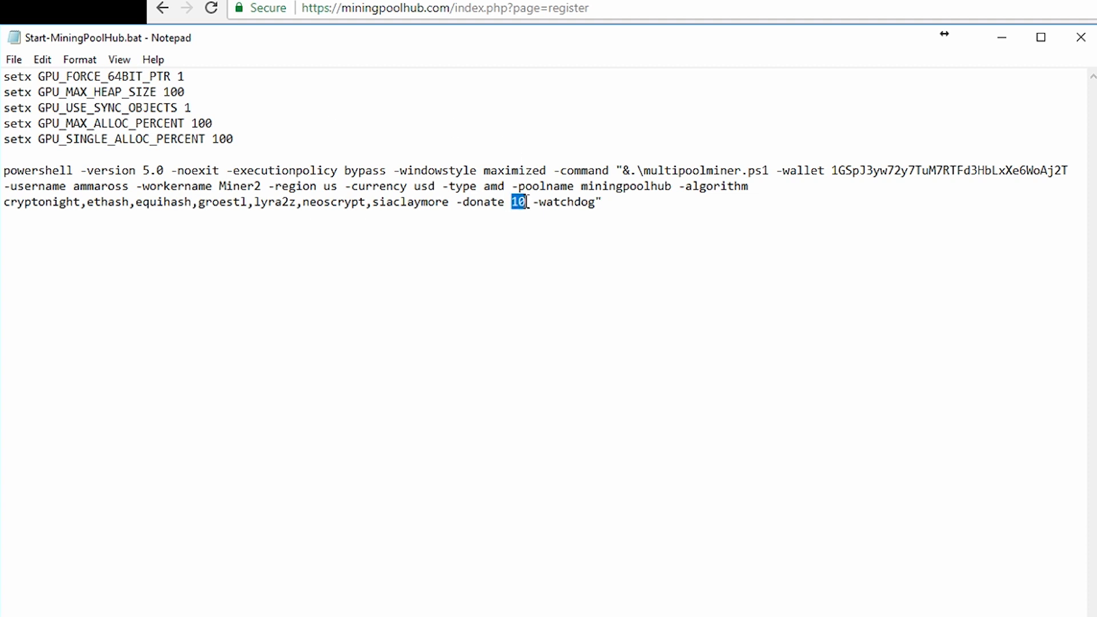
pyautogui.moveTo(521, 299)
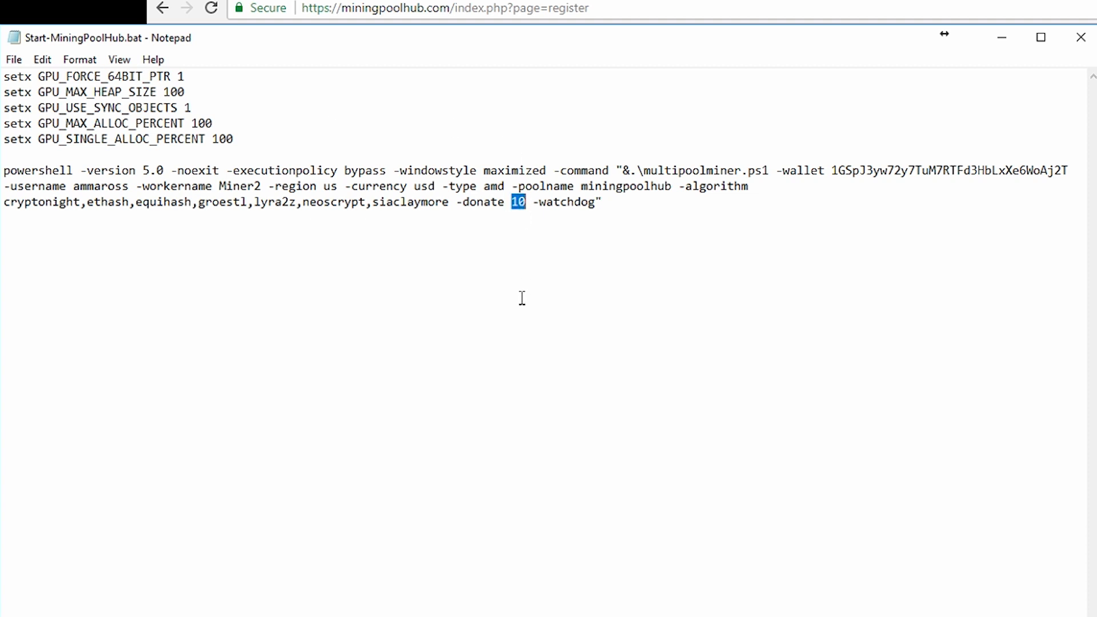
pyautogui.moveTo(499, 300)
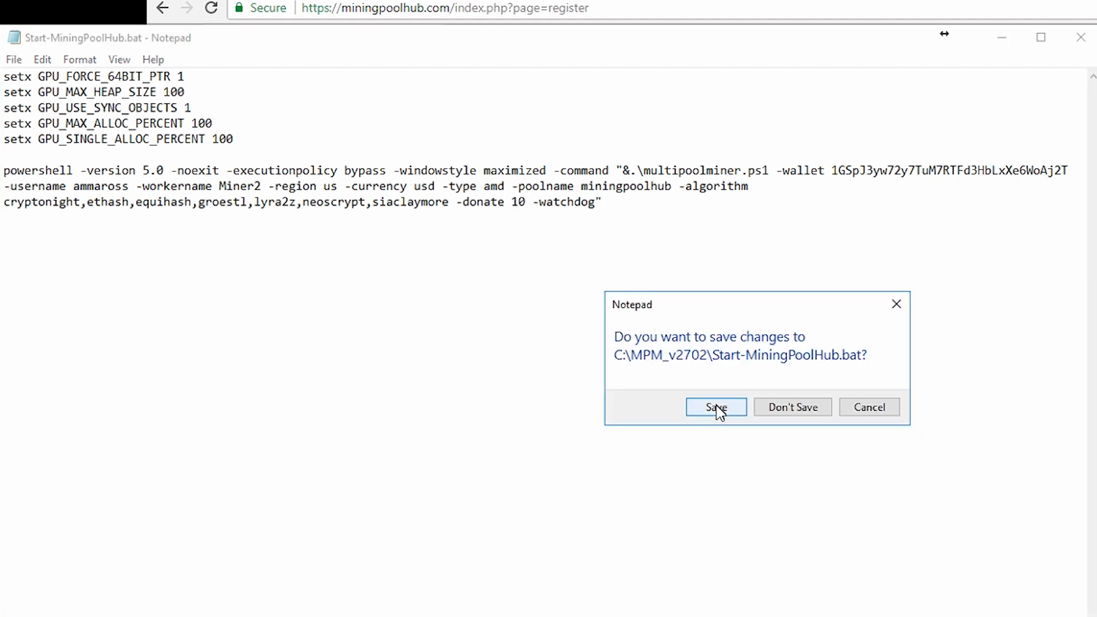
# - Save the script, then run Start-MiningPoolHub.bat, allowing the security warning and UAC prompt
pyautogui.click(716, 407)
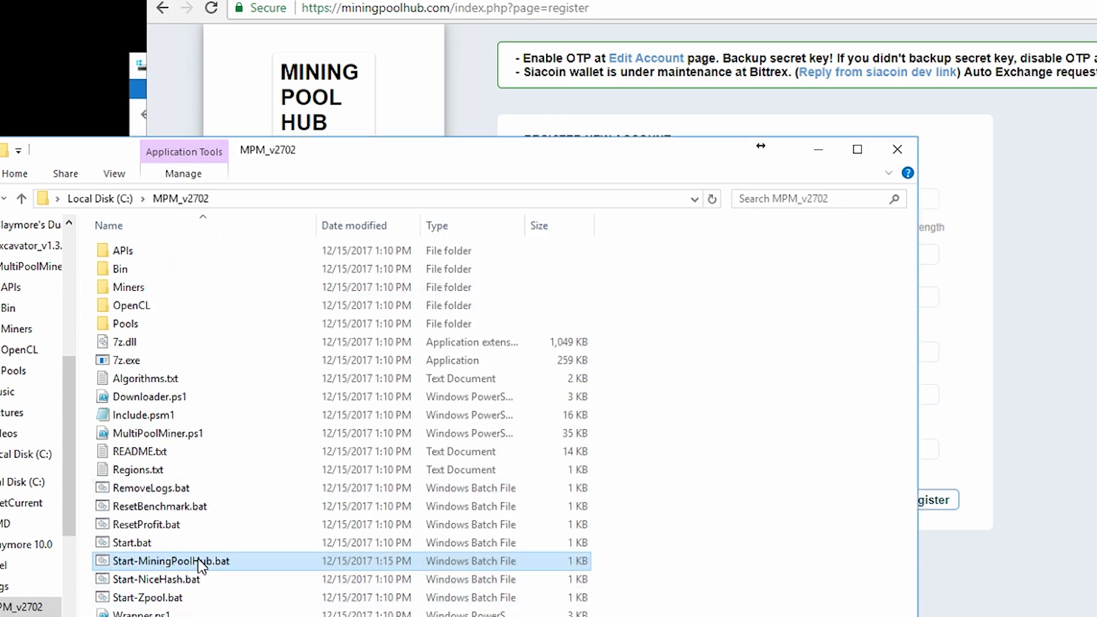
pyautogui.doubleClick(171, 560)
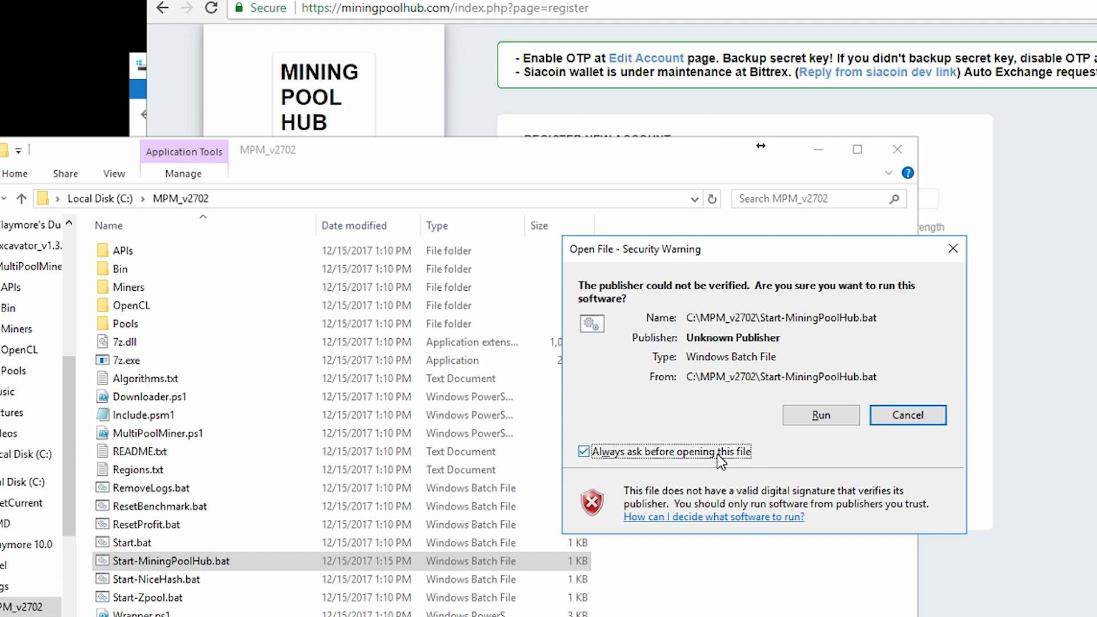
pyautogui.click(820, 415)
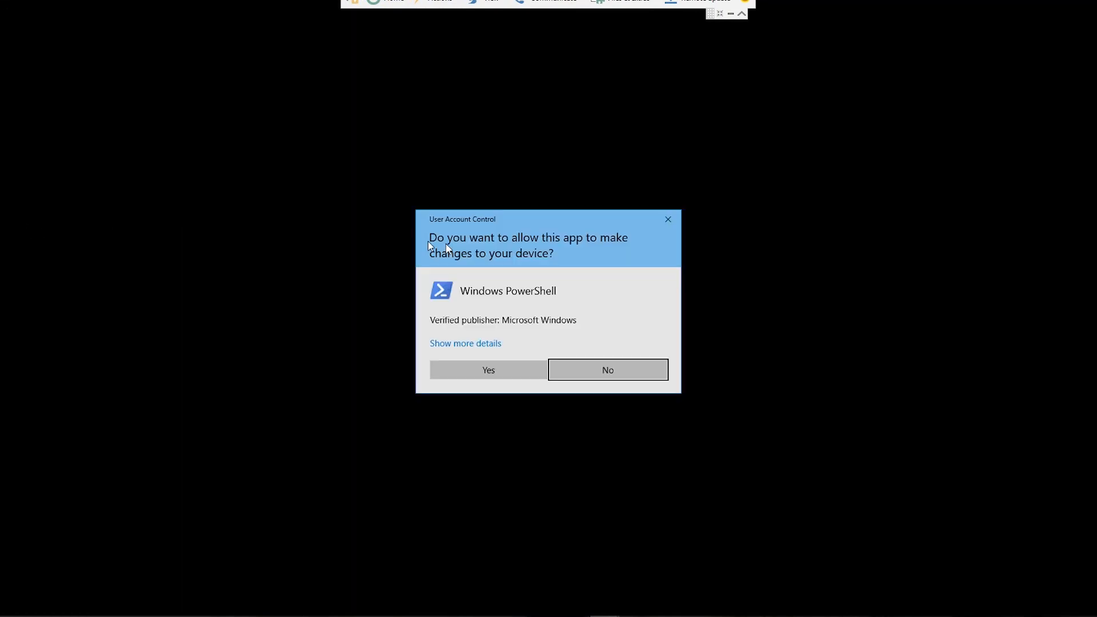
pyautogui.click(488, 370)
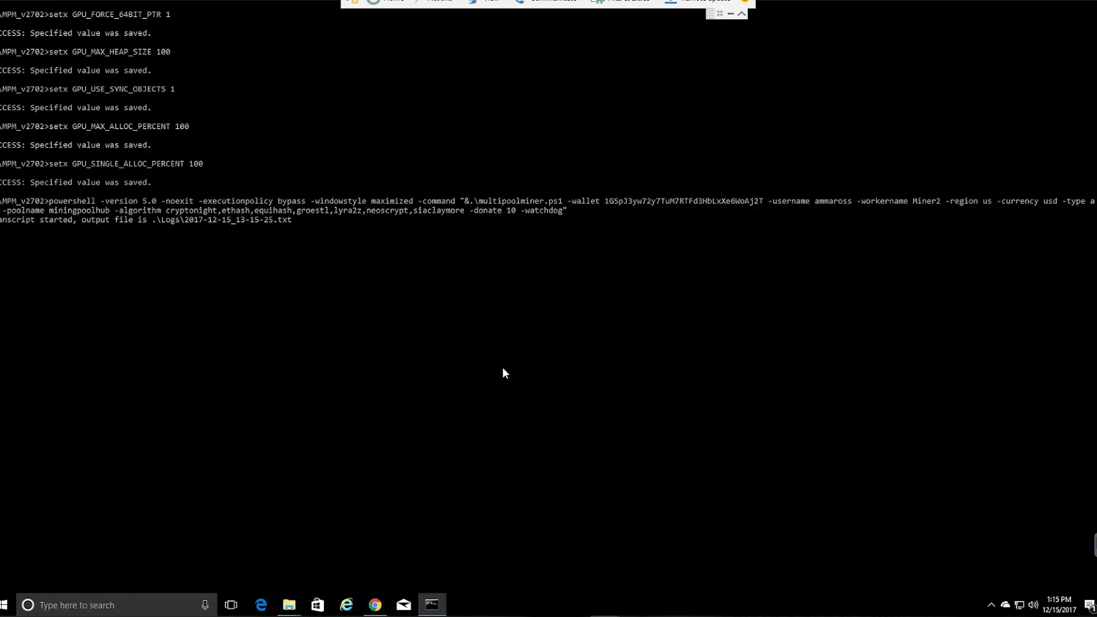
pyautogui.moveTo(570, 347)
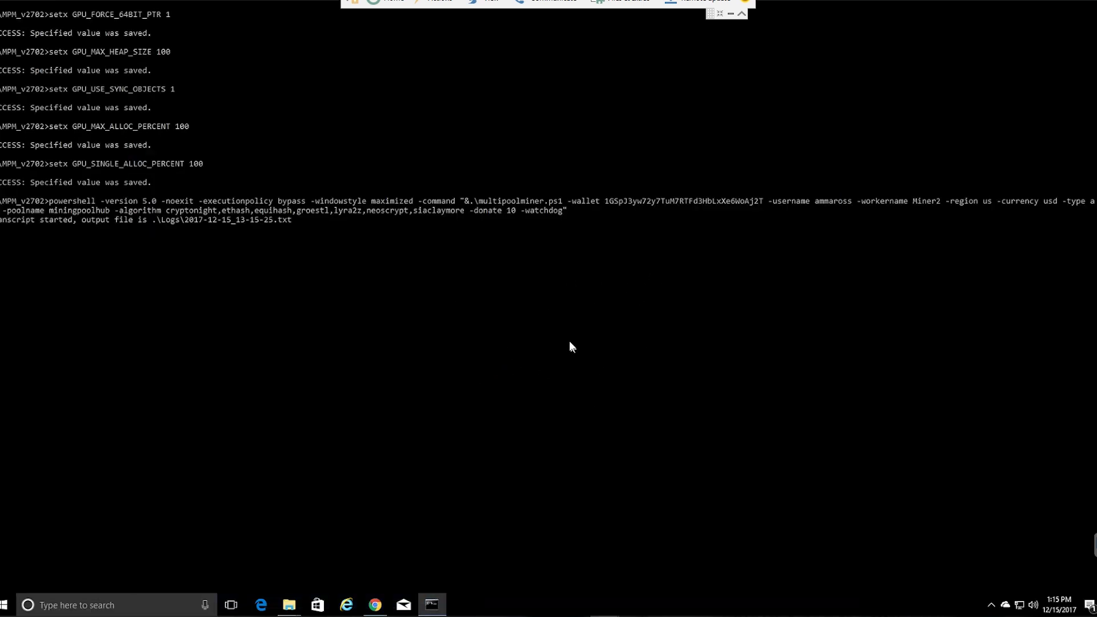
# - Search for User Account Control settings and set the slider to Never notify
pyautogui.click(6, 605)
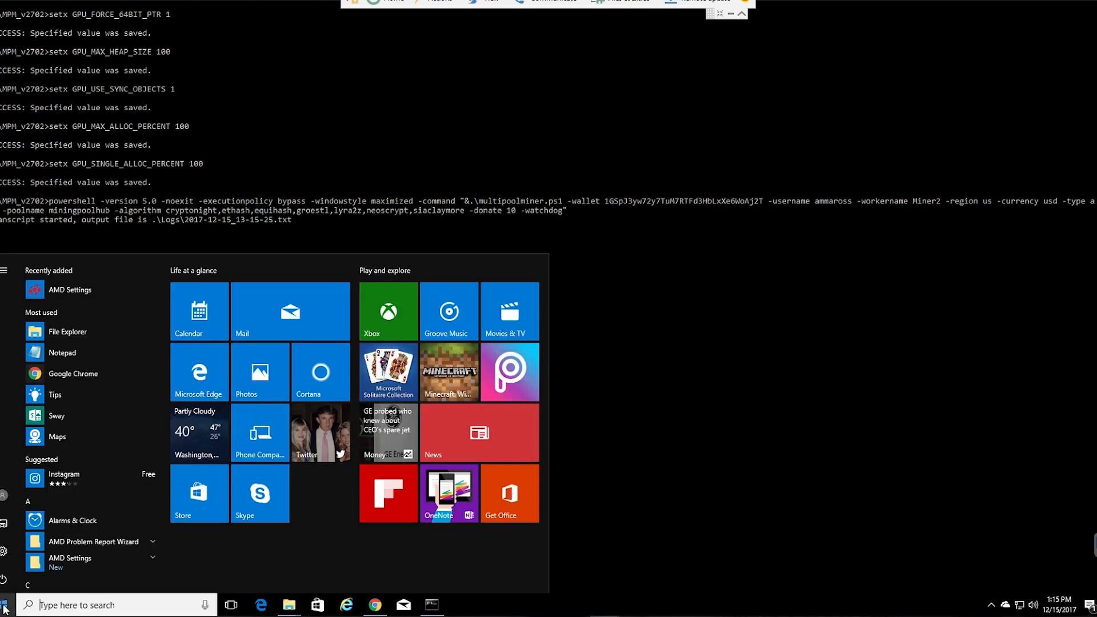
pyautogui.write('user acco')
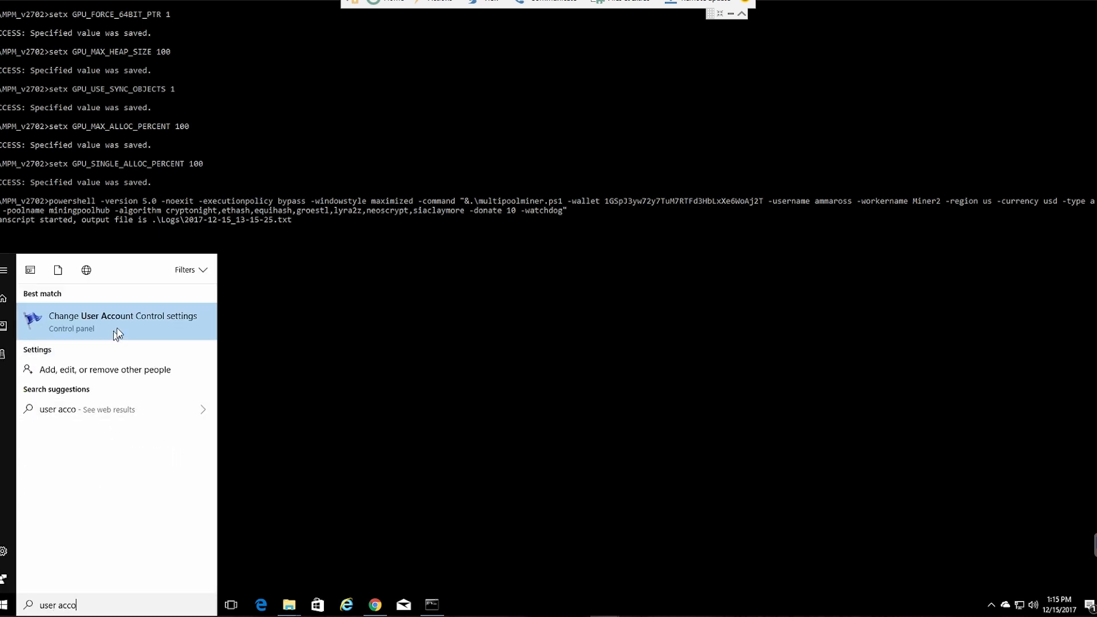
pyautogui.click(122, 321)
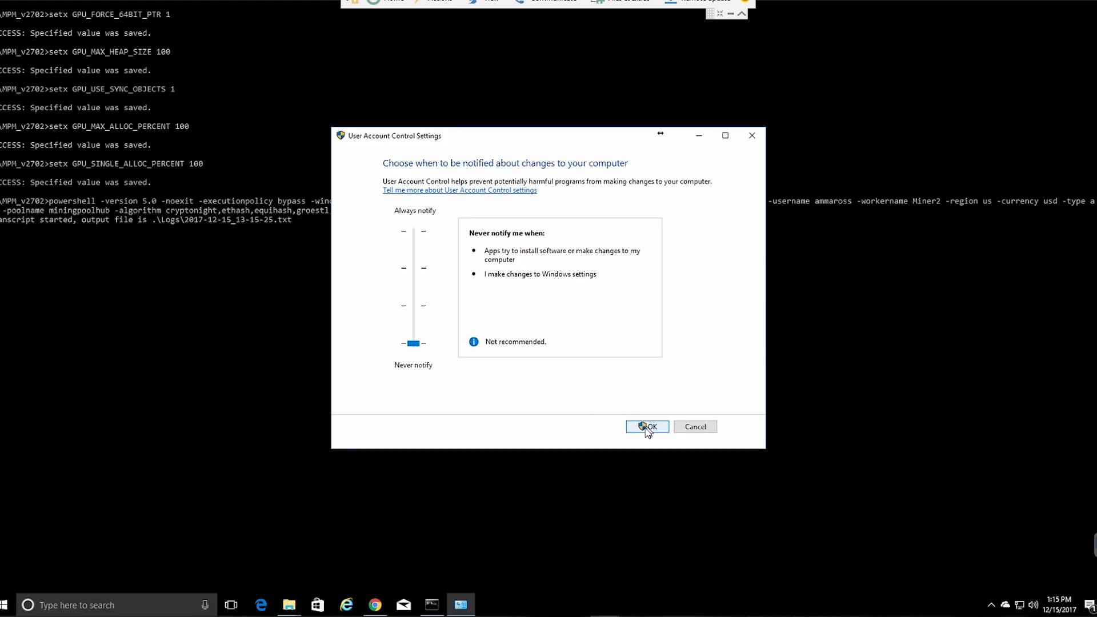
pyautogui.click(647, 427)
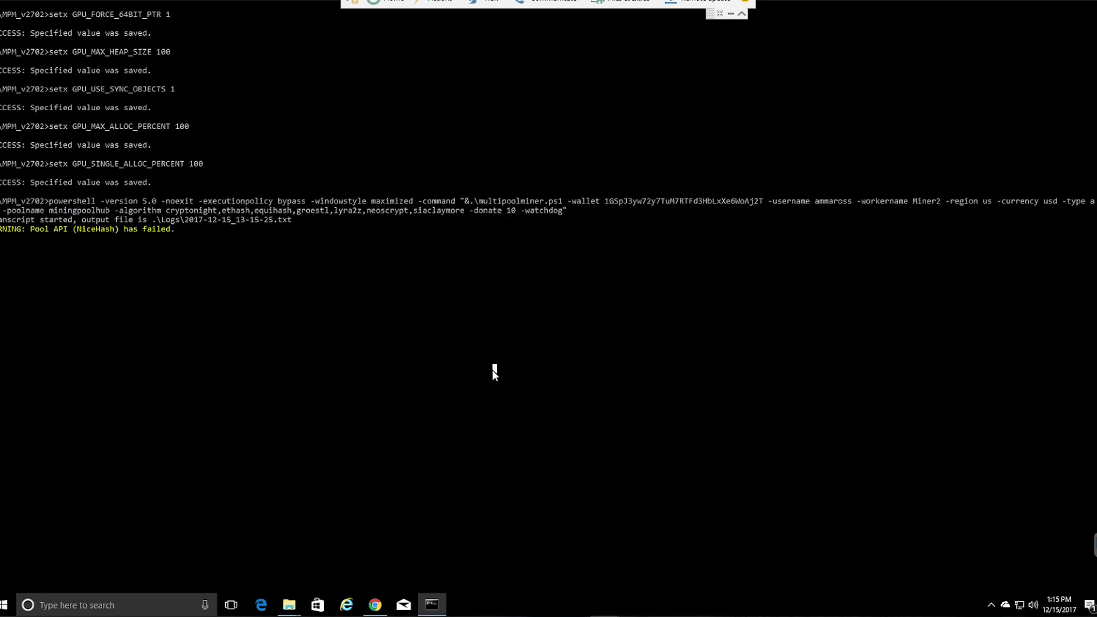
pyautogui.moveTo(424, 521)
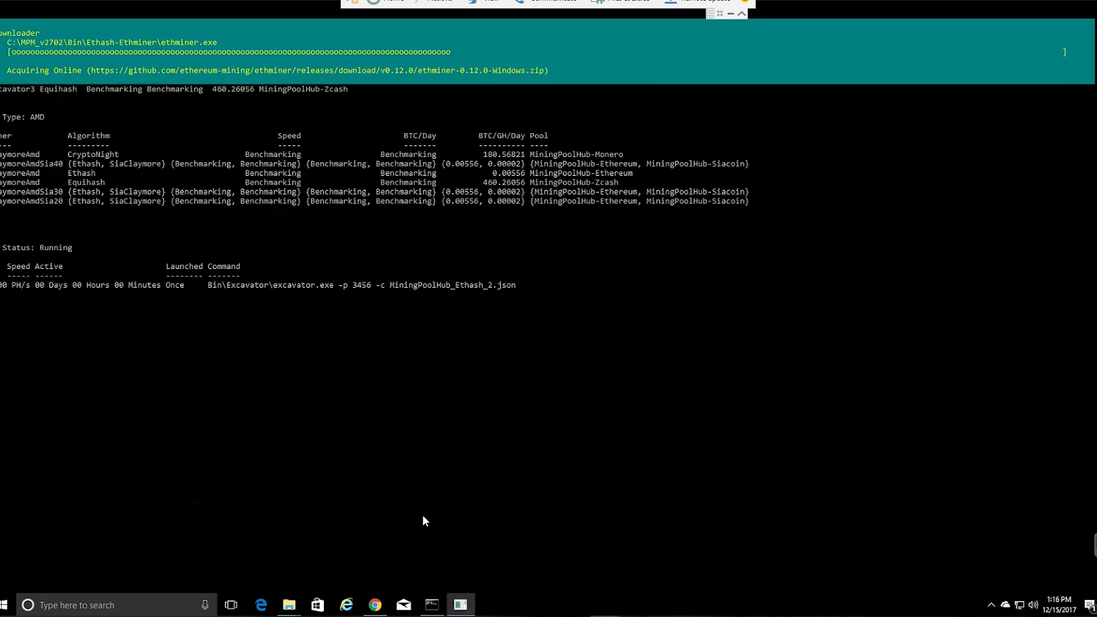
pyautogui.moveTo(117, 59)
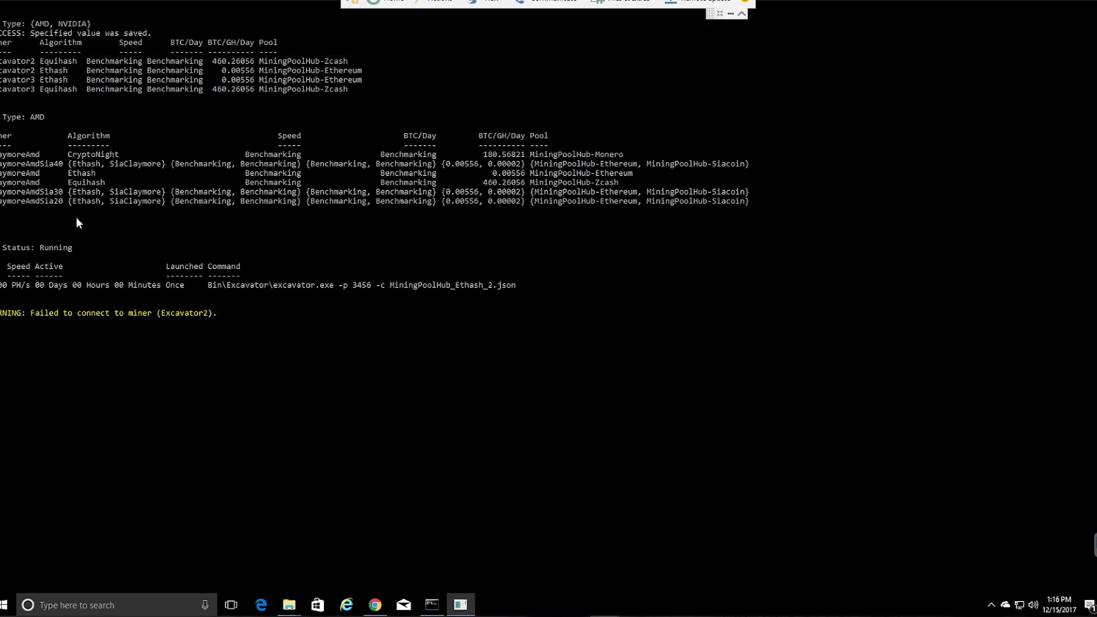
pyautogui.moveTo(37, 323)
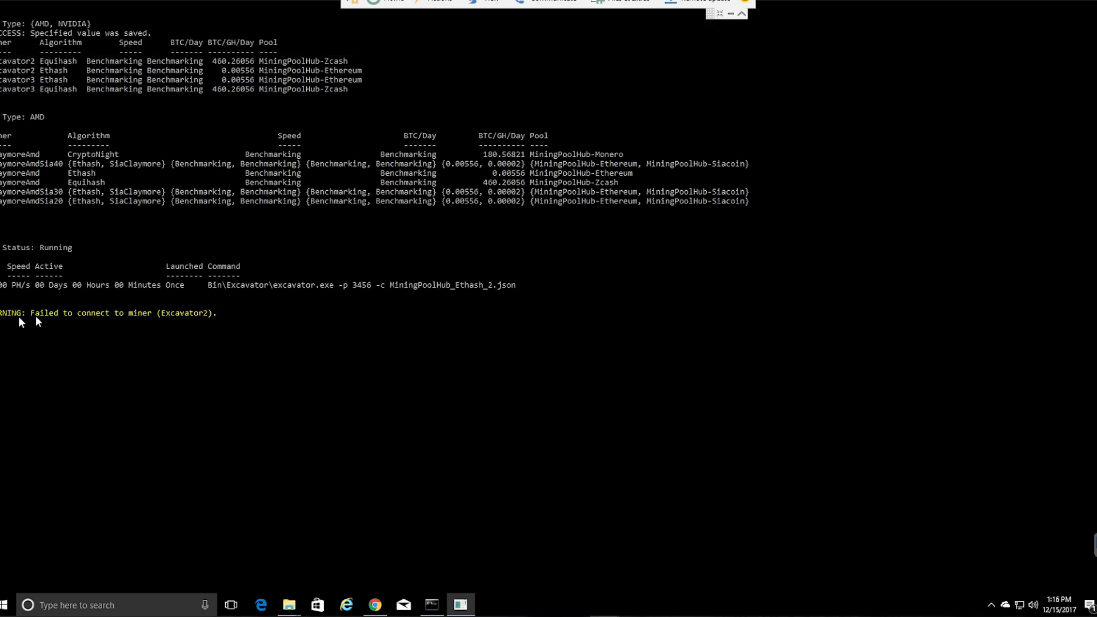
pyautogui.moveTo(207, 340)
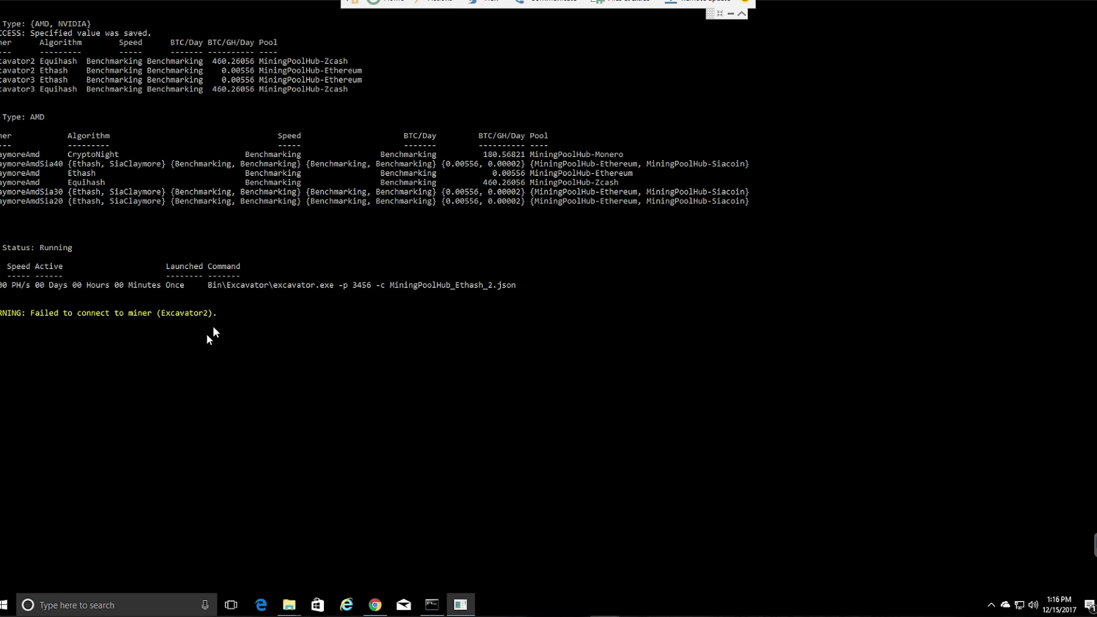
pyautogui.moveTo(127, 331)
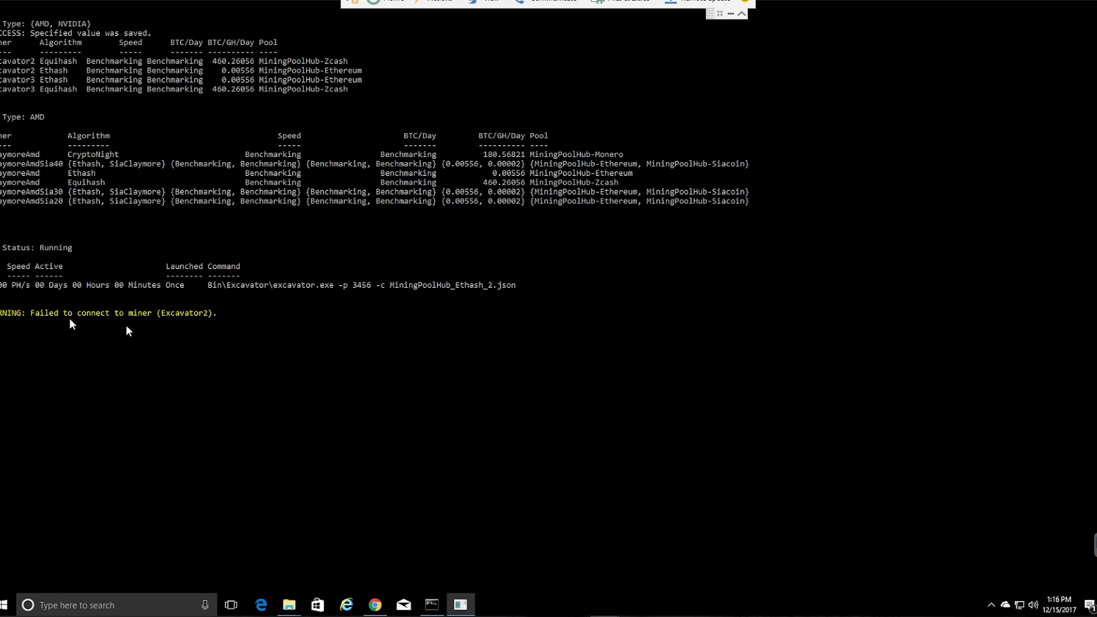
pyautogui.moveTo(101, 323)
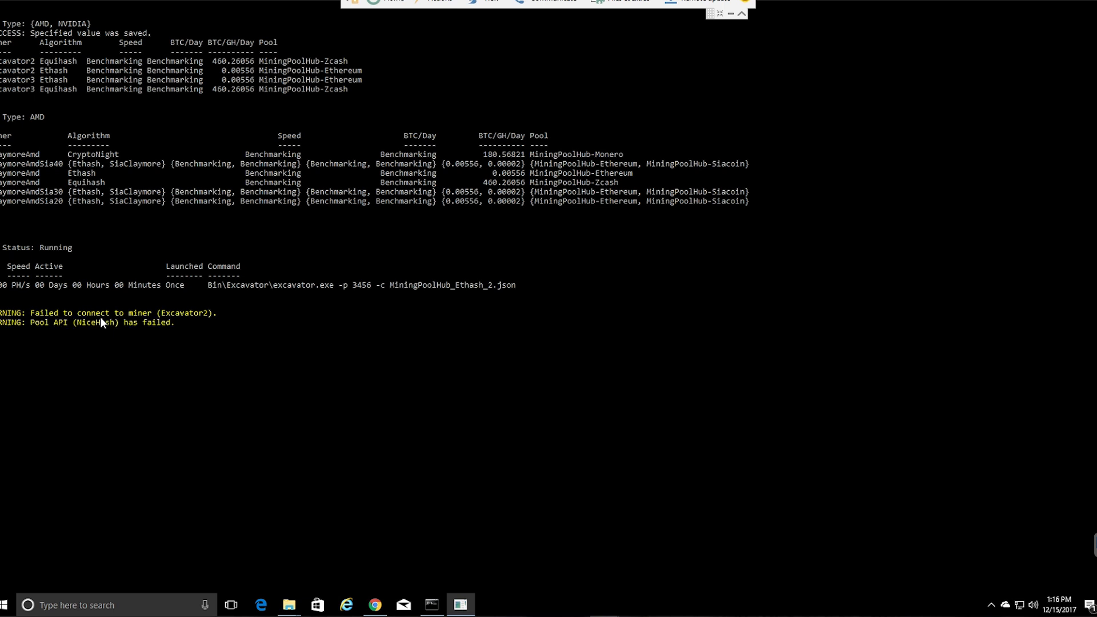
pyautogui.moveTo(22, 75)
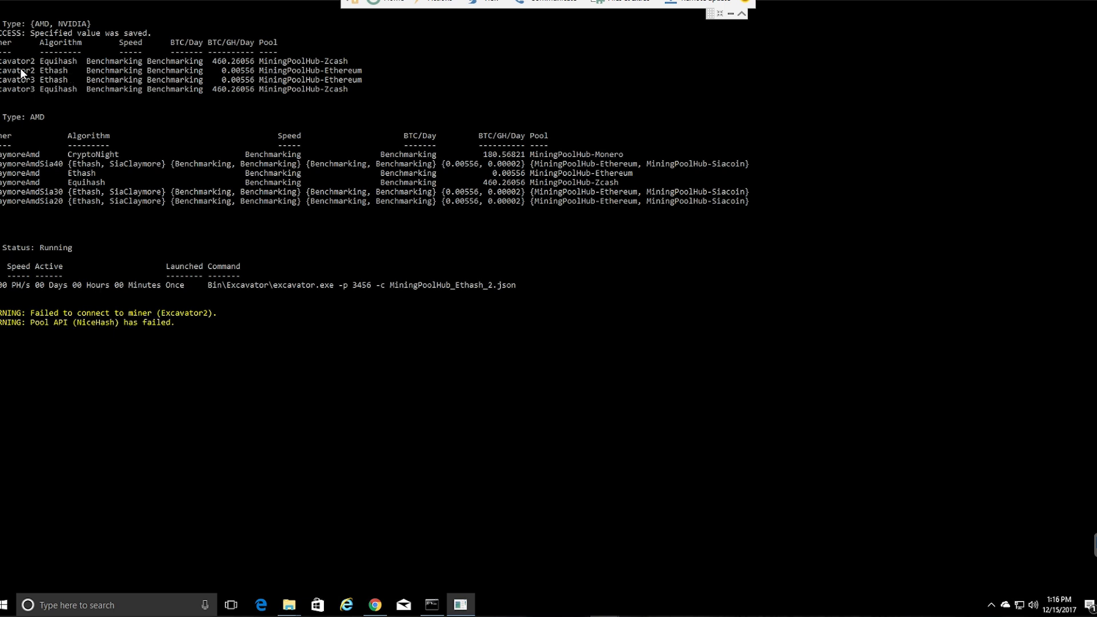
pyautogui.moveTo(72, 17)
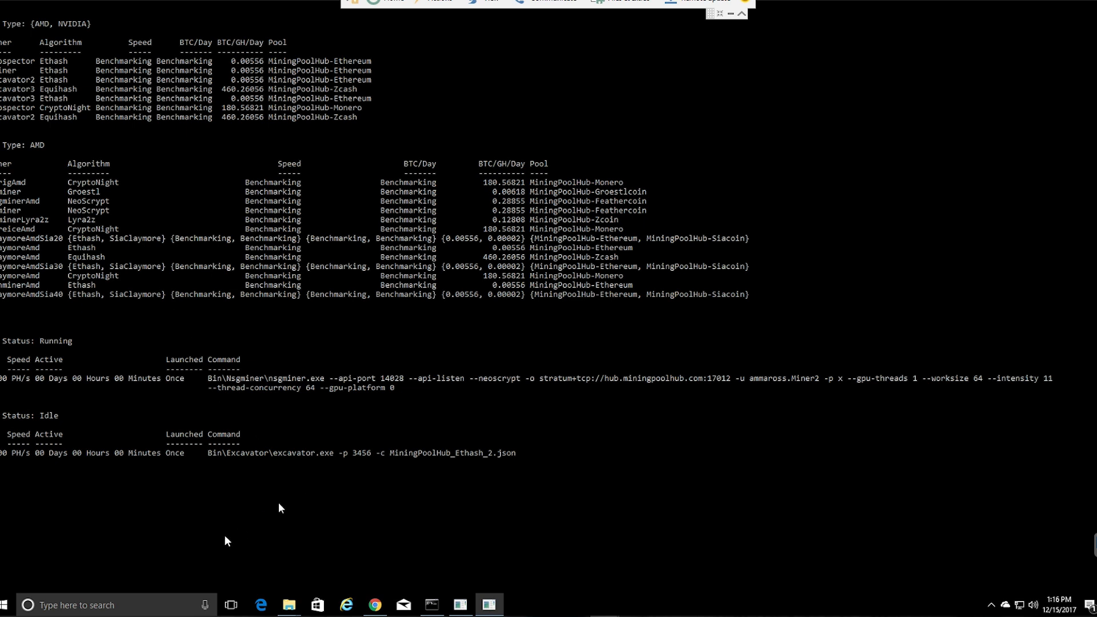
pyautogui.moveTo(629, 465)
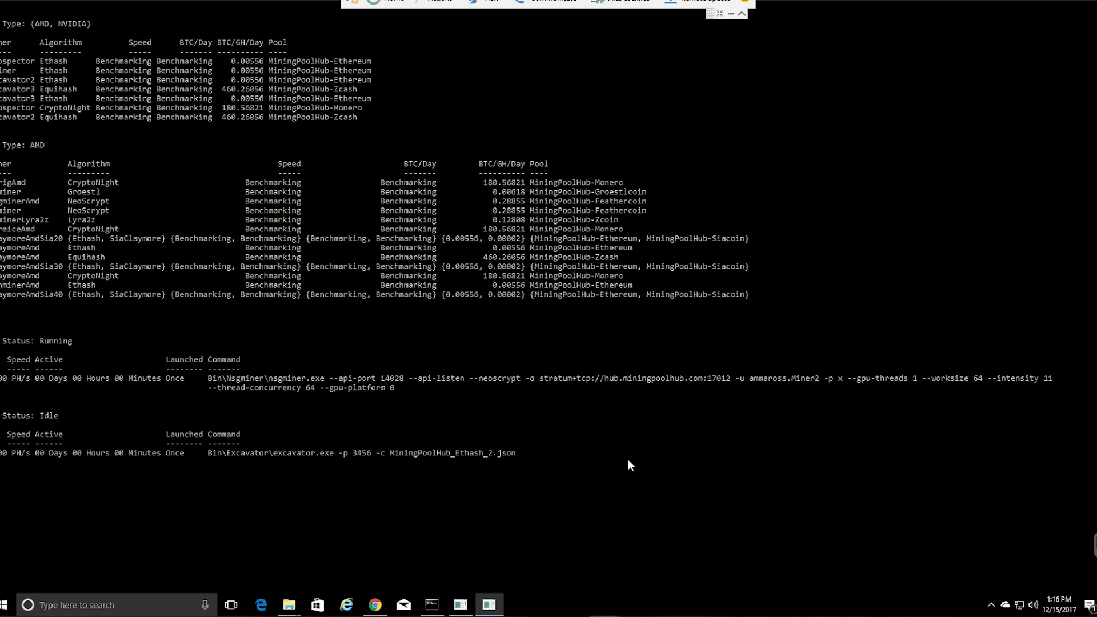
pyautogui.moveTo(232, 401)
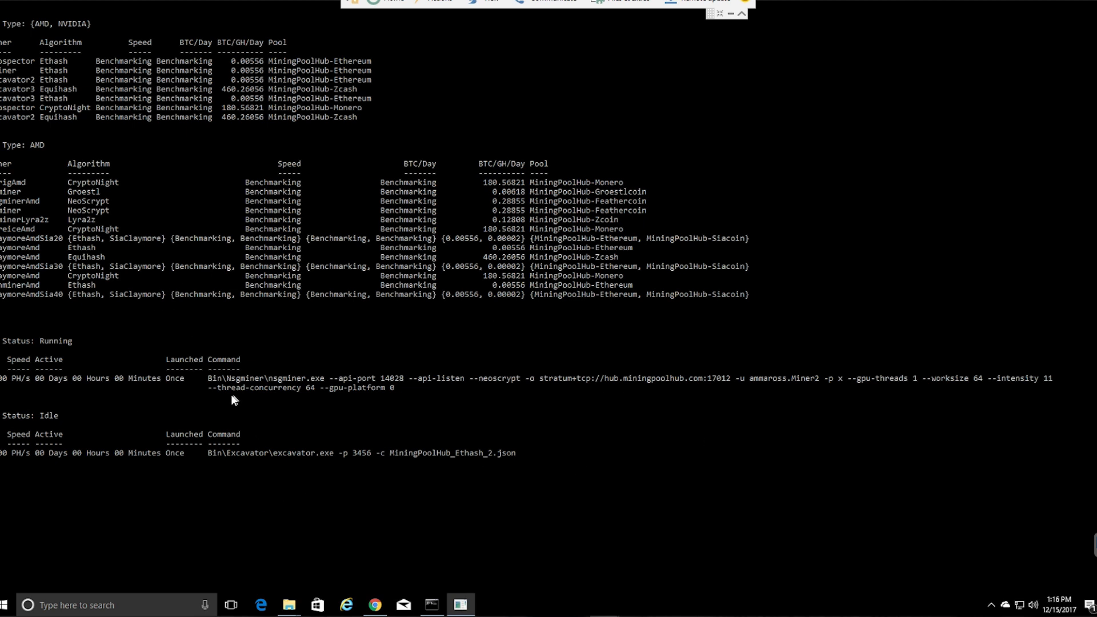
pyautogui.moveTo(21, 318)
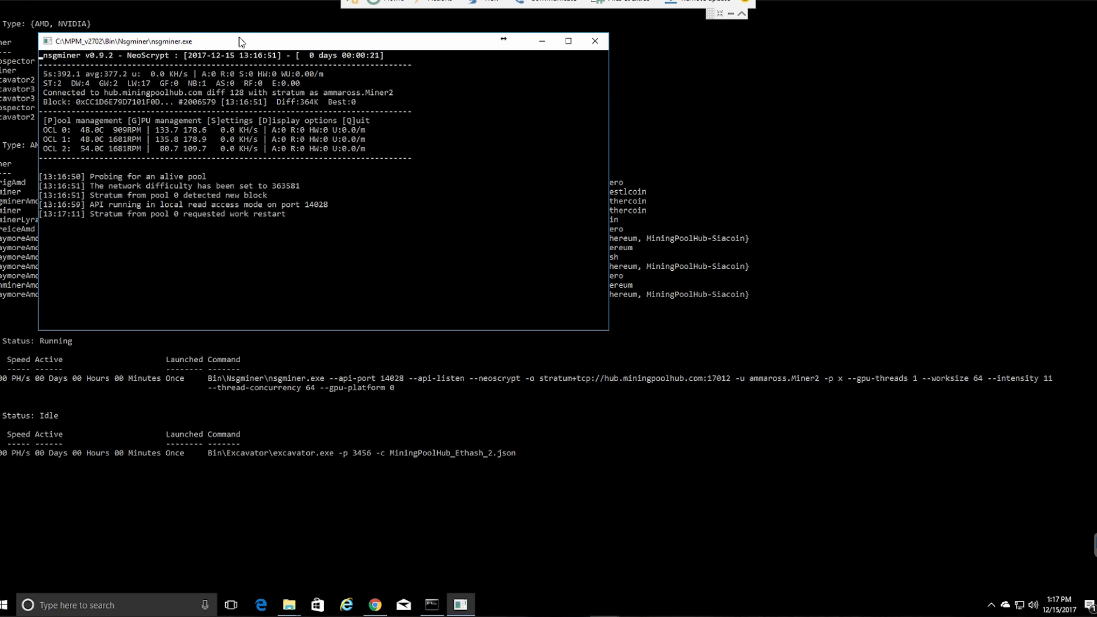
pyautogui.moveTo(188, 226)
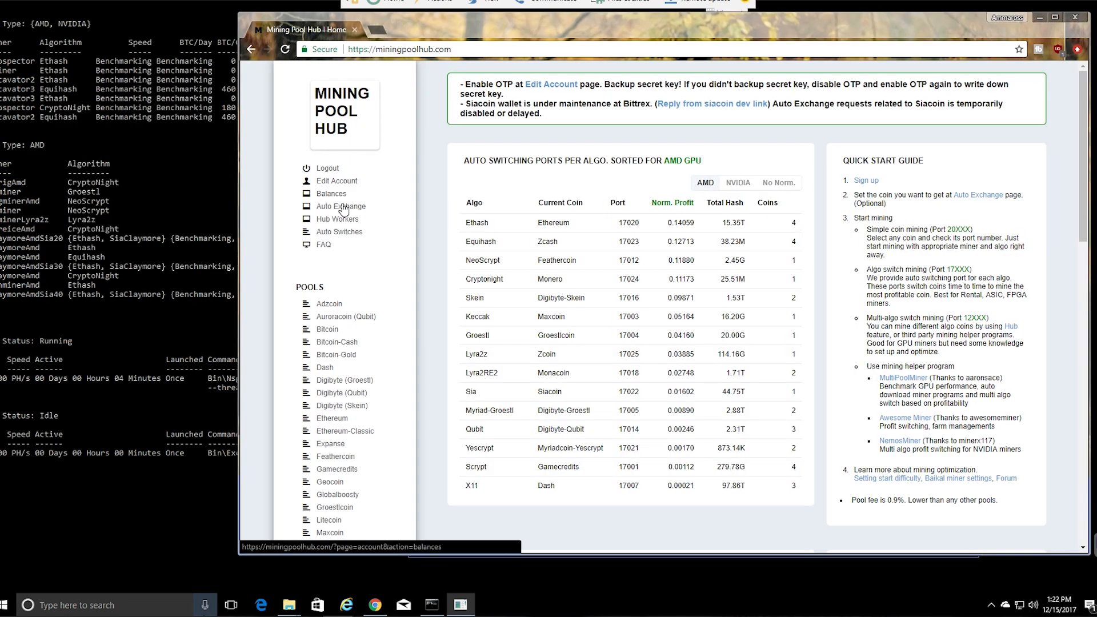
# - On Hub Workers, give Miner2 the AMD multi-algorithm auto switch job and update workers
pyautogui.click(337, 219)
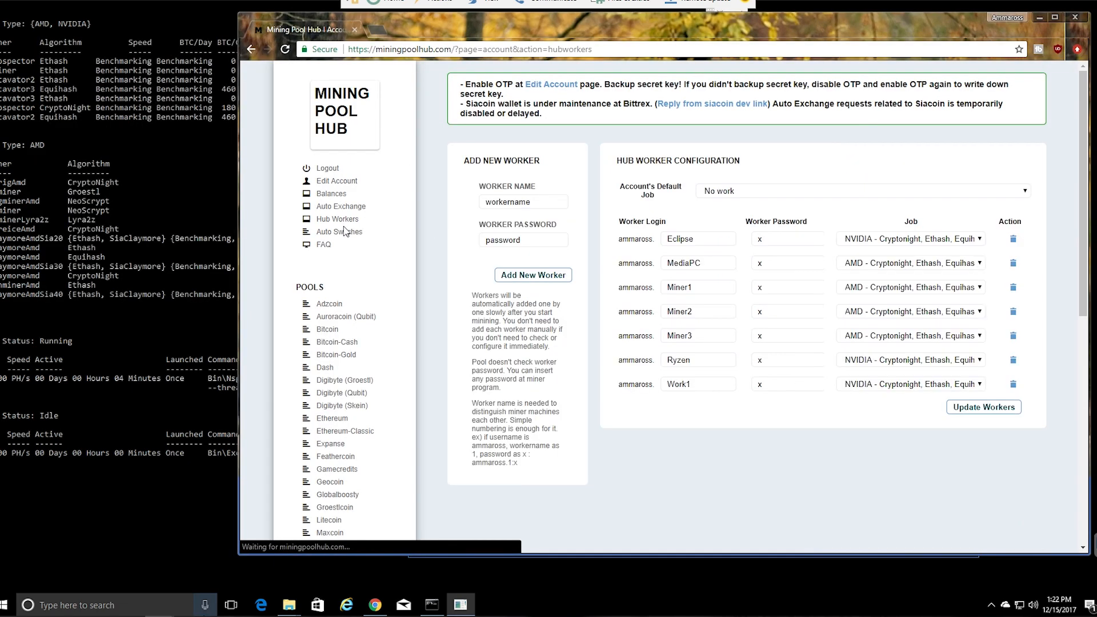
pyautogui.doubleClick(698, 311)
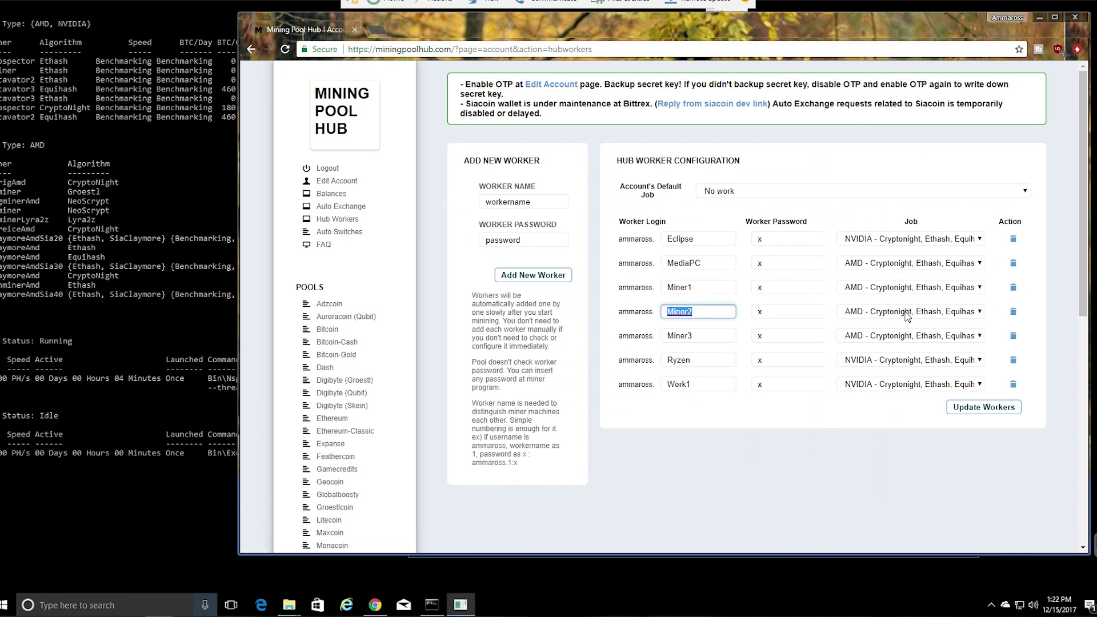
pyautogui.moveTo(980, 316)
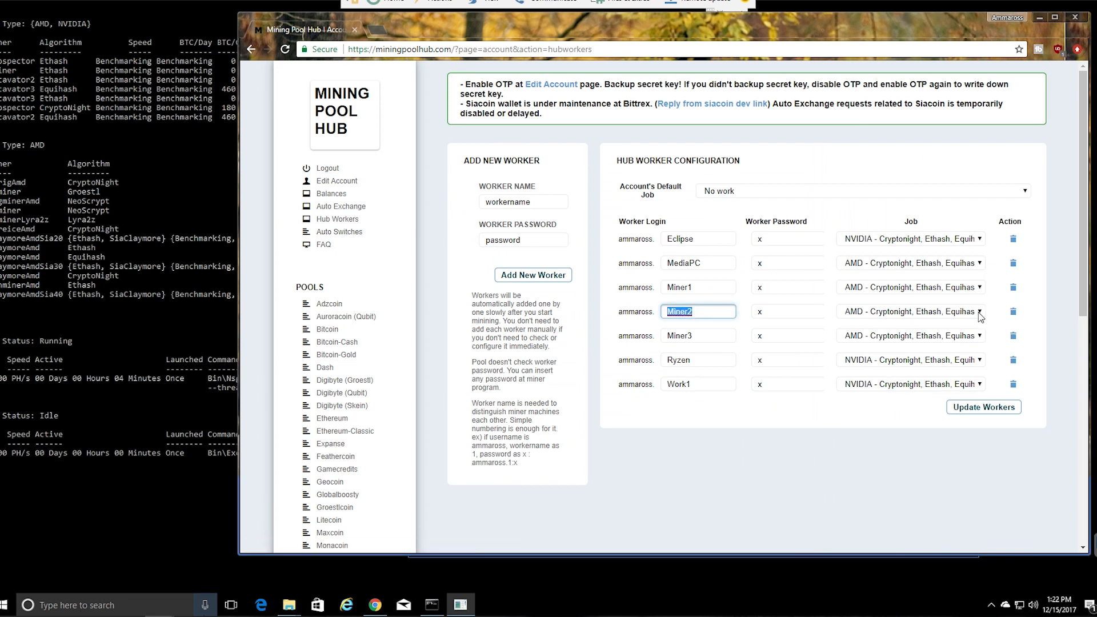
pyautogui.click(979, 311)
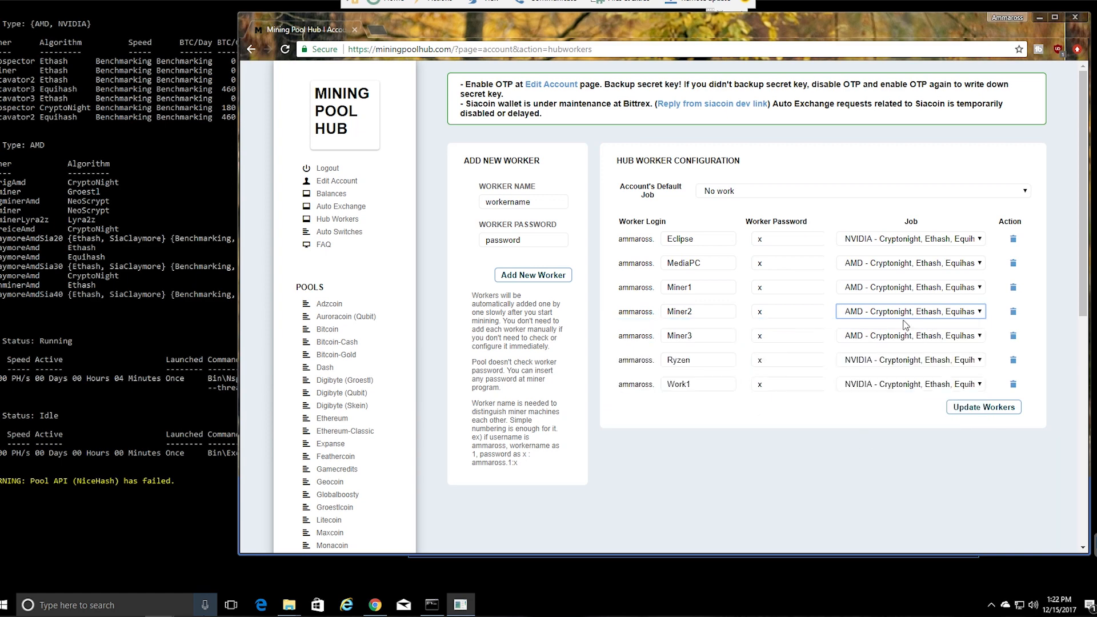
pyautogui.click(976, 312)
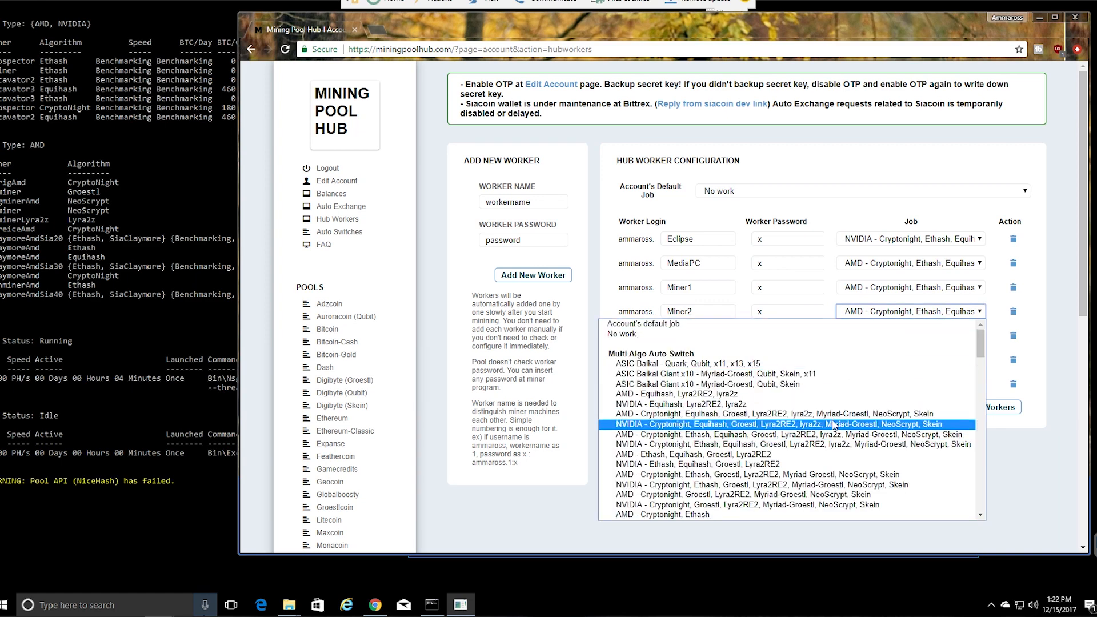
pyautogui.moveTo(755, 424)
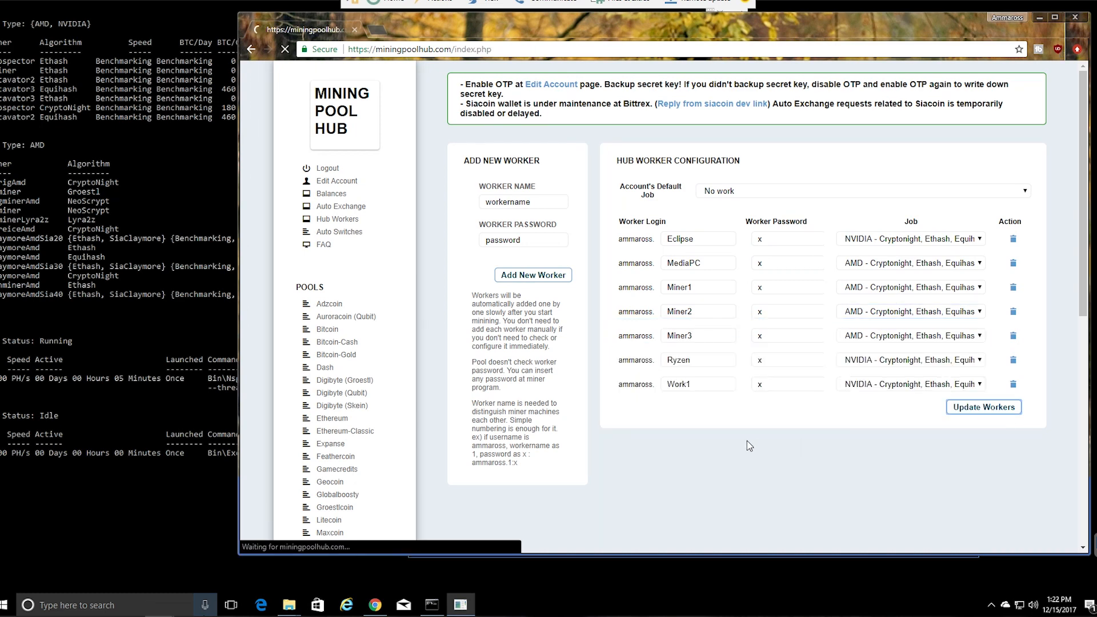
pyautogui.click(983, 407)
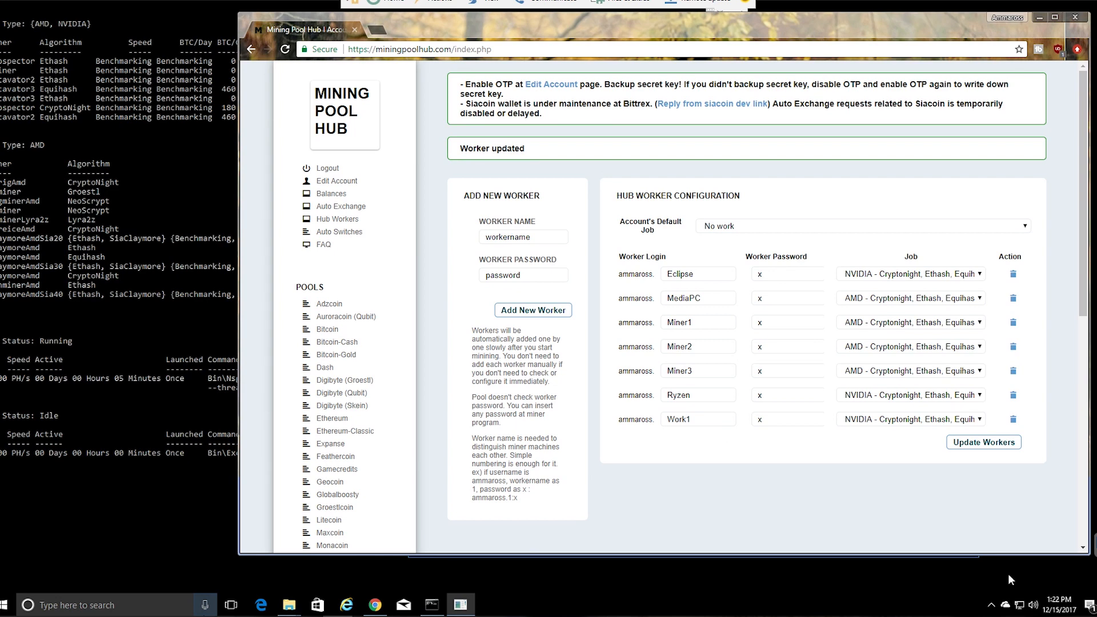
pyautogui.moveTo(972, 356)
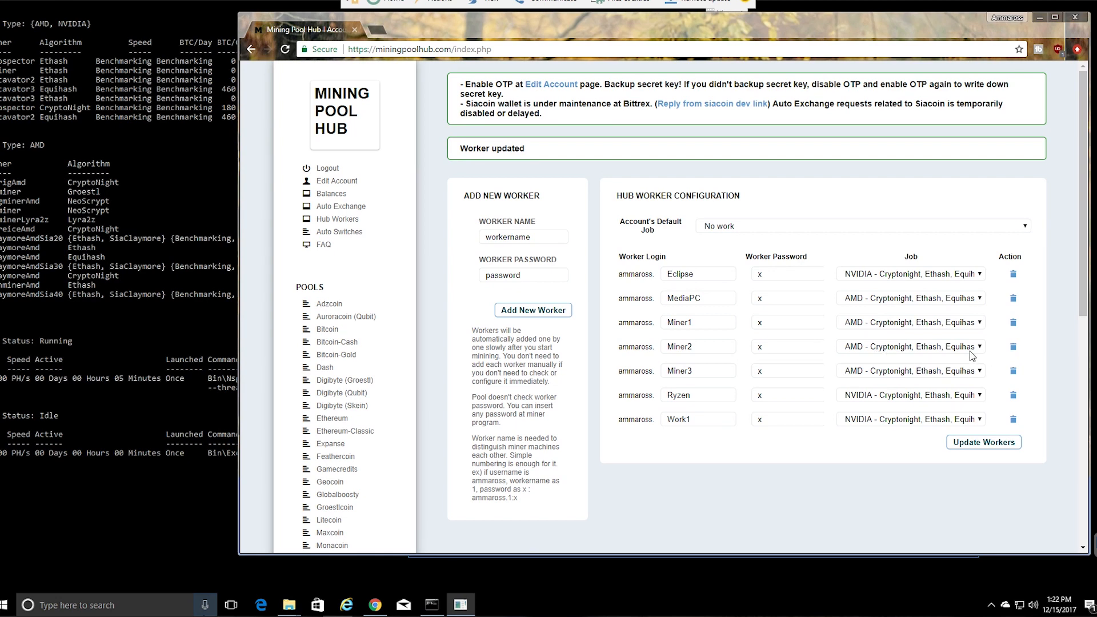
pyautogui.moveTo(898, 359)
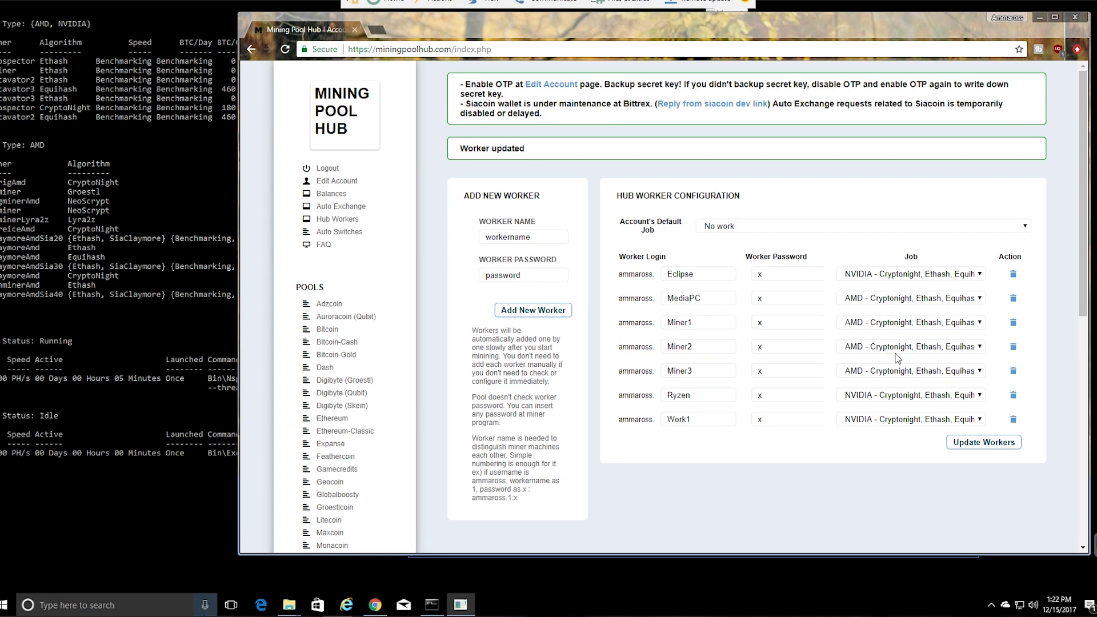
pyautogui.click(910, 346)
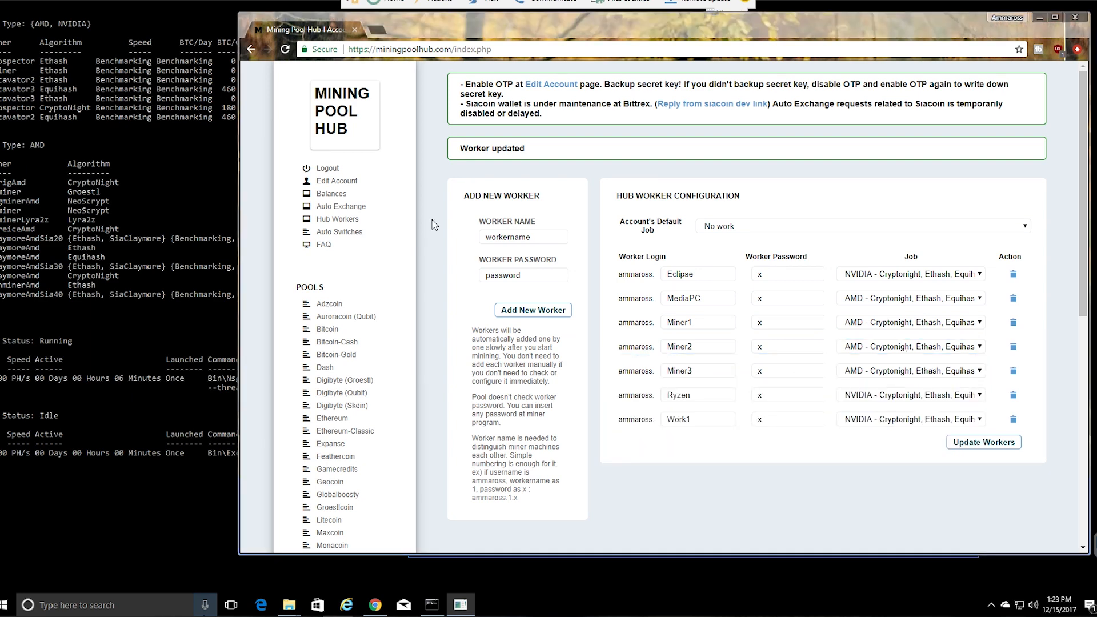
# - Open the Ethereum pool wallet page to review the 0.25 payout threshold and cash-out details
pyautogui.scroll(-3)
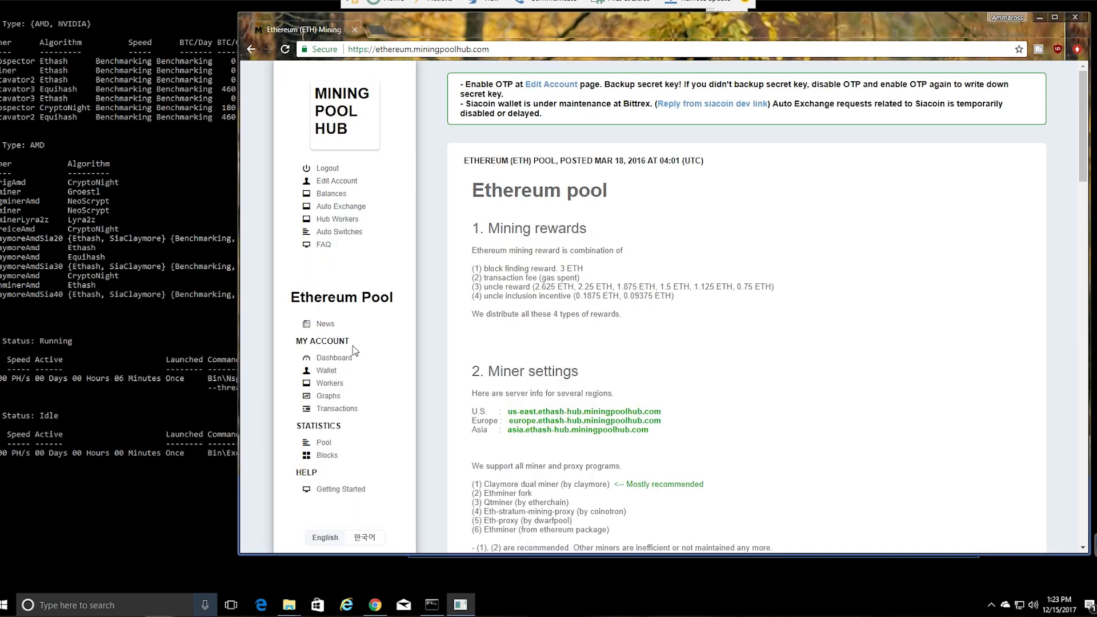
pyautogui.click(337, 181)
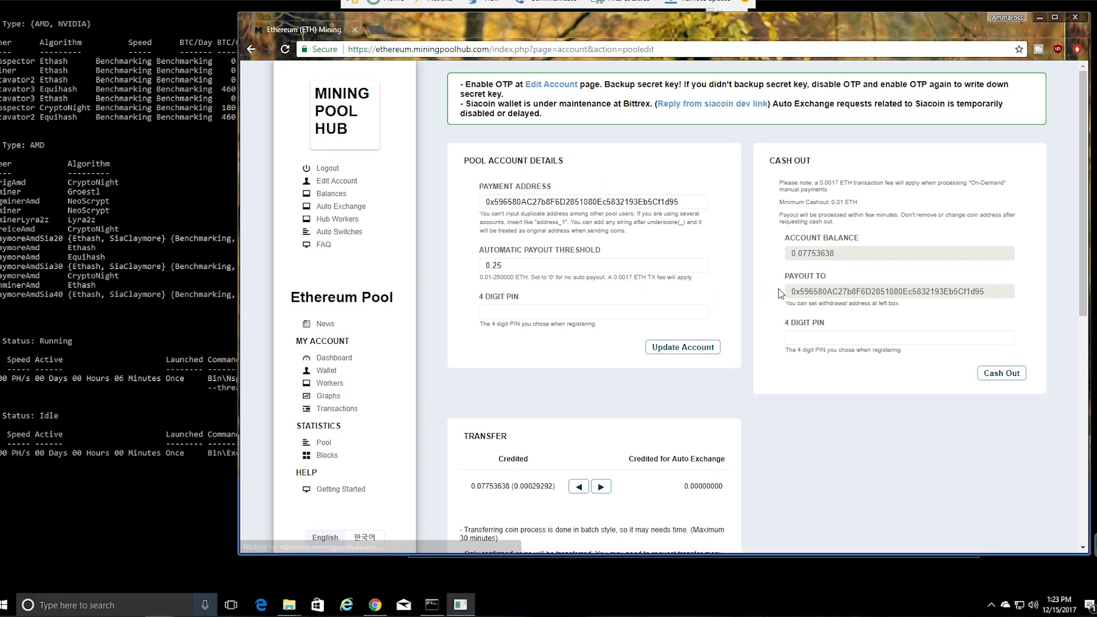
pyautogui.doubleClick(593, 202)
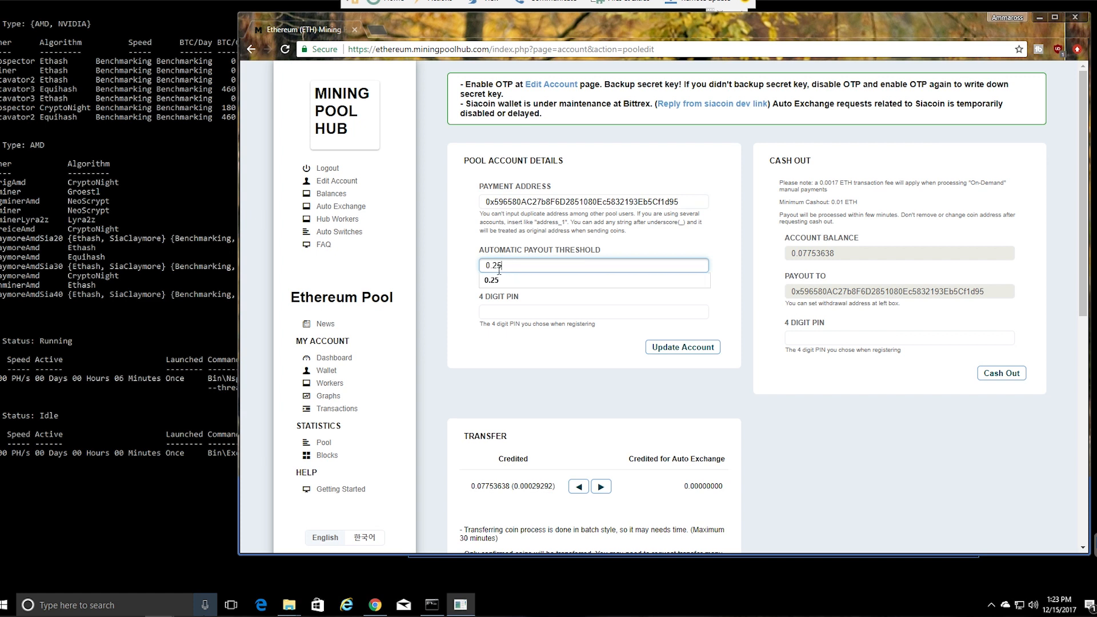
pyautogui.click(592, 311)
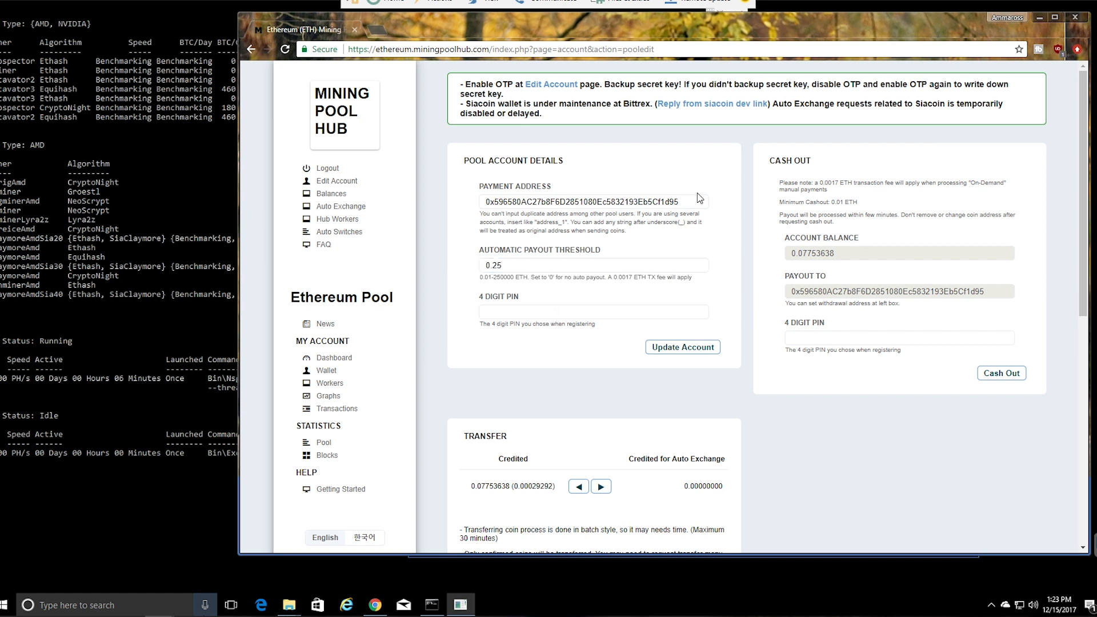
pyautogui.click(591, 311)
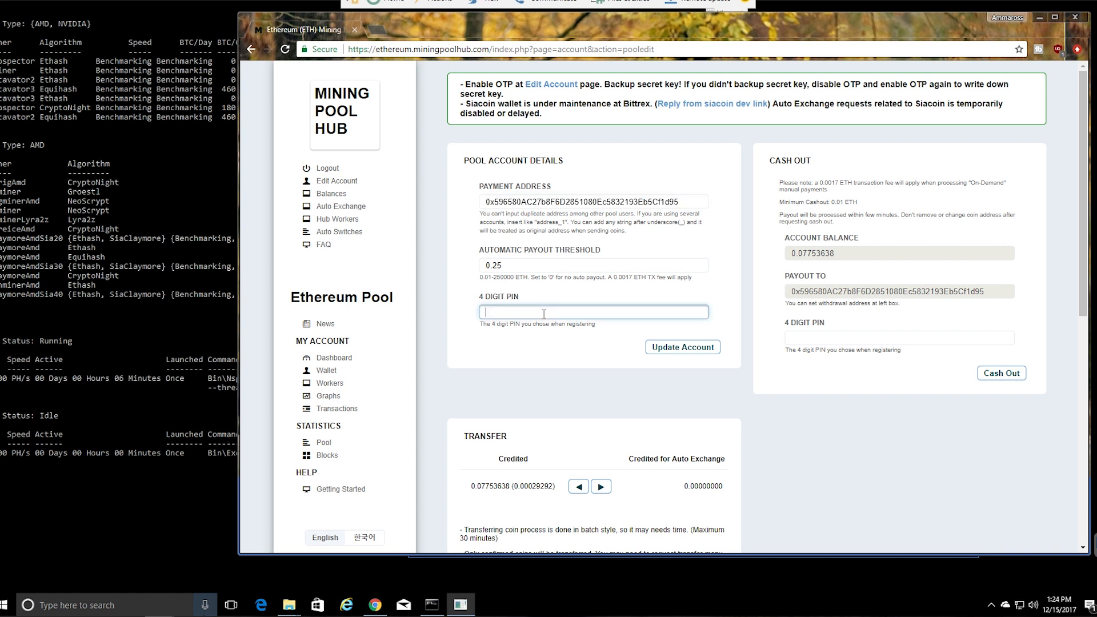
pyautogui.click(682, 347)
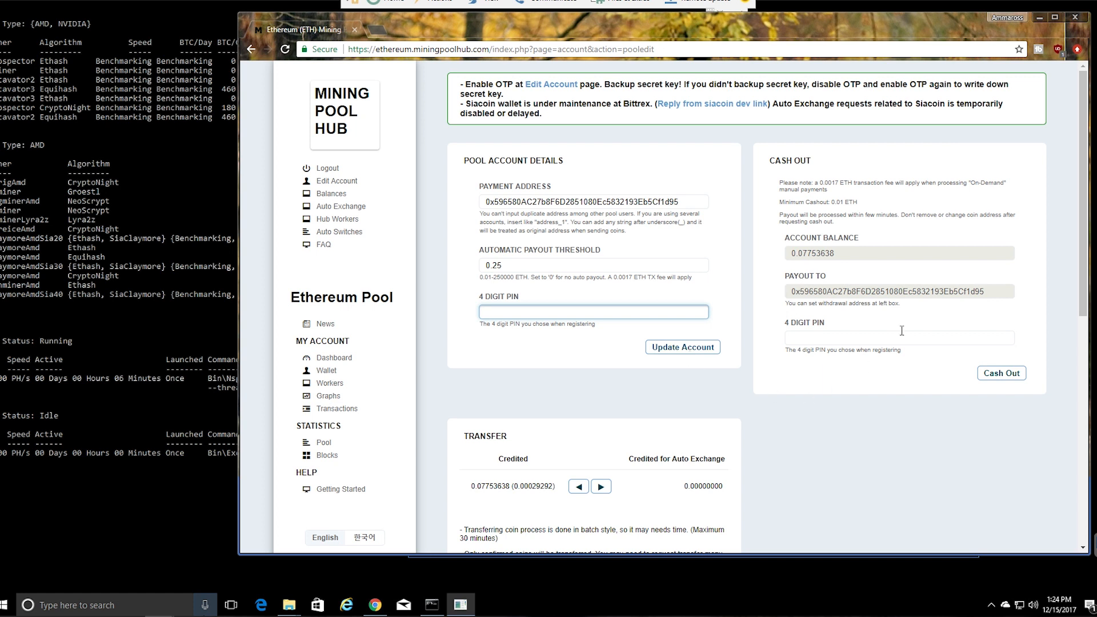
pyautogui.doubleClick(805, 254)
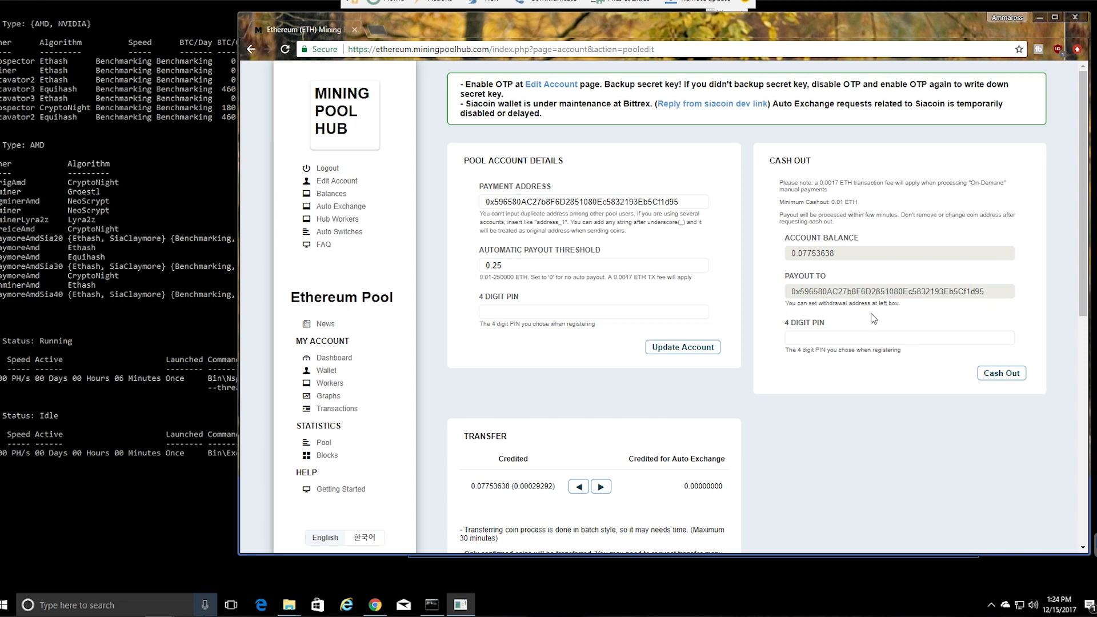
pyautogui.click(898, 337)
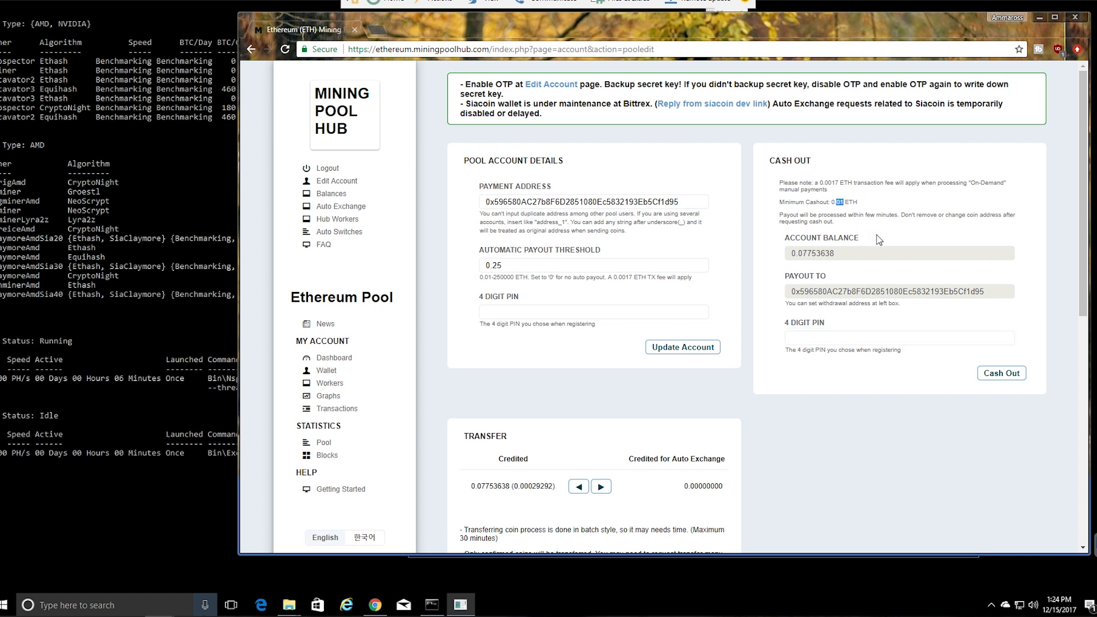
pyautogui.moveTo(276, 77)
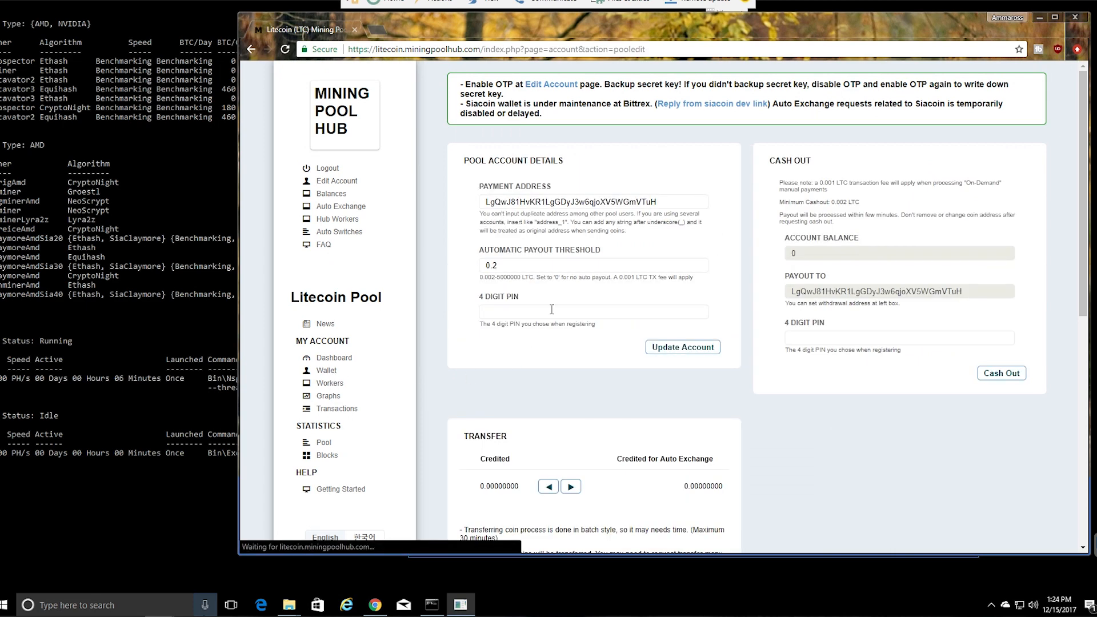
pyautogui.doubleClick(574, 202)
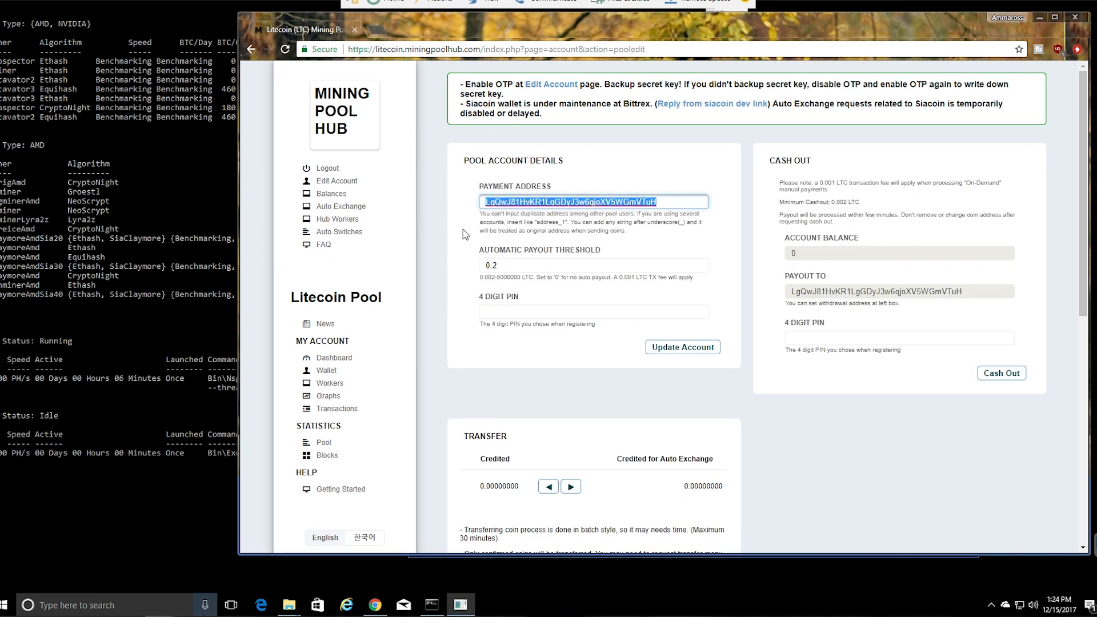
pyautogui.click(593, 265)
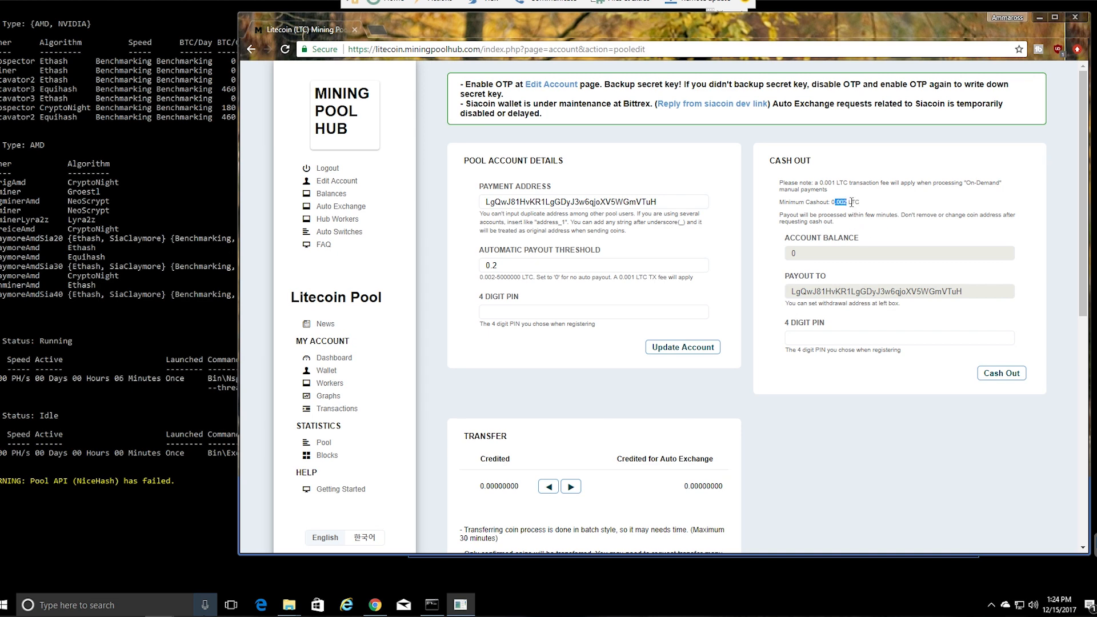
pyautogui.tripleClick(844, 202)
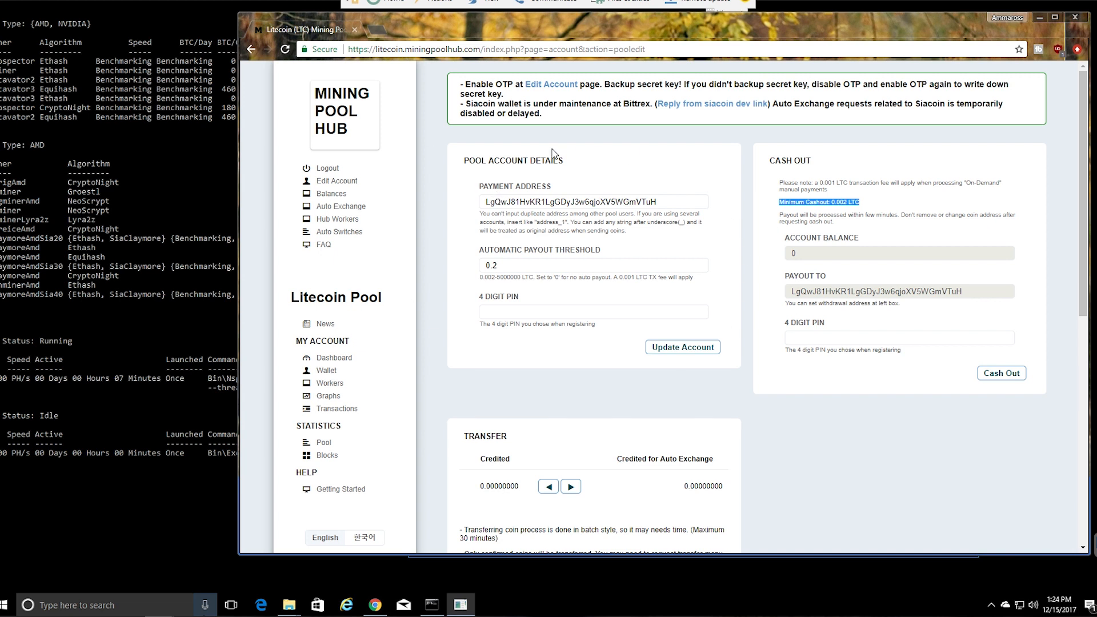
pyautogui.moveTo(552, 166)
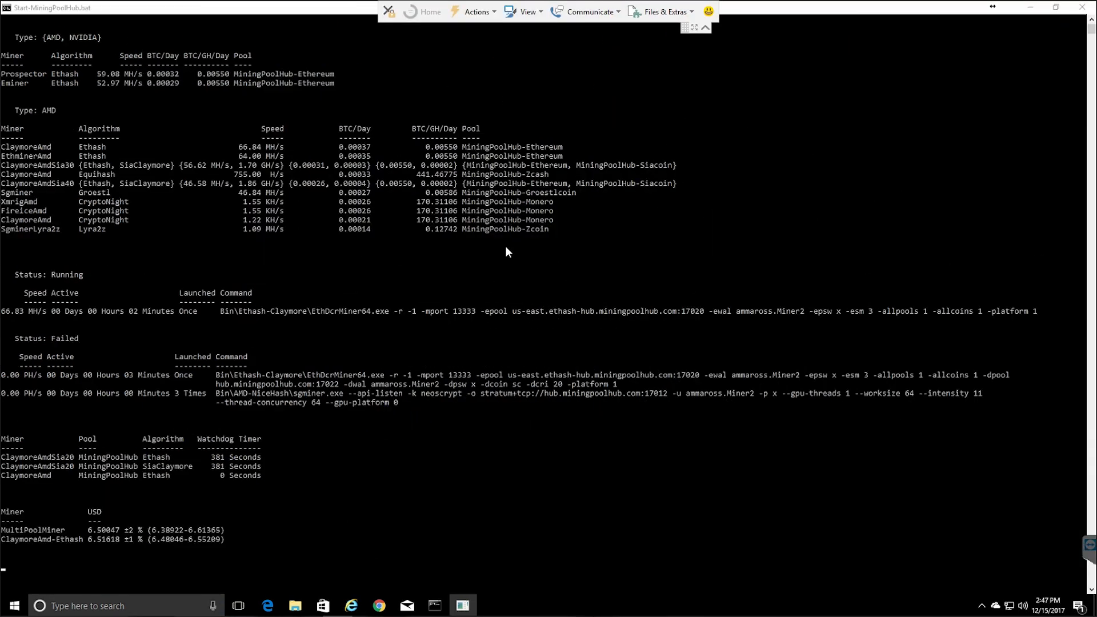
pyautogui.moveTo(126, 149)
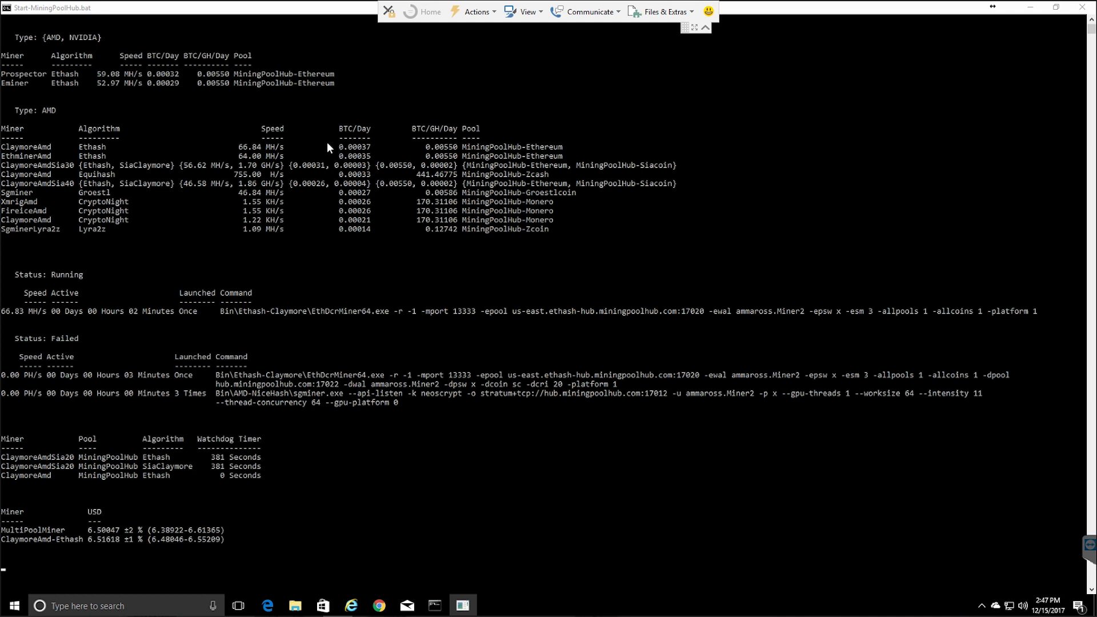
pyautogui.moveTo(342, 136)
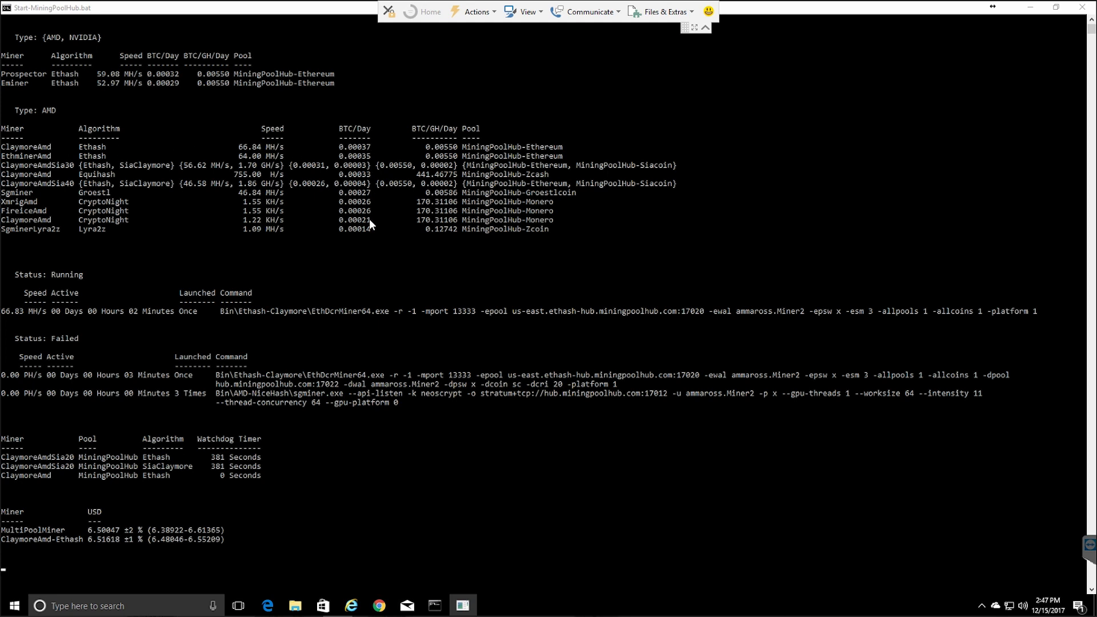
pyautogui.moveTo(39, 152)
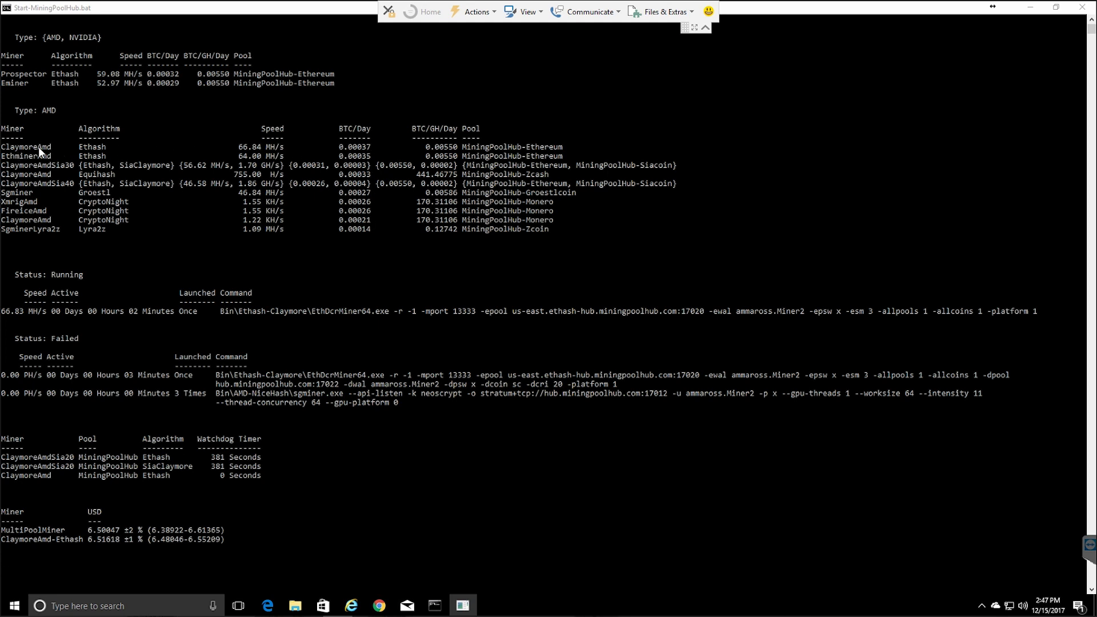
pyautogui.moveTo(373, 153)
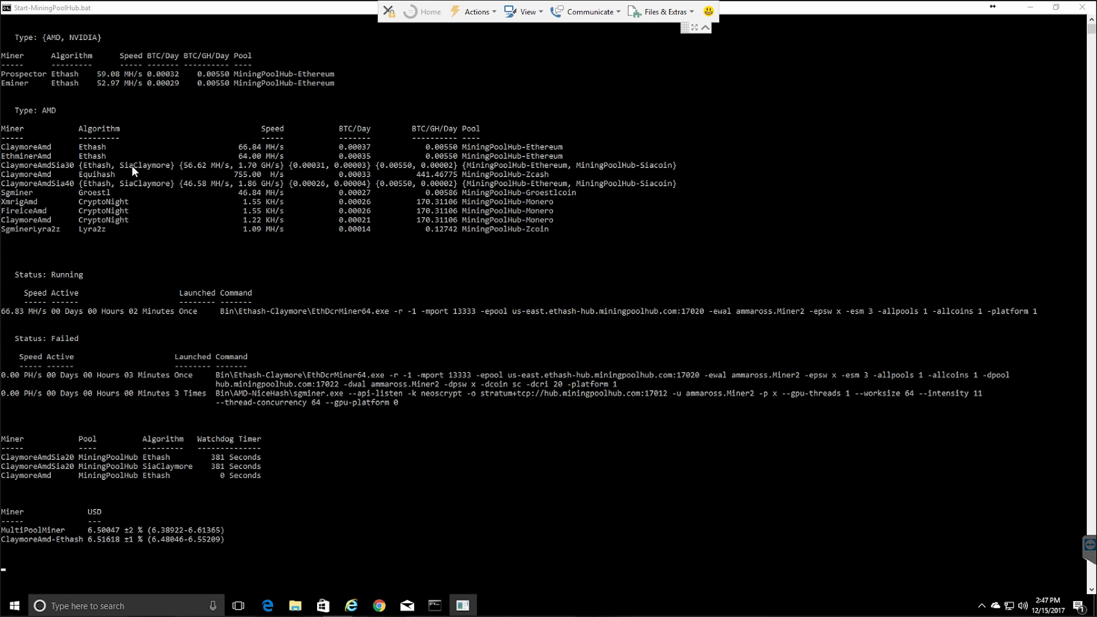
pyautogui.moveTo(189, 170)
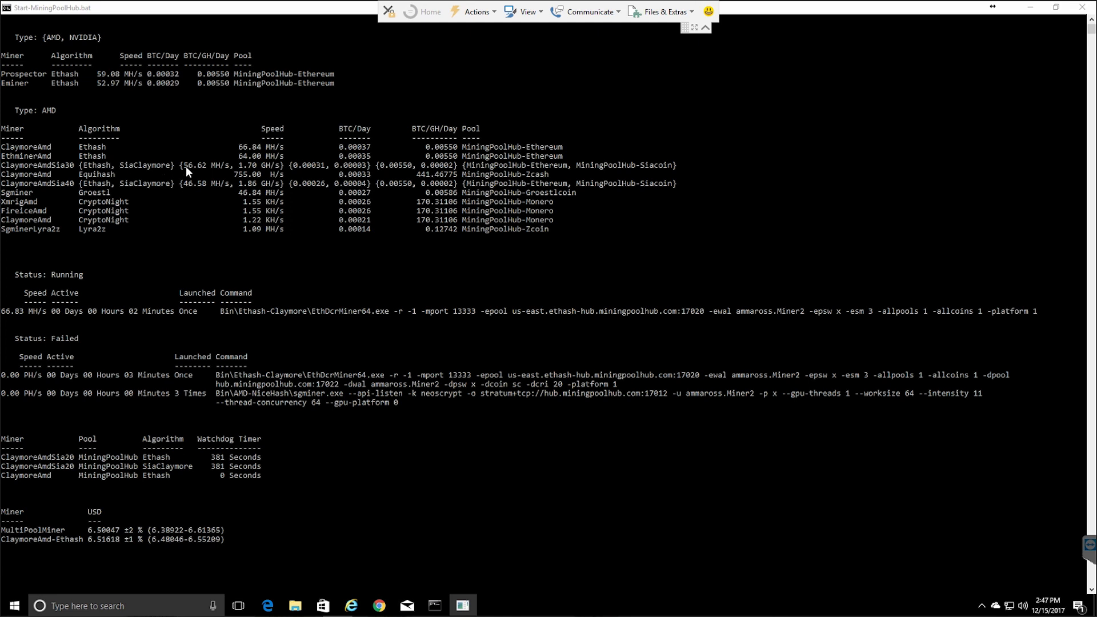
pyautogui.moveTo(241, 151)
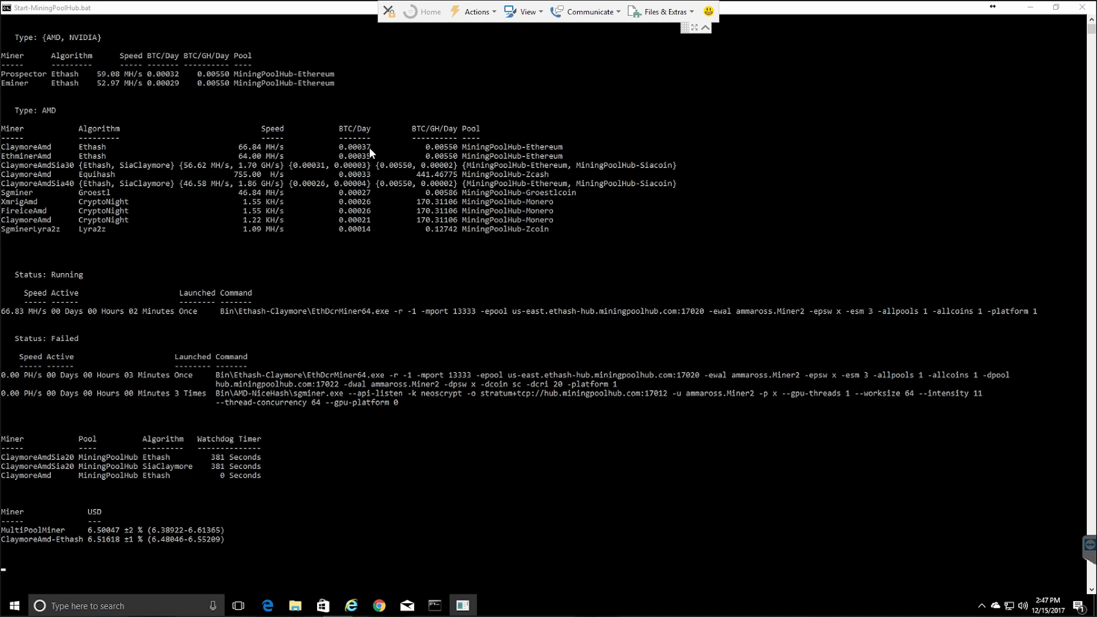
pyautogui.moveTo(320, 174)
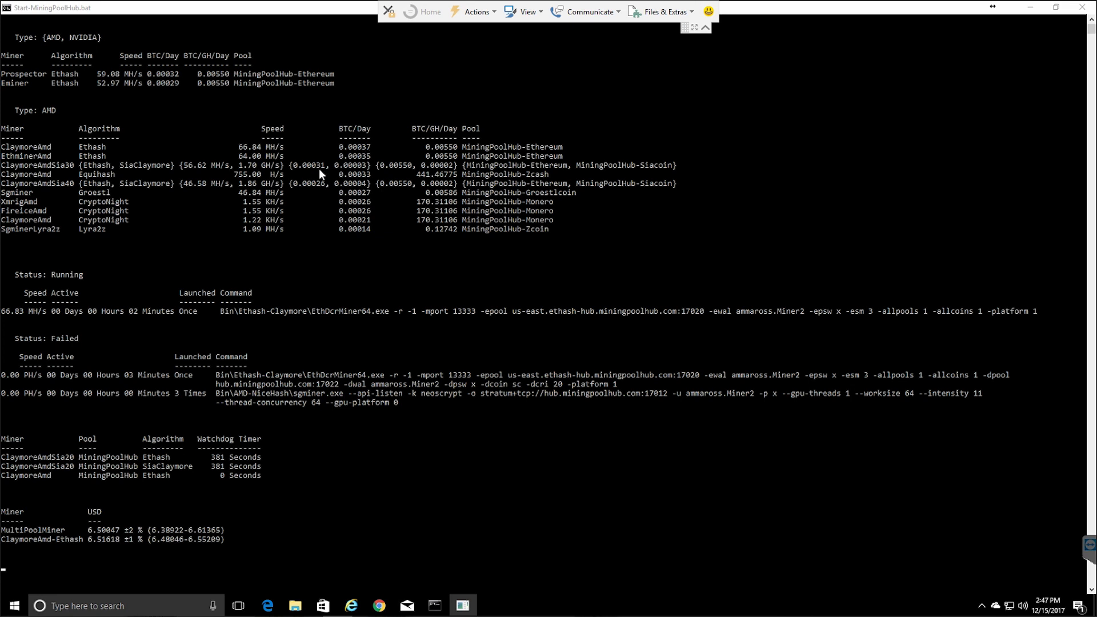
pyautogui.moveTo(368, 172)
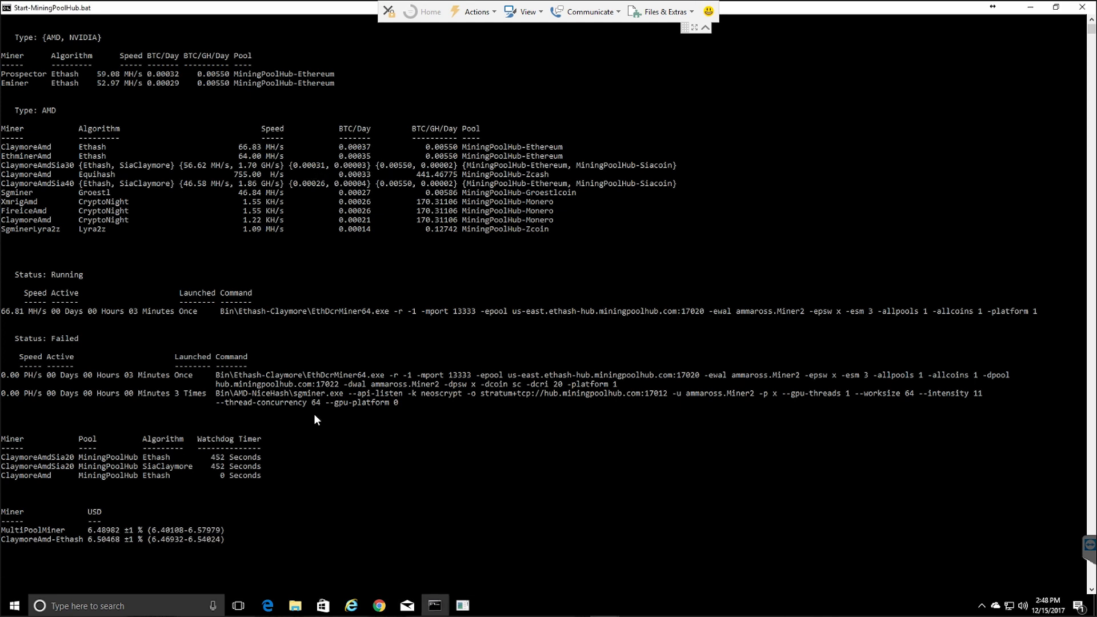
pyautogui.moveTo(76, 153)
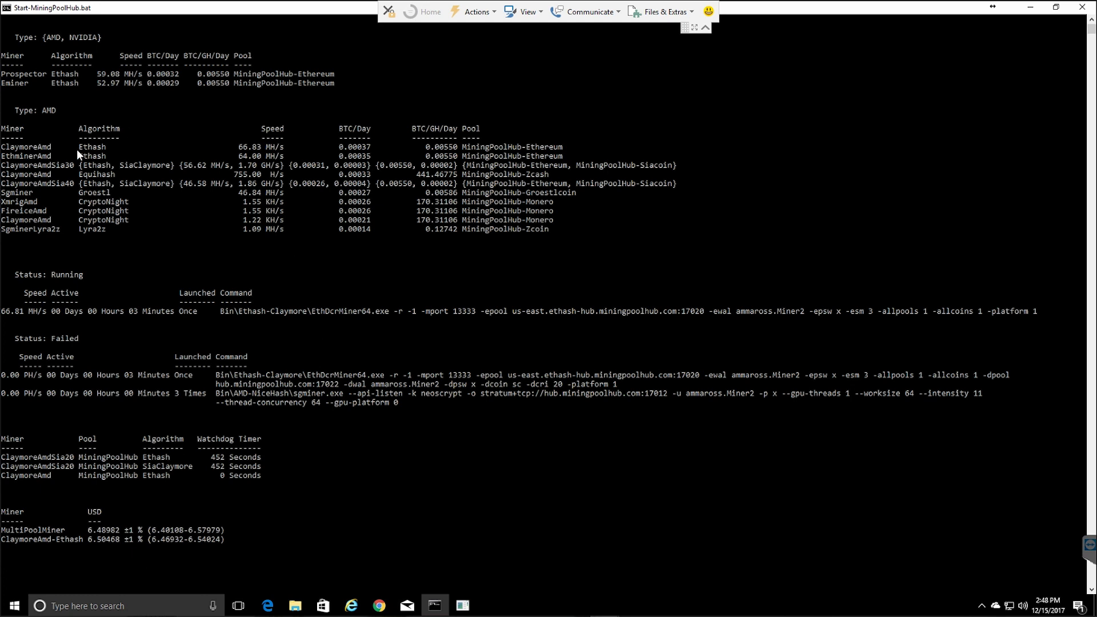
pyautogui.moveTo(181, 172)
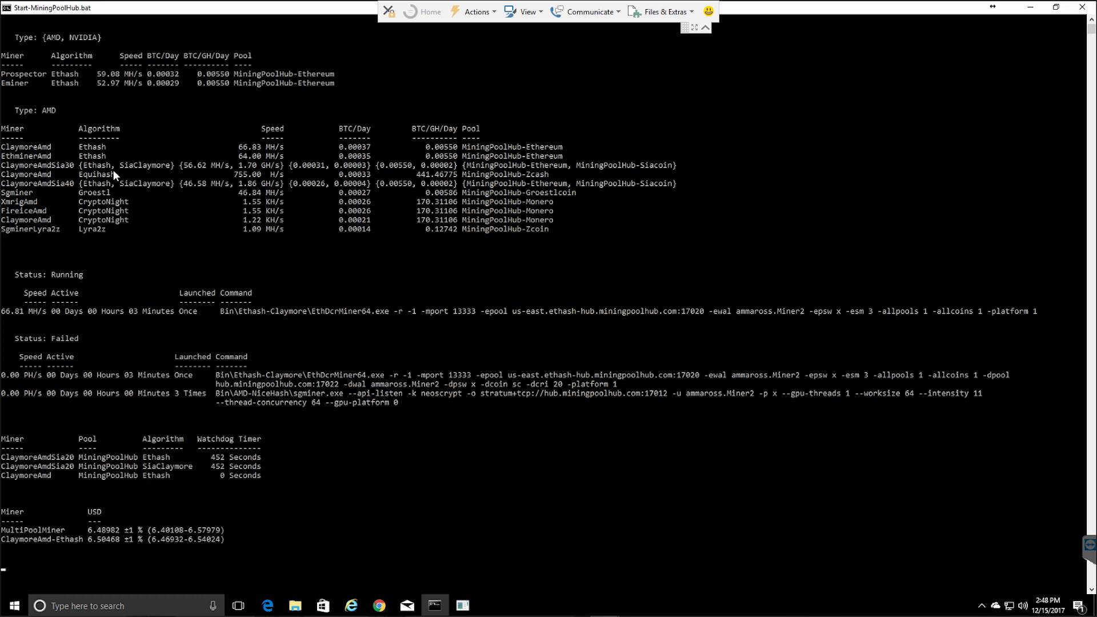
pyautogui.moveTo(867, 88)
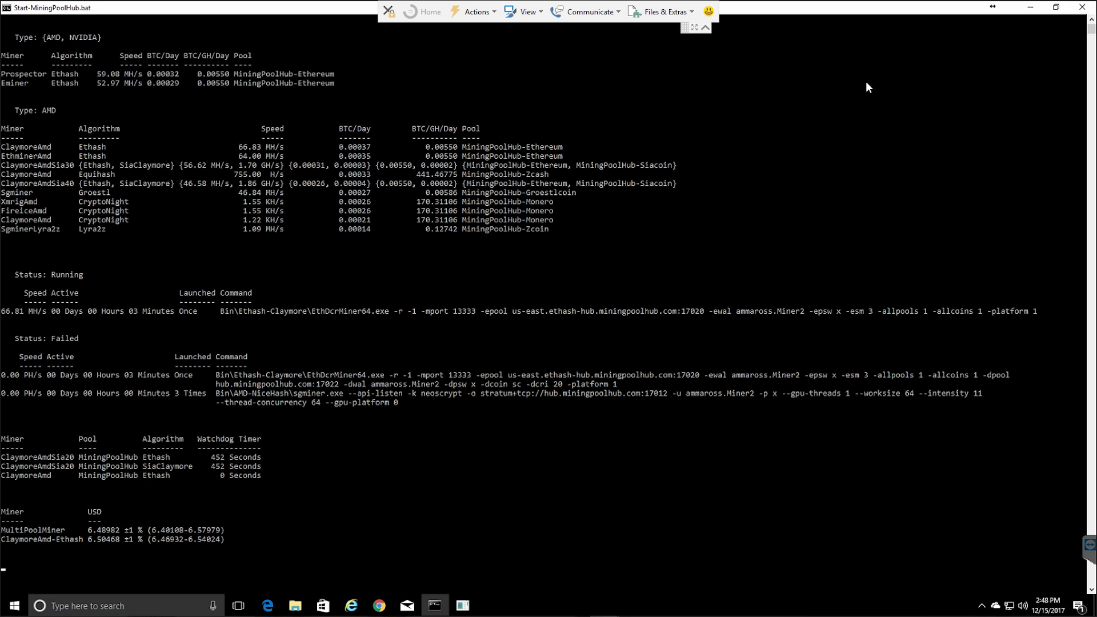
pyautogui.moveTo(19, 155)
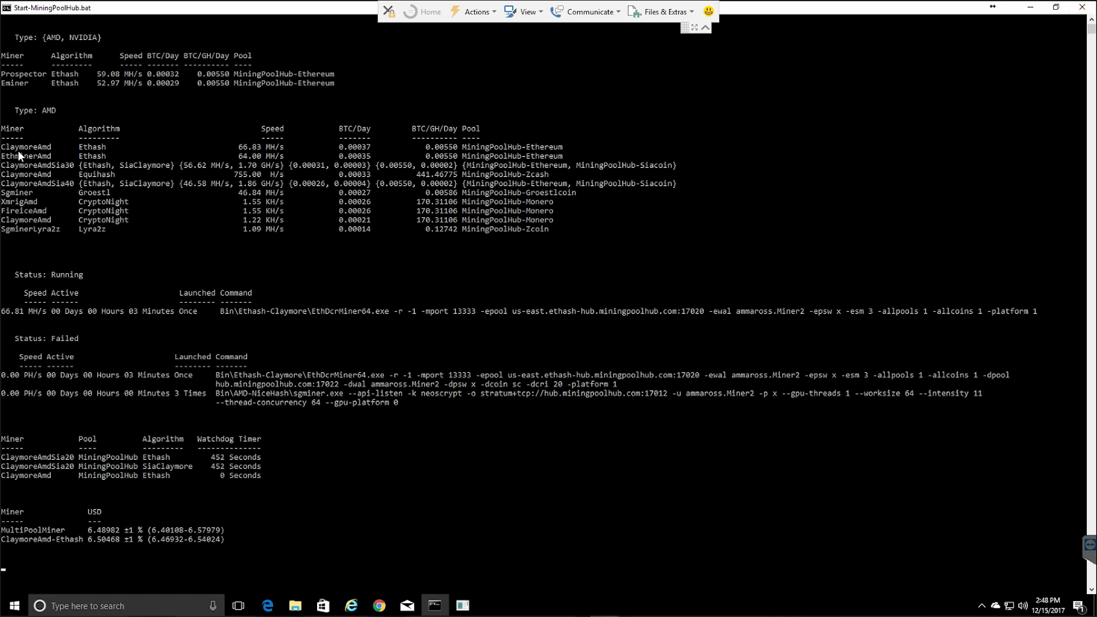
pyautogui.moveTo(270, 243)
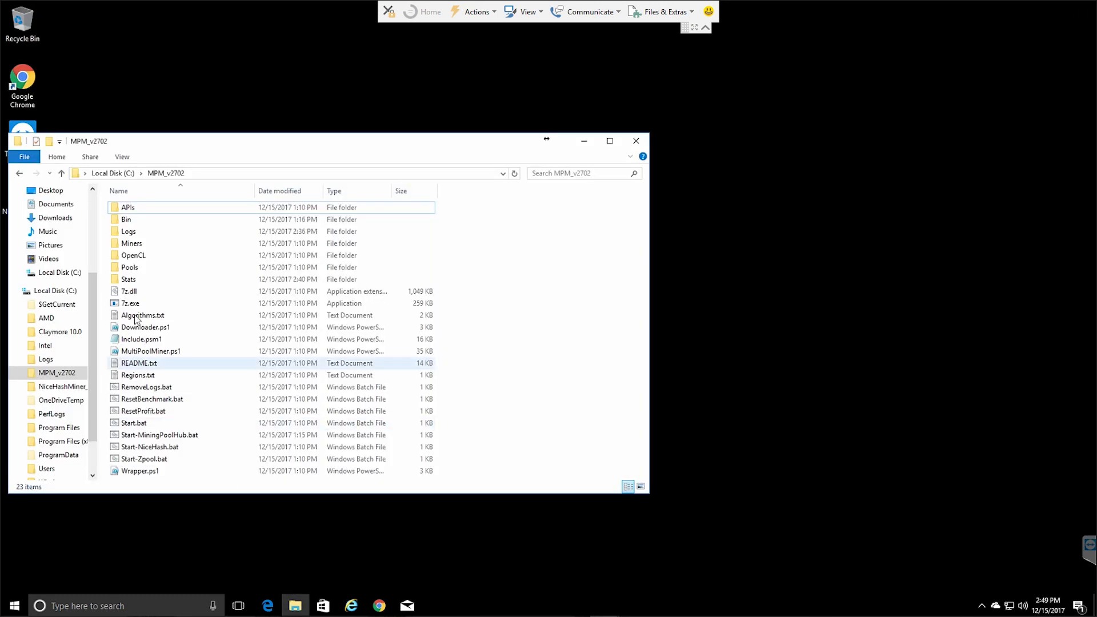
# - Delete the ClaymoreAmdSia20 hashrate files from Stats and add a desktop Start-MiningPoolHub.bat shortcut
pyautogui.click(129, 291)
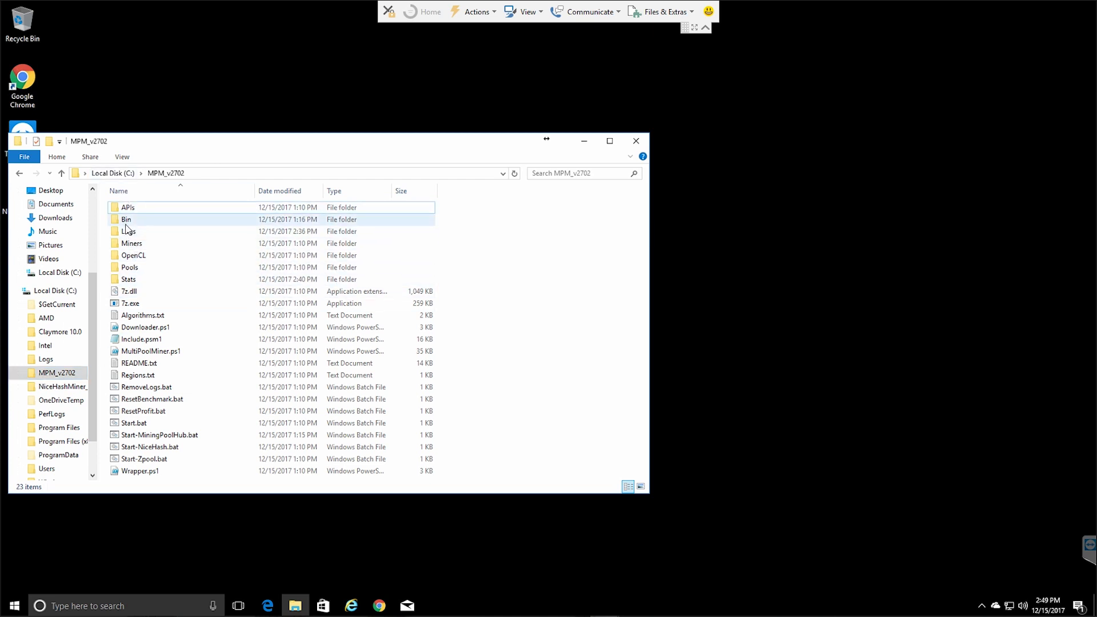
pyautogui.doubleClick(126, 278)
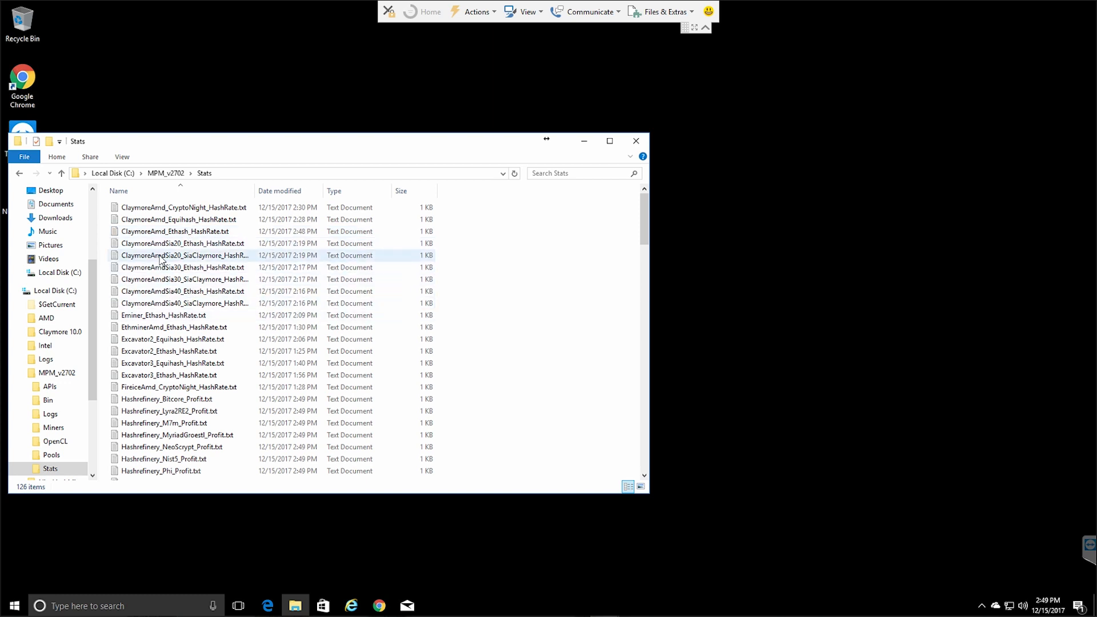
pyautogui.click(181, 243)
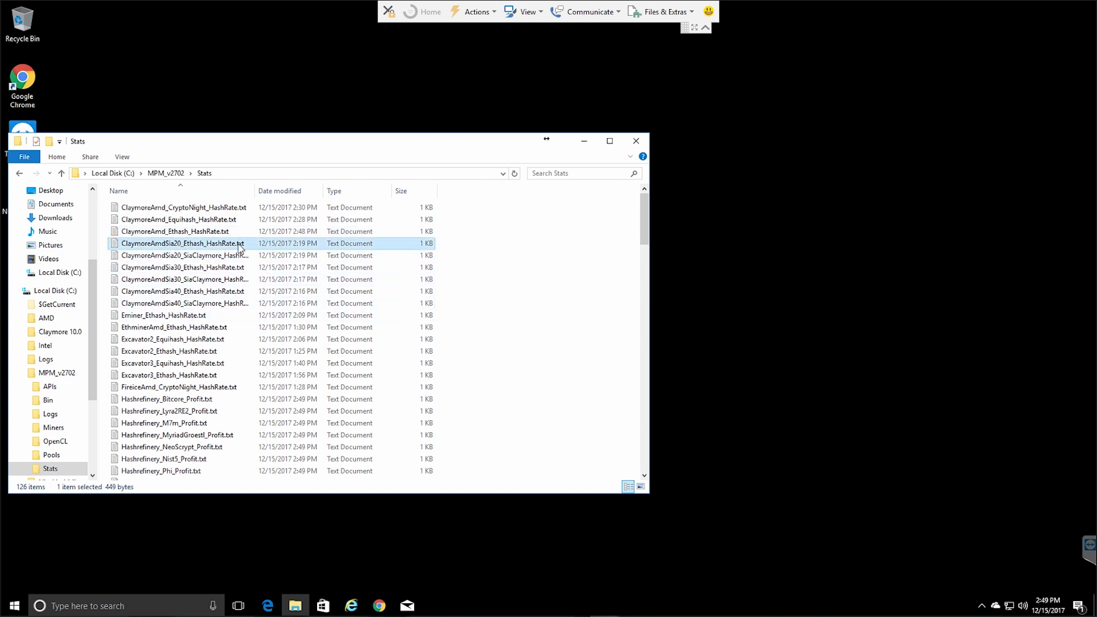
pyautogui.moveTo(188, 246)
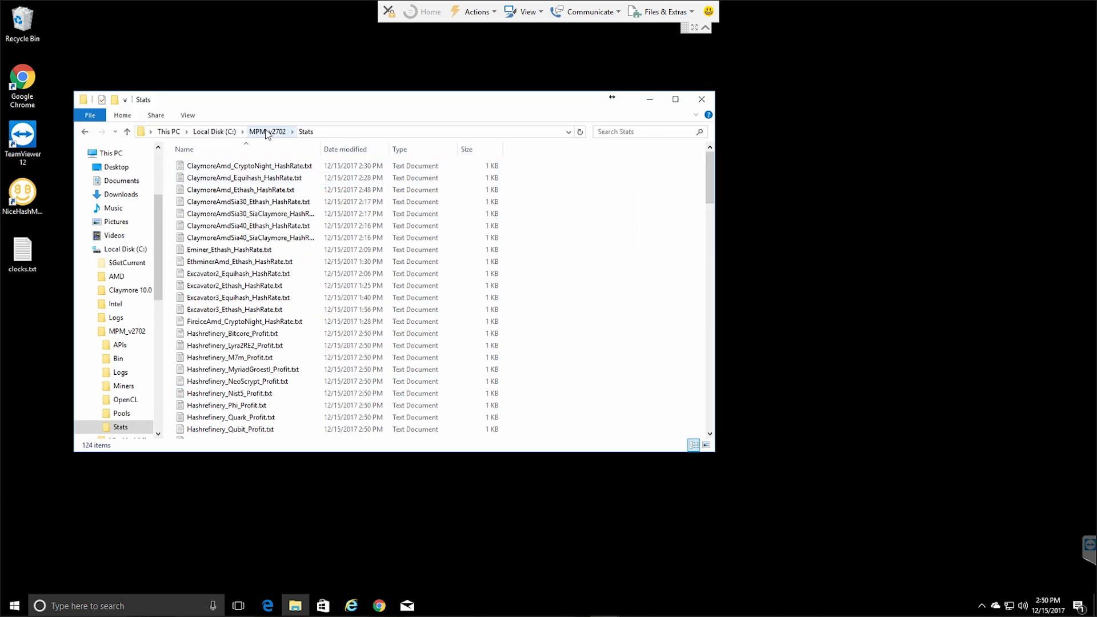
pyautogui.click(268, 131)
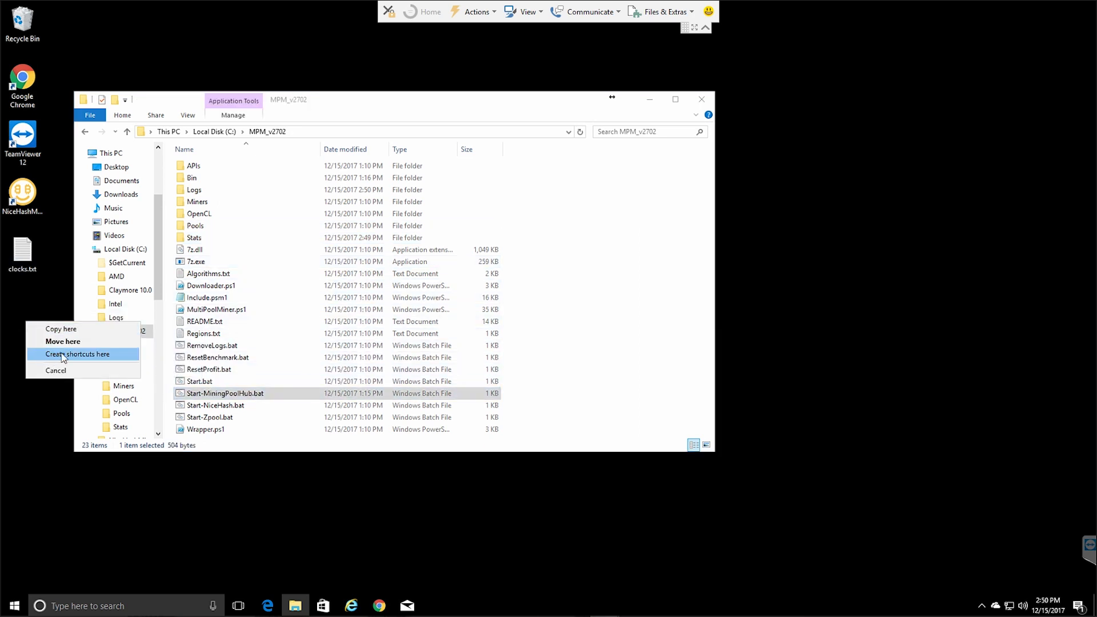
pyautogui.click(77, 353)
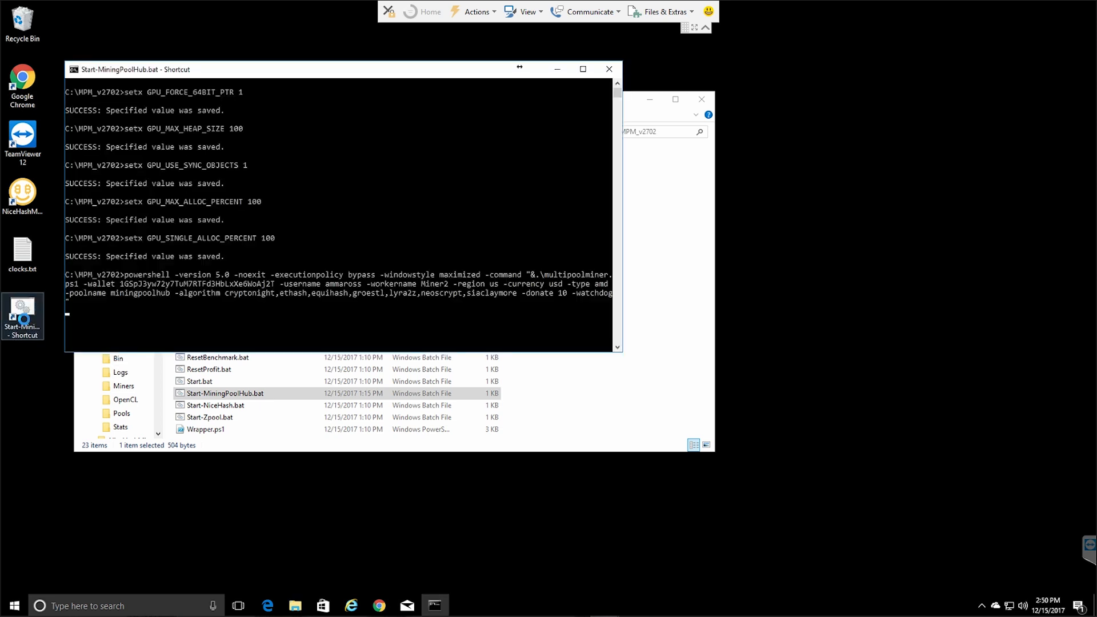
# - Run the Start-MiningPoolHub.bat shortcut so MultiPoolMiner launches Claymore on Ethereum and Siacoin
pyautogui.click(583, 68)
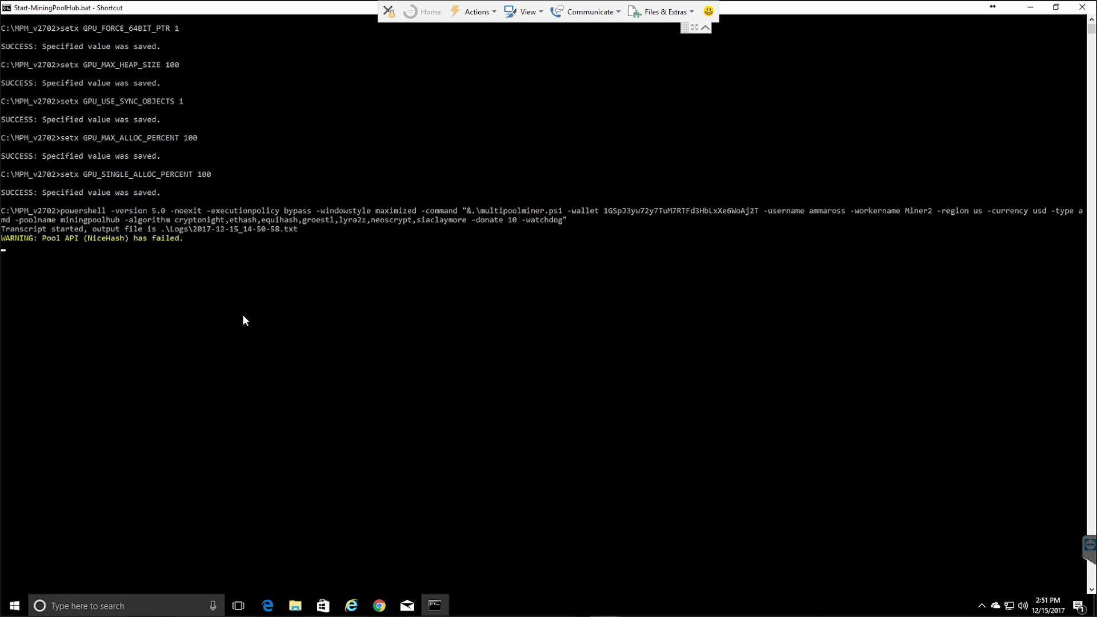
pyautogui.moveTo(160, 265)
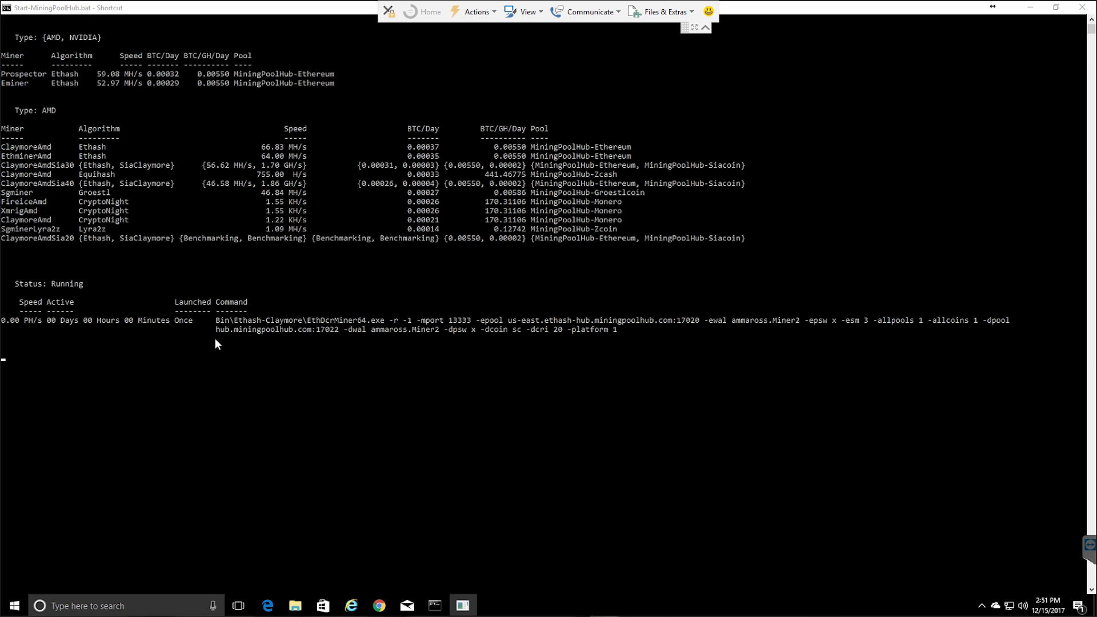
pyautogui.moveTo(30, 234)
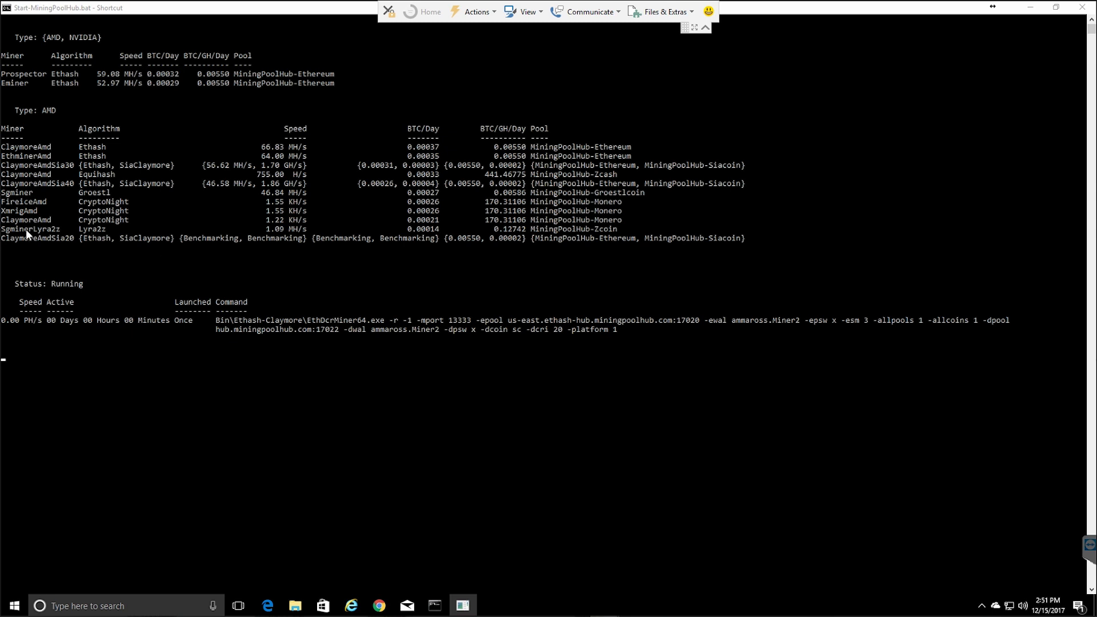
pyautogui.moveTo(383, 240)
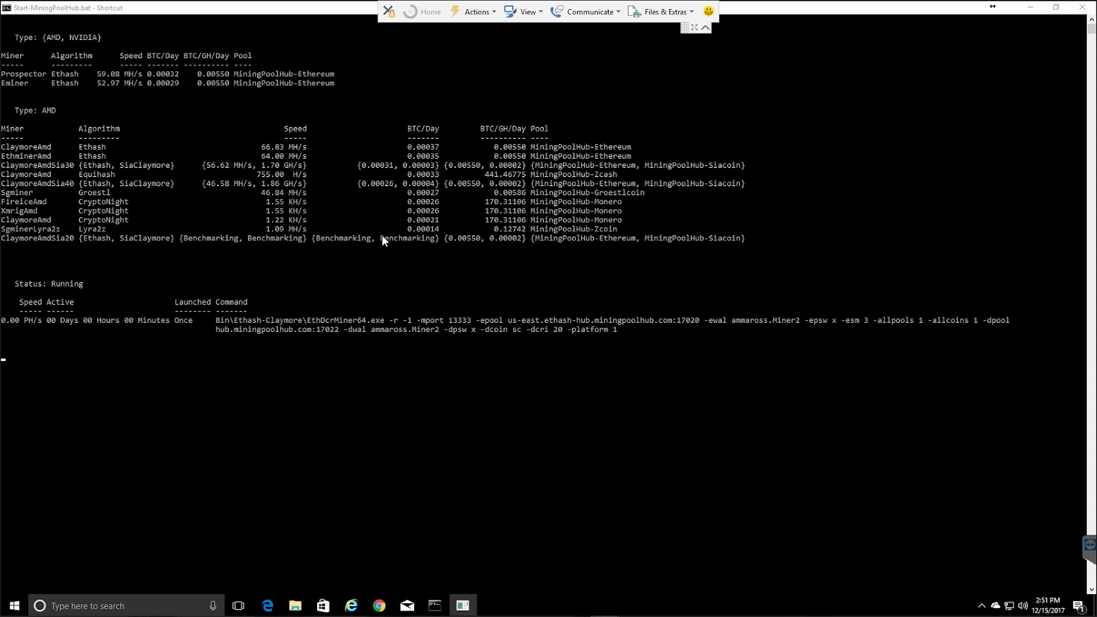
pyautogui.moveTo(495, 187)
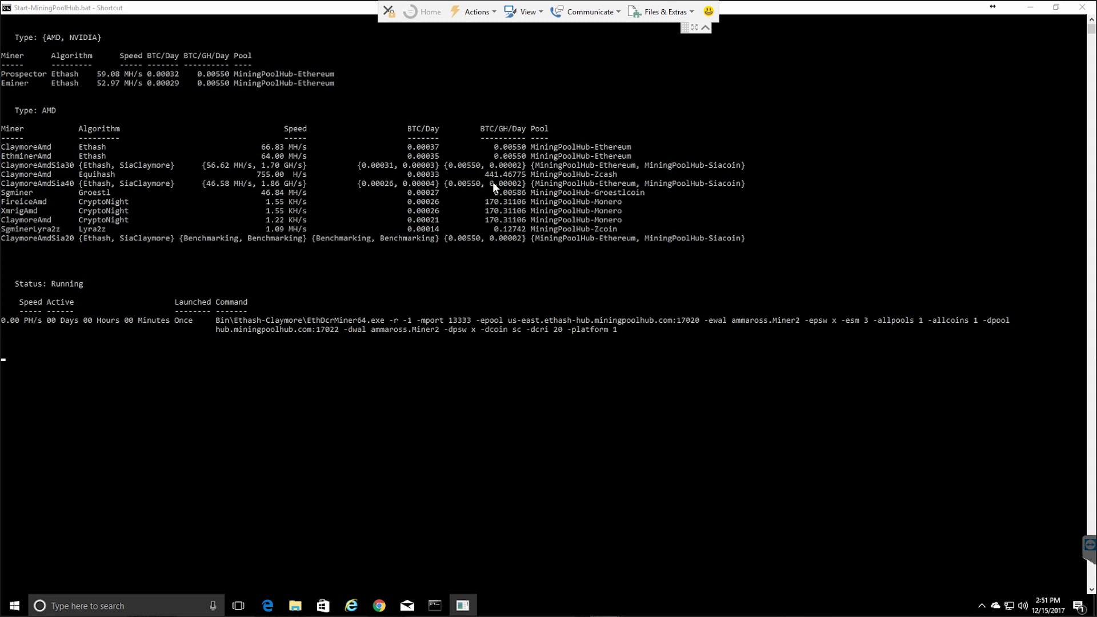
pyautogui.moveTo(236, 346)
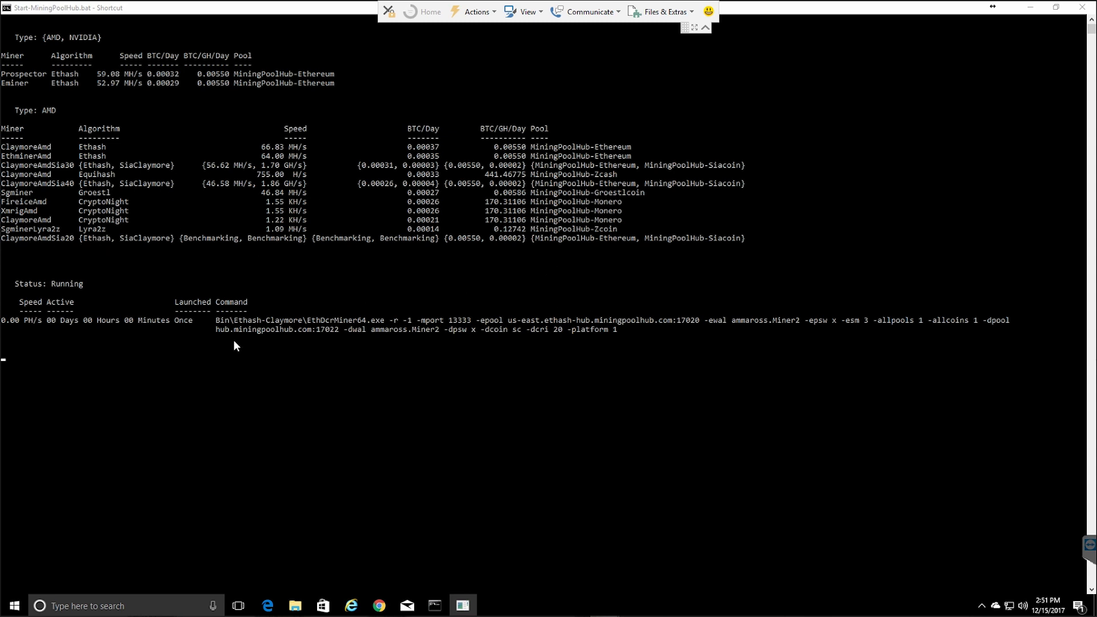
pyautogui.moveTo(511, 342)
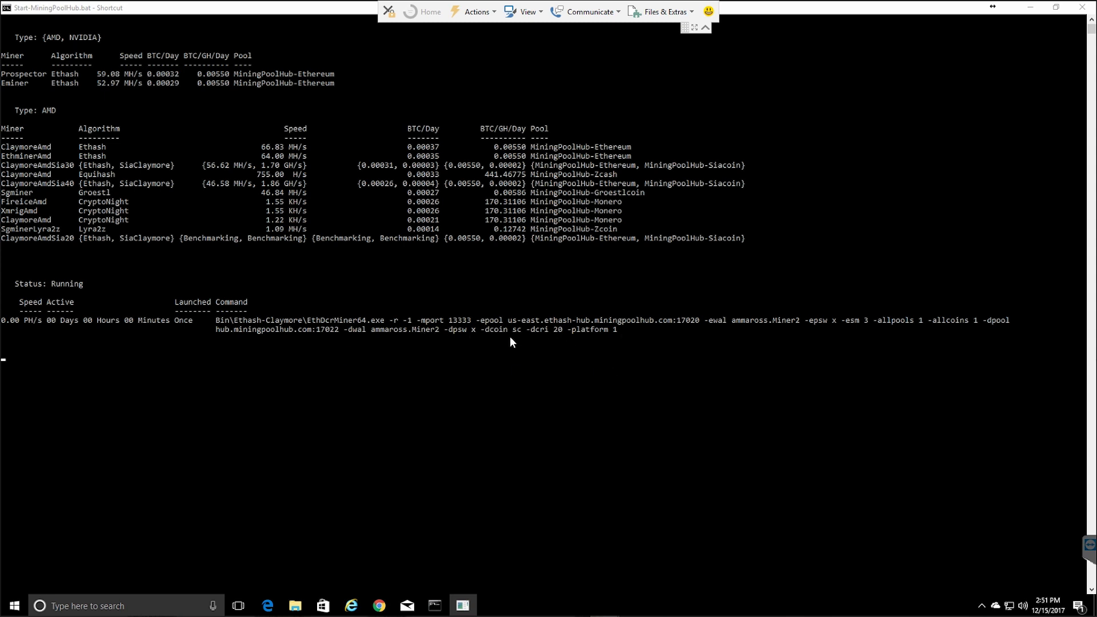
pyautogui.moveTo(534, 320)
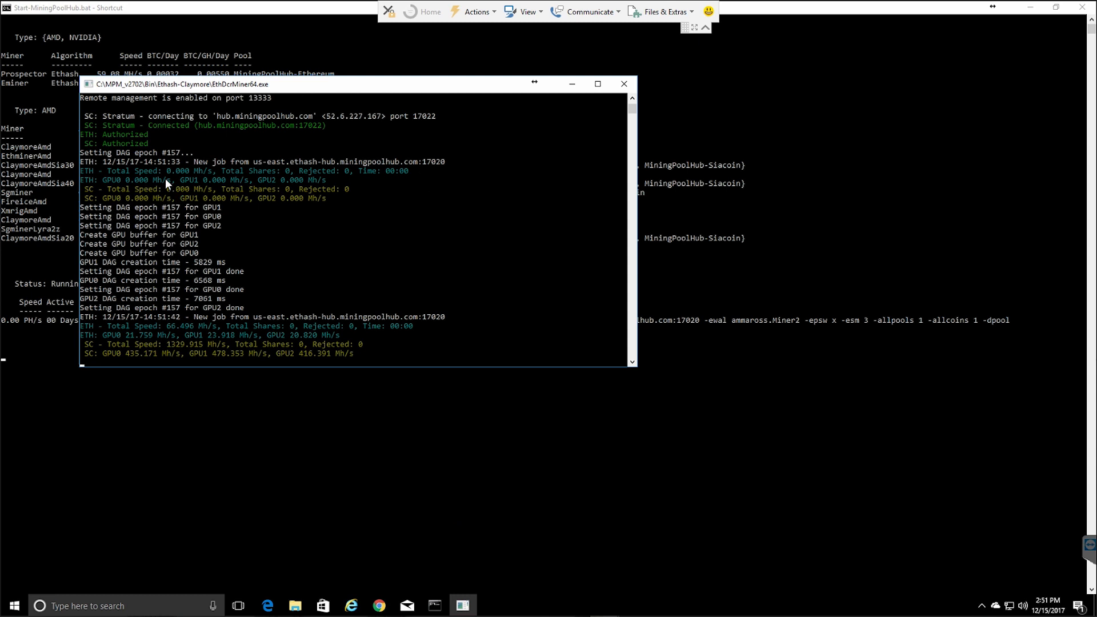
pyautogui.moveTo(323, 182)
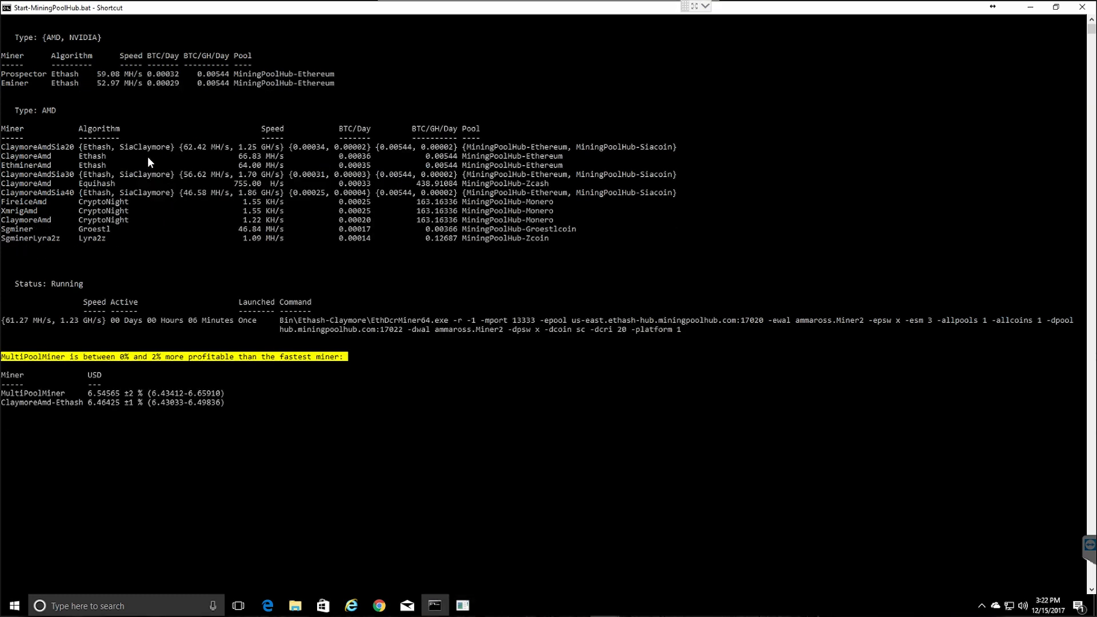
pyautogui.moveTo(195, 155)
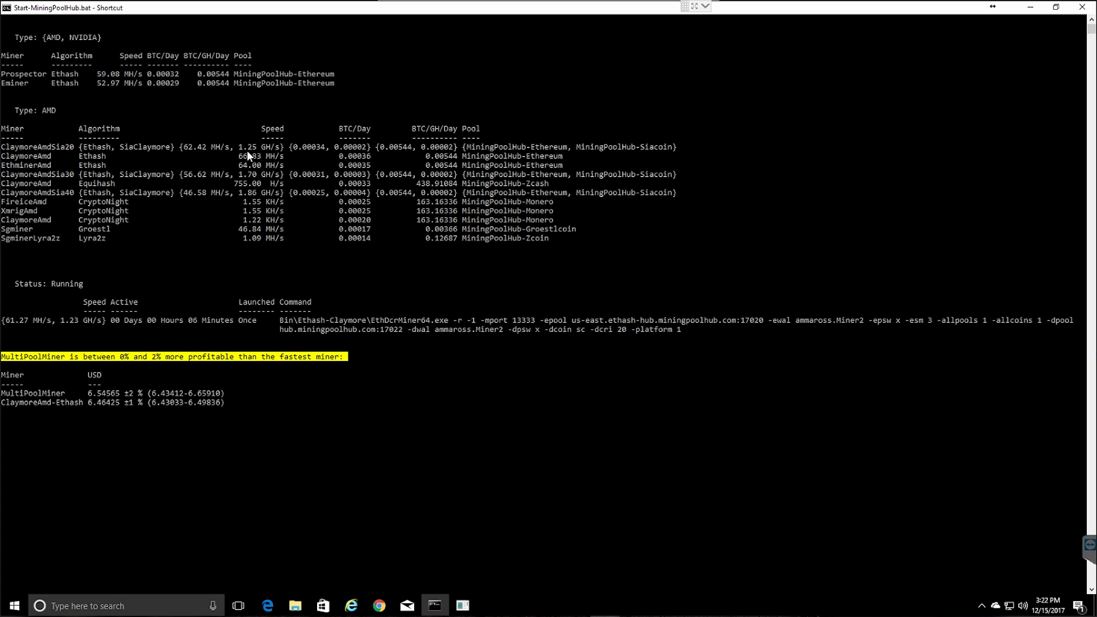
pyautogui.moveTo(224, 150)
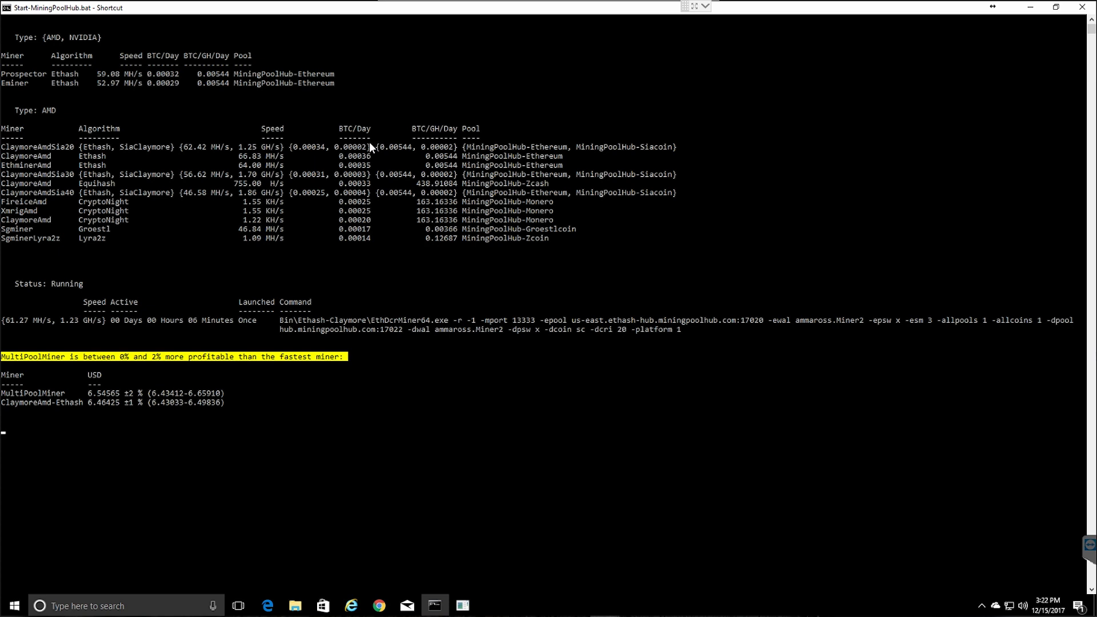
pyautogui.moveTo(67, 164)
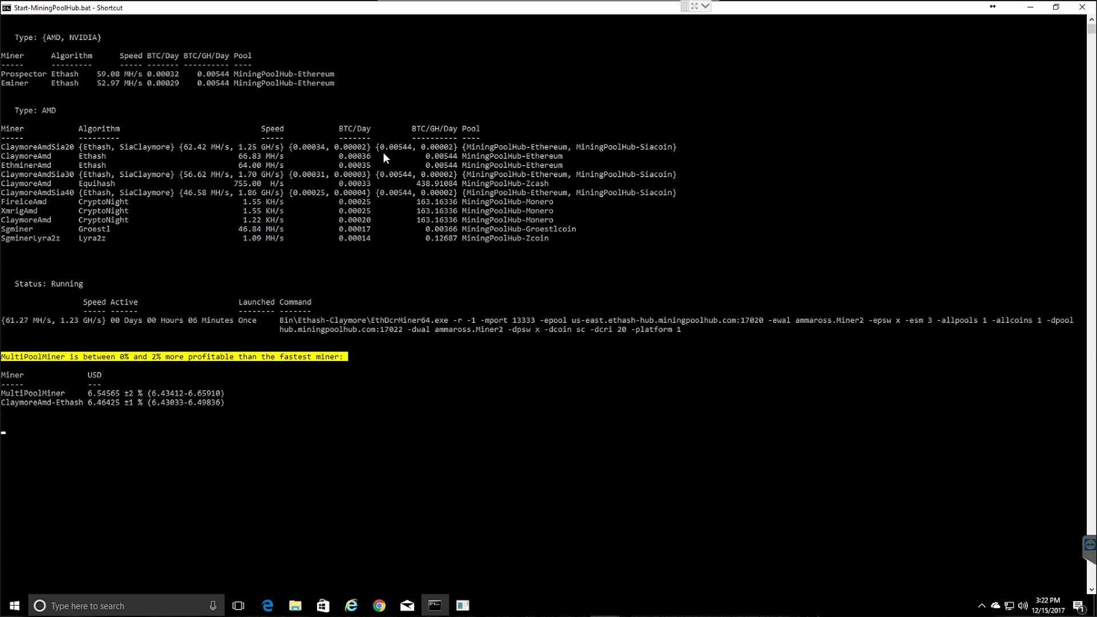
pyautogui.moveTo(322, 170)
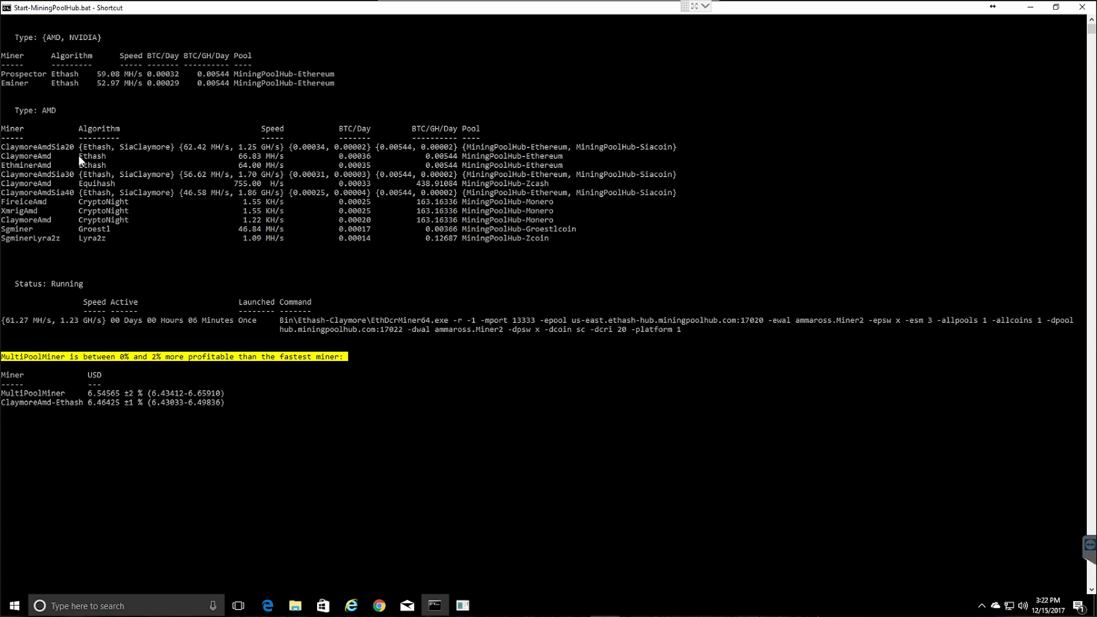
pyautogui.moveTo(263, 163)
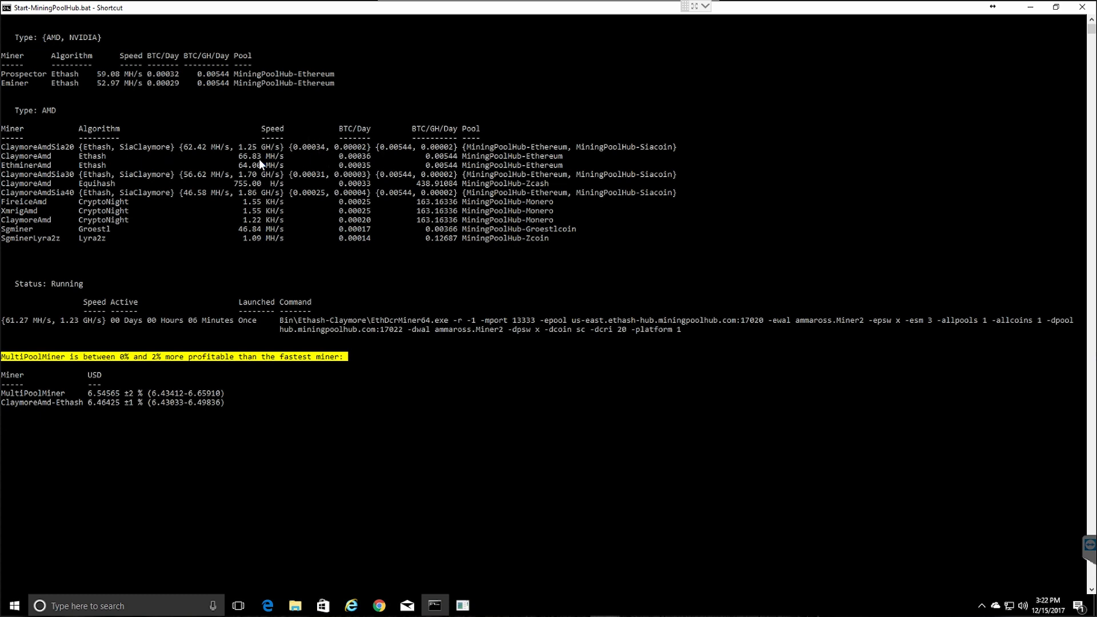
pyautogui.moveTo(306, 141)
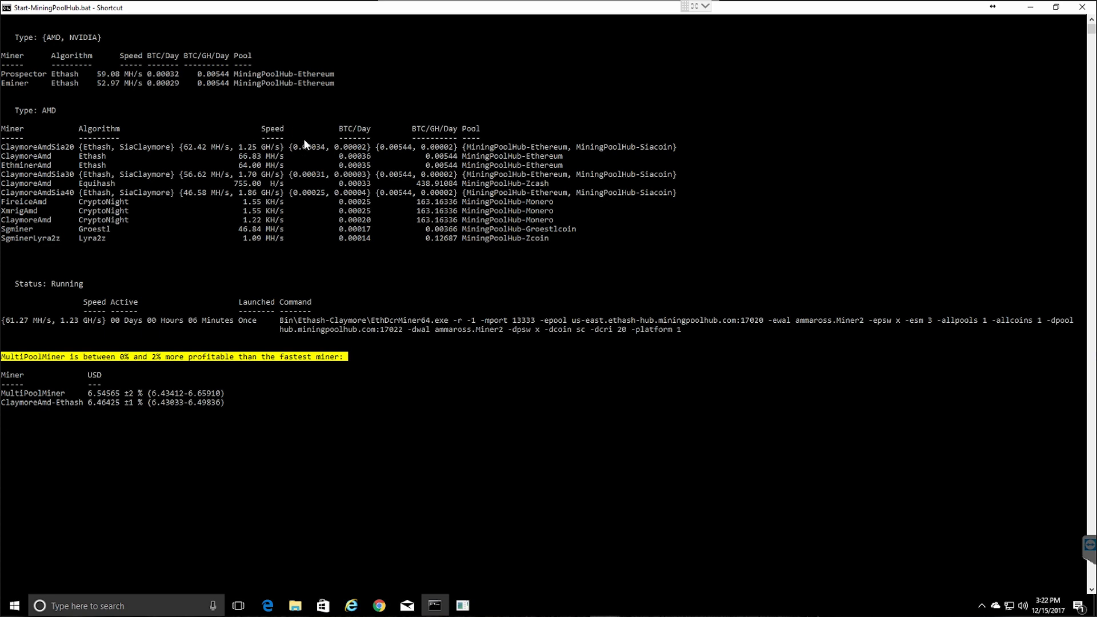
pyautogui.moveTo(259, 164)
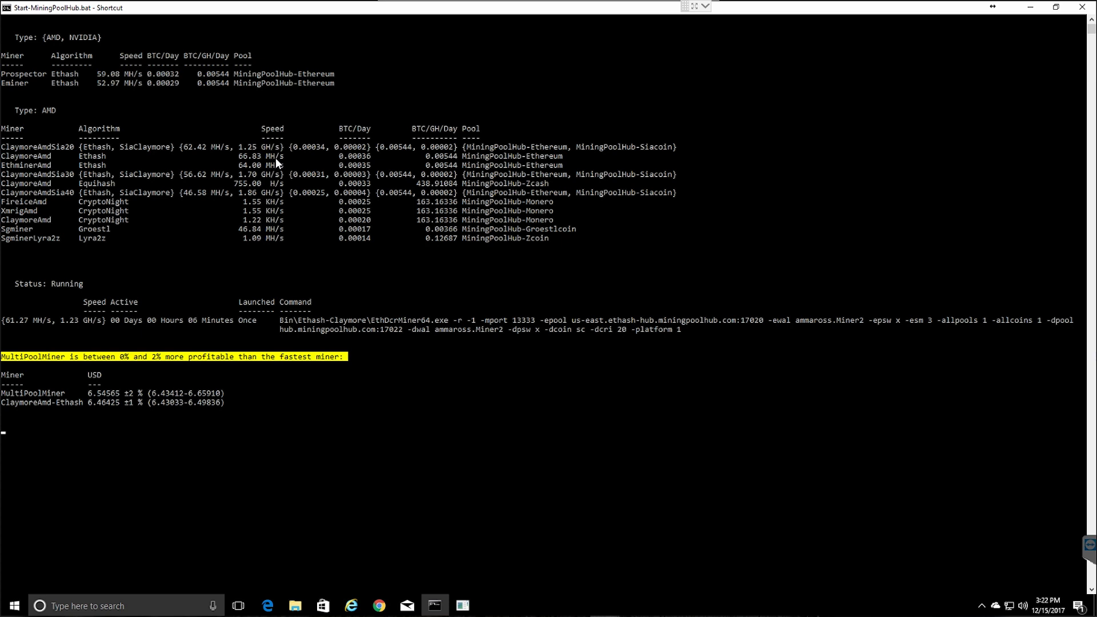
pyautogui.moveTo(383, 129)
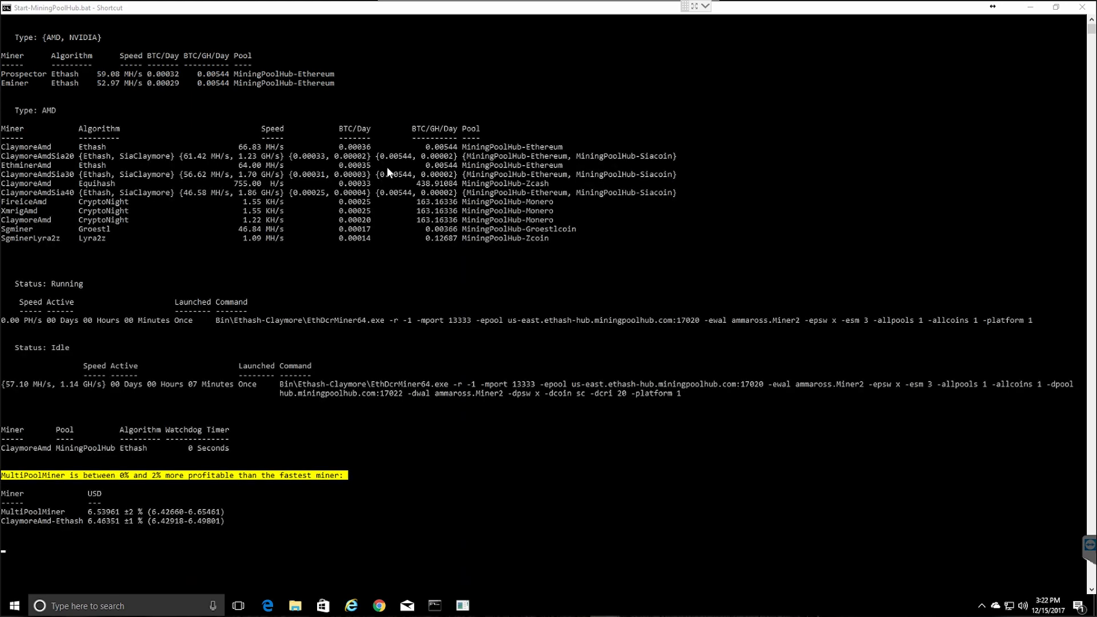
pyautogui.moveTo(279, 164)
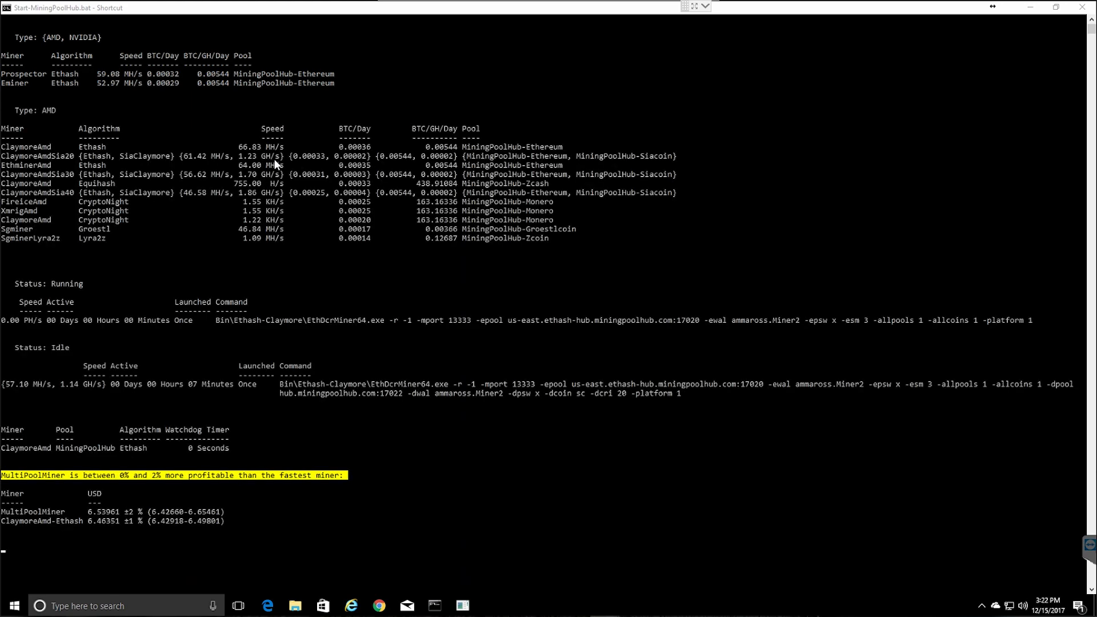
pyautogui.moveTo(207, 294)
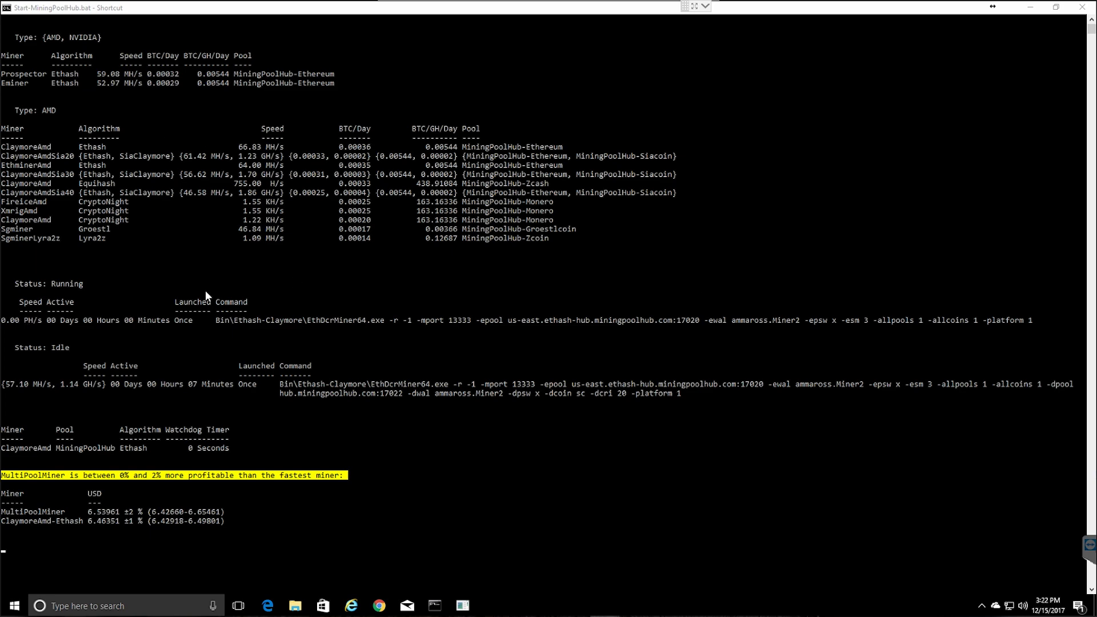
pyautogui.moveTo(362, 497)
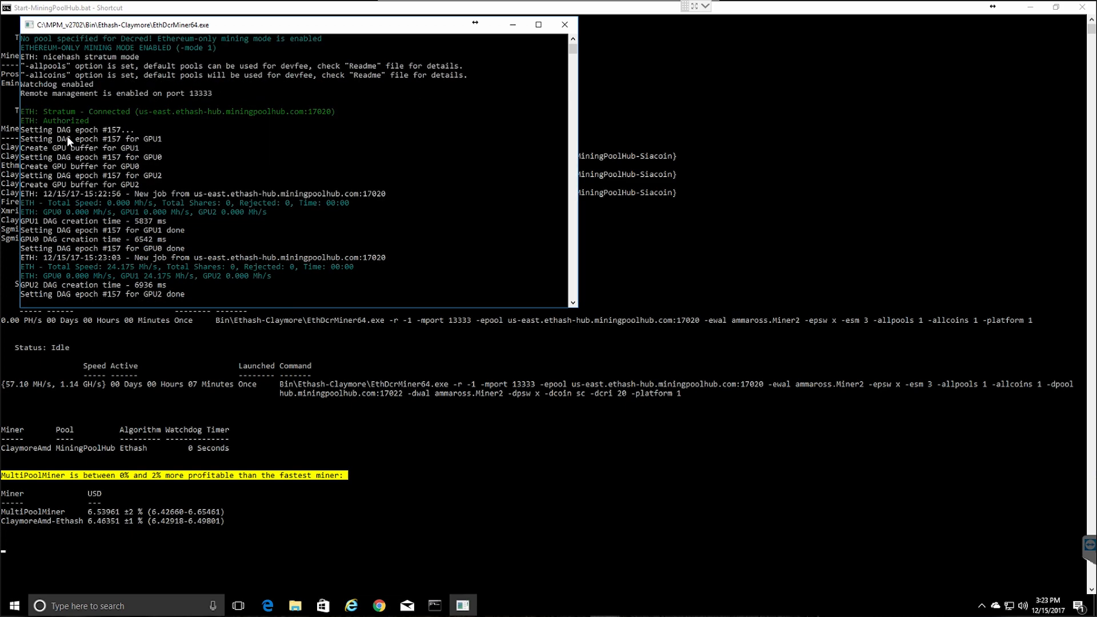
pyautogui.moveTo(314, 349)
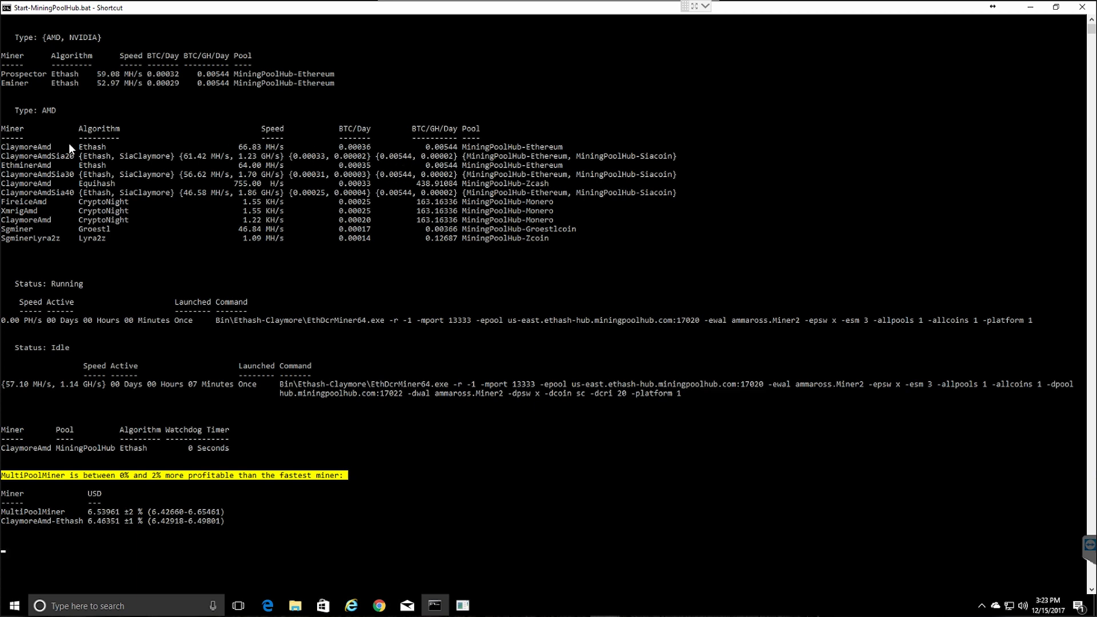
pyautogui.moveTo(63, 391)
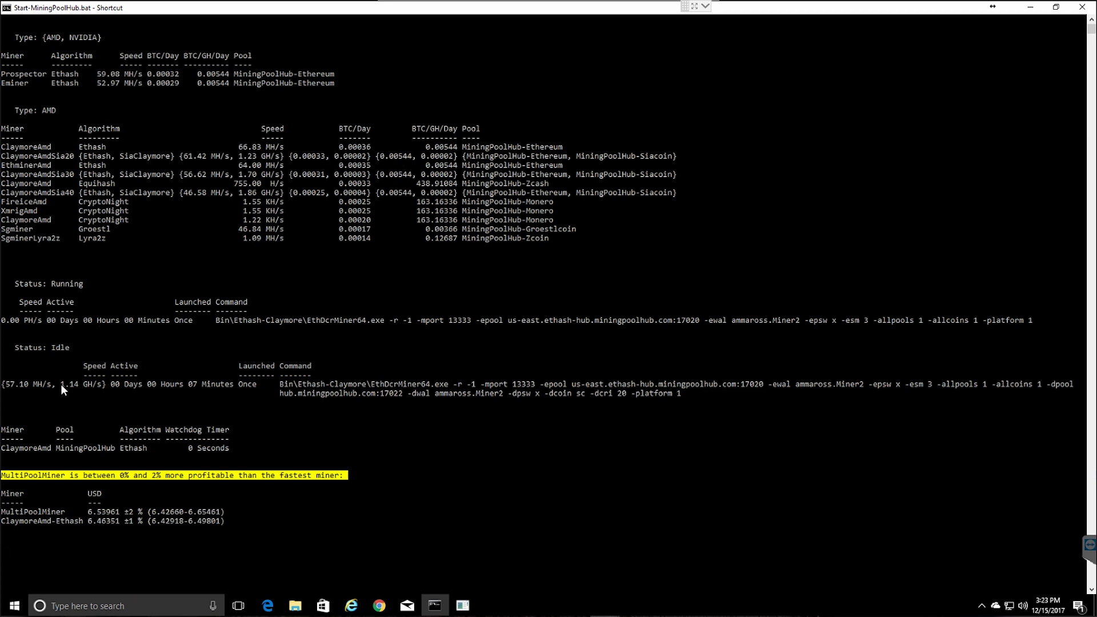
pyautogui.moveTo(79, 362)
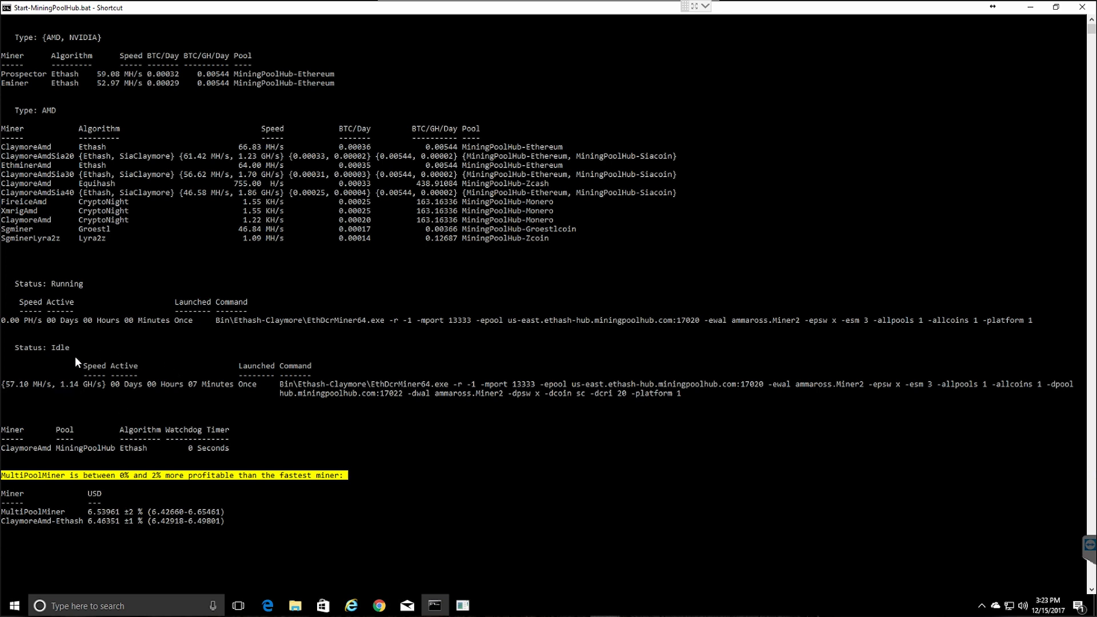
pyautogui.moveTo(451, 383)
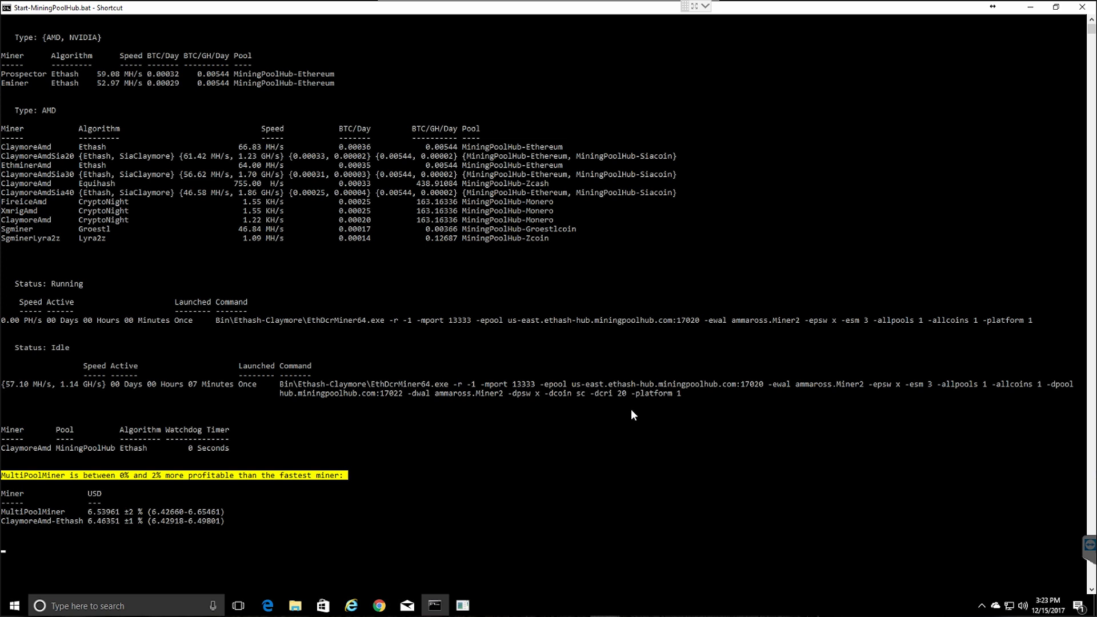
pyautogui.moveTo(65, 528)
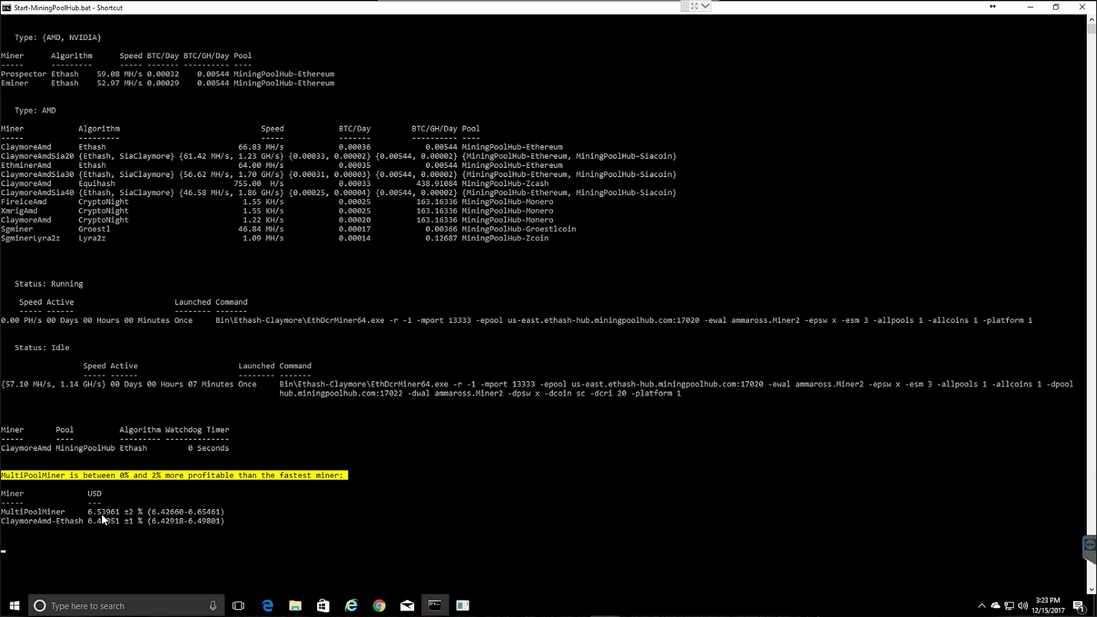
pyautogui.moveTo(200, 521)
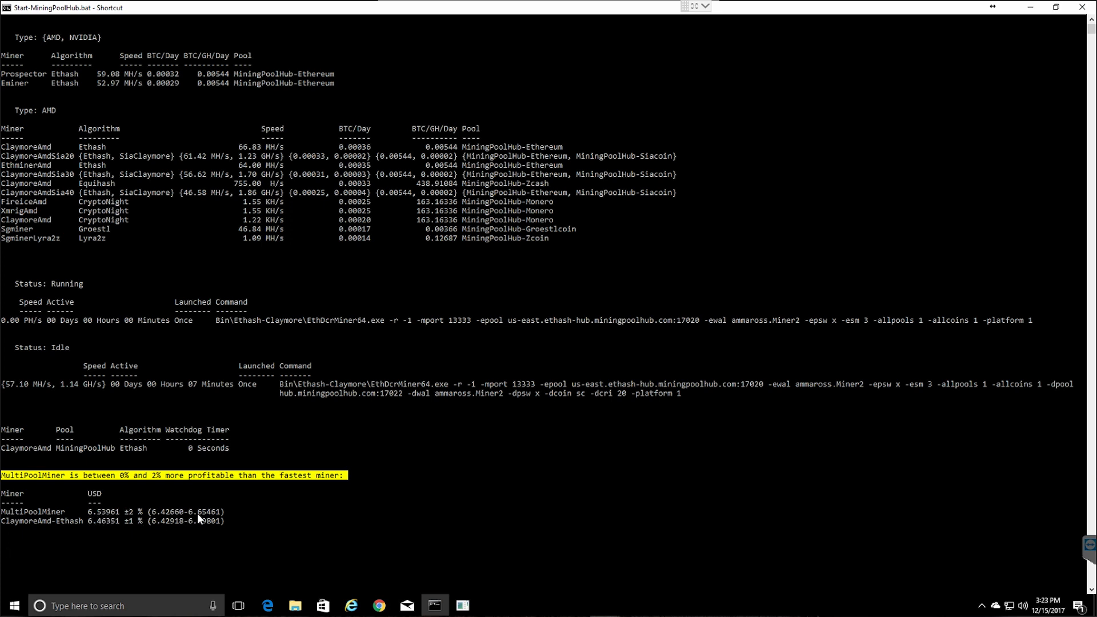
pyautogui.moveTo(24, 544)
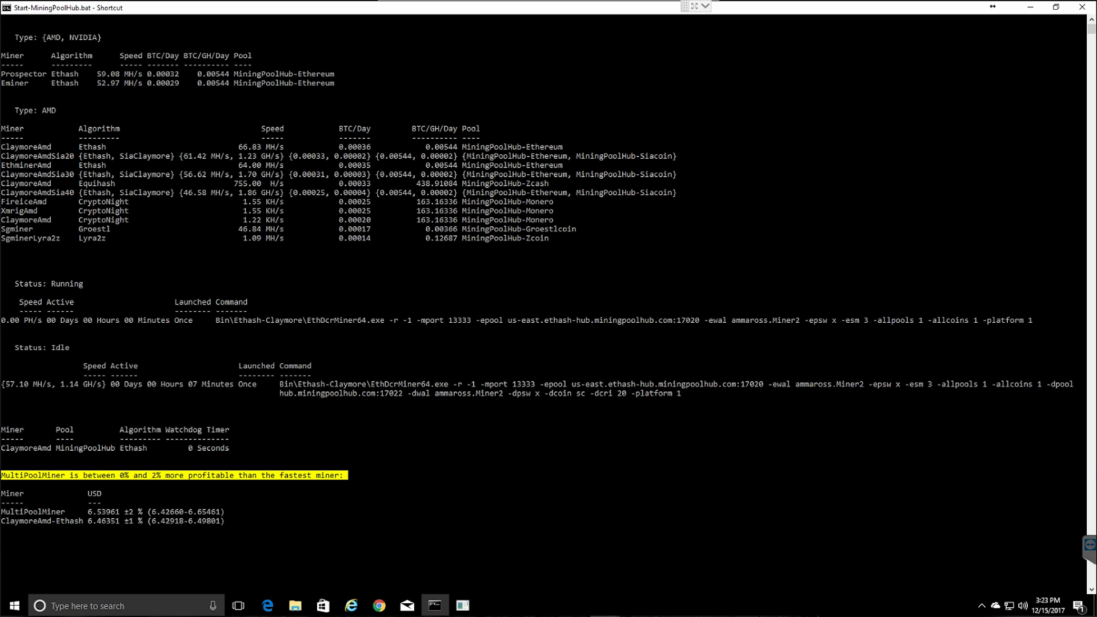
pyautogui.moveTo(71, 527)
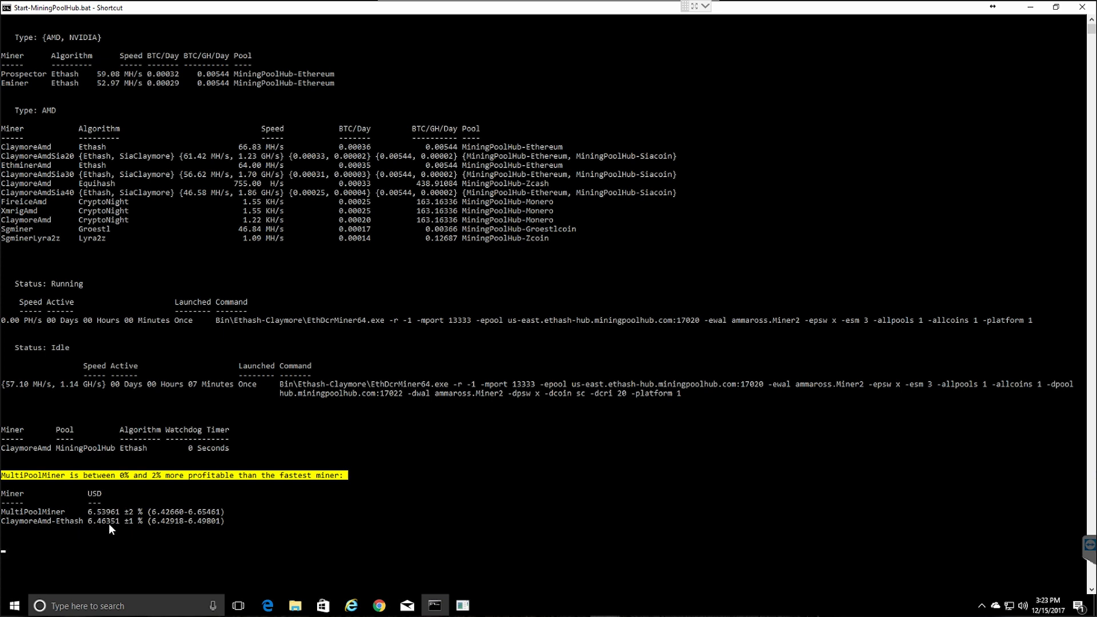
pyautogui.moveTo(98, 553)
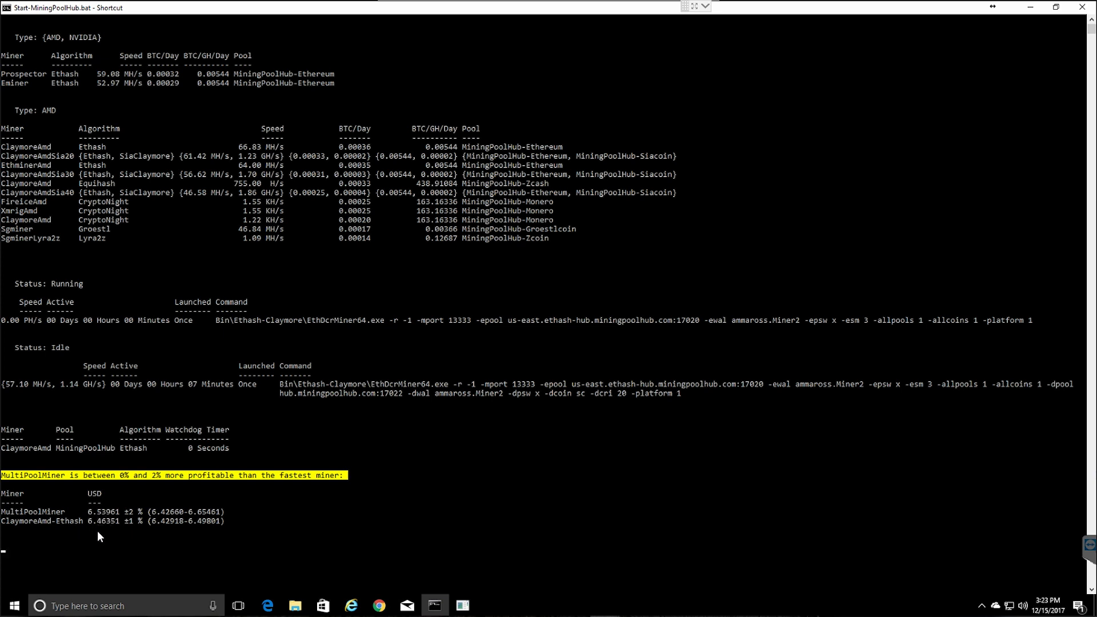
pyautogui.moveTo(162, 530)
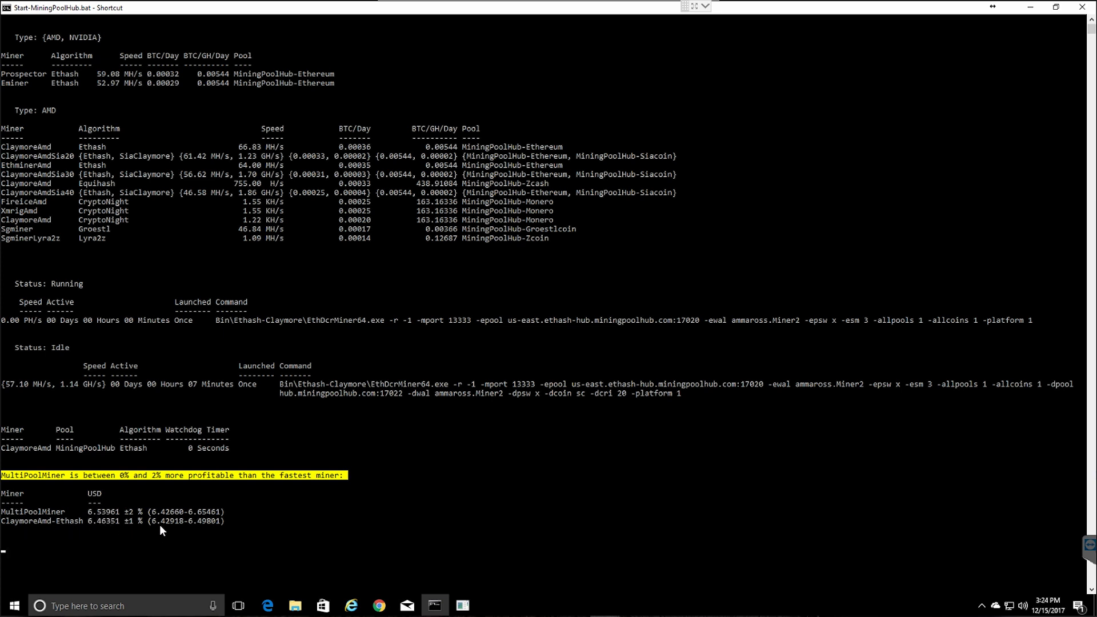
pyautogui.moveTo(553, 499)
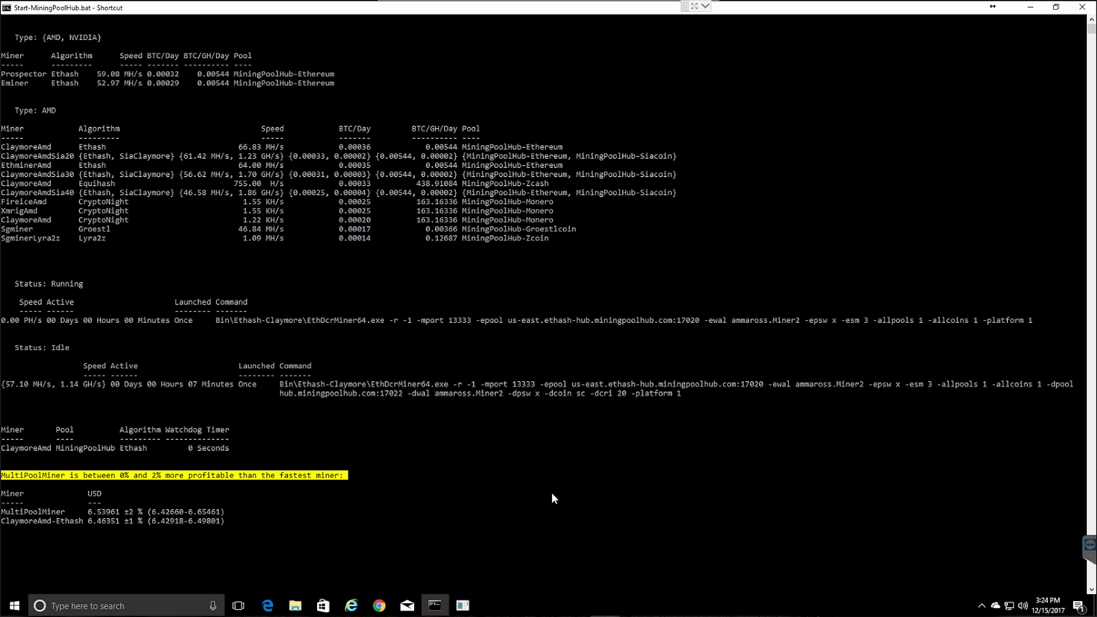
pyautogui.moveTo(401, 563)
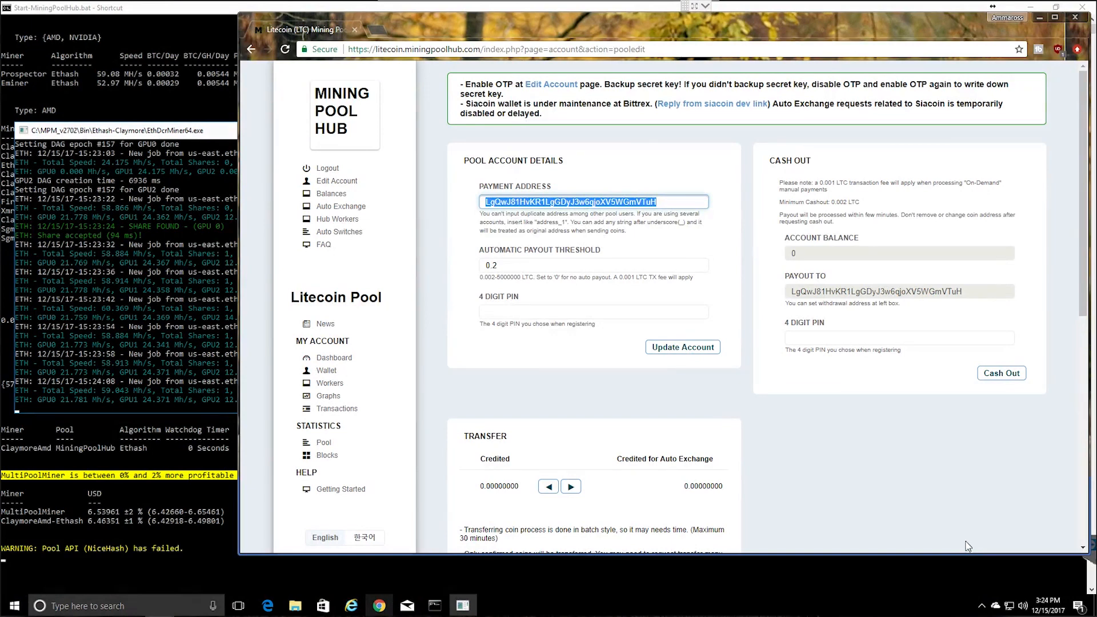
pyautogui.click(331, 194)
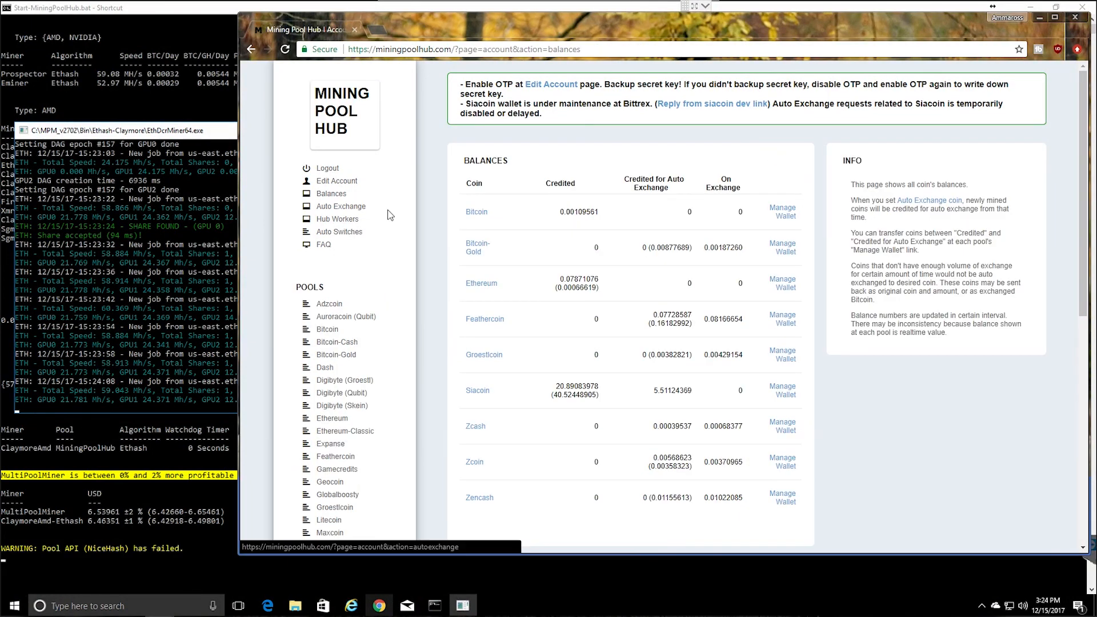
pyautogui.scroll(-3)
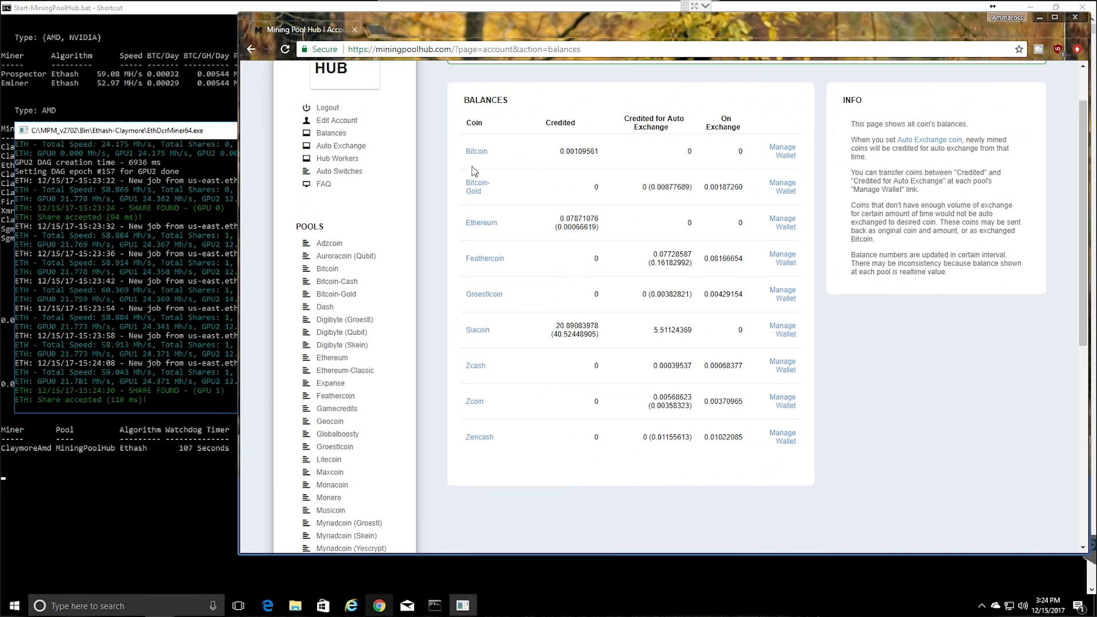
pyautogui.moveTo(716, 442)
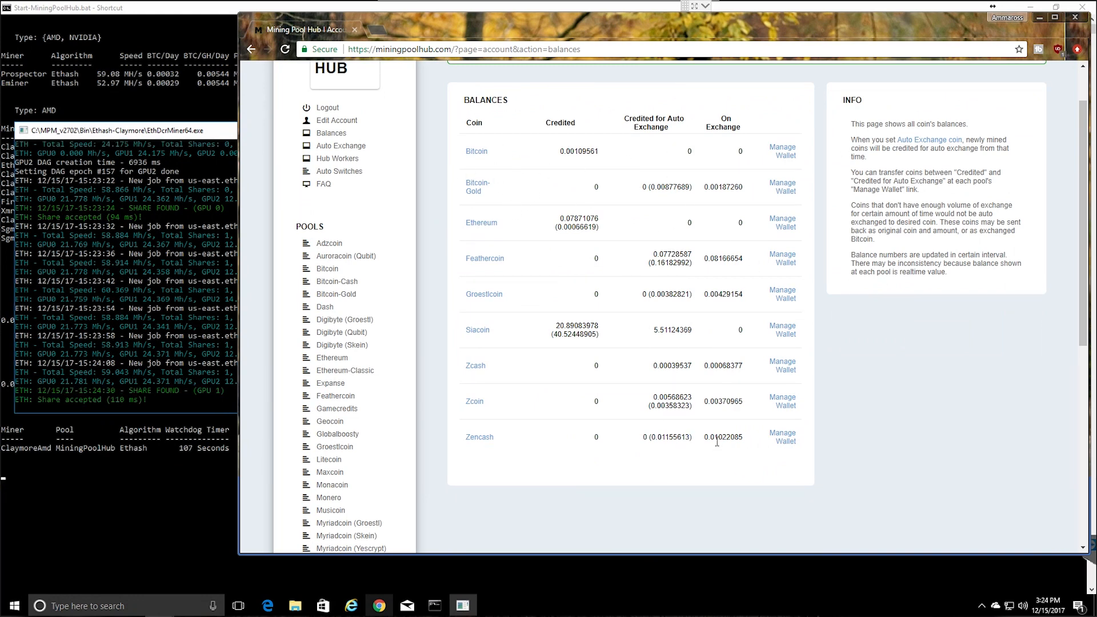
pyautogui.moveTo(586, 455)
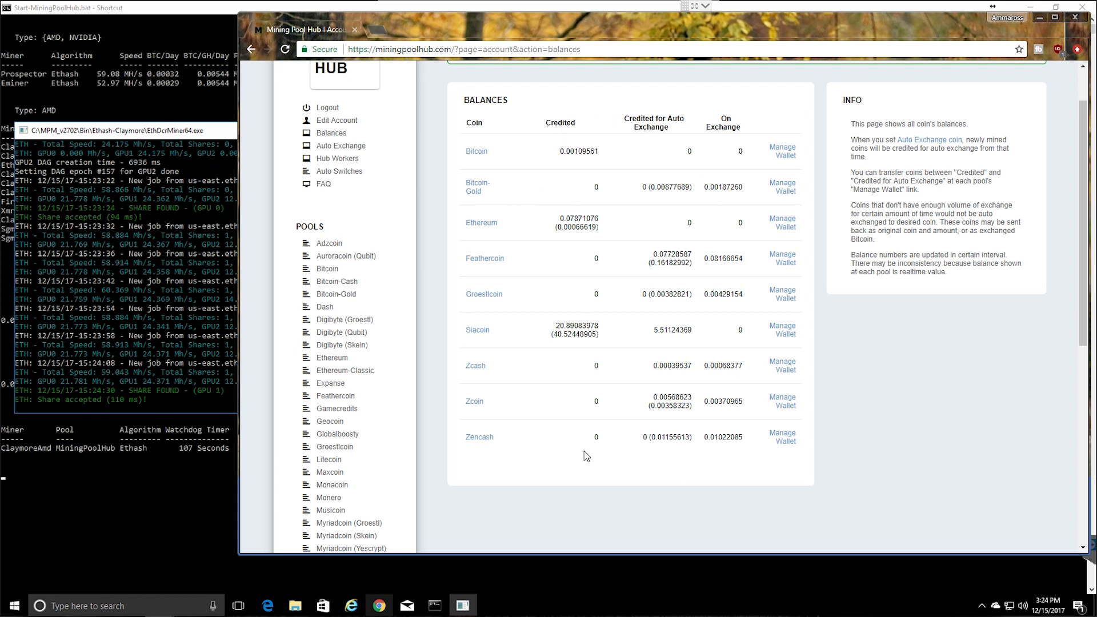
pyautogui.moveTo(656, 125)
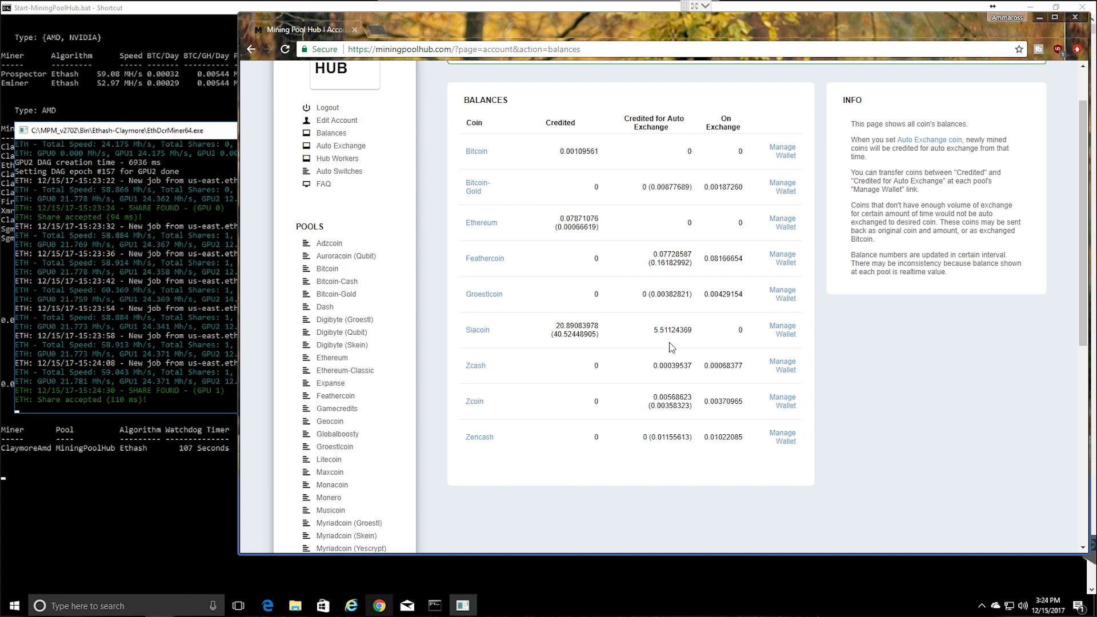
pyautogui.moveTo(726, 379)
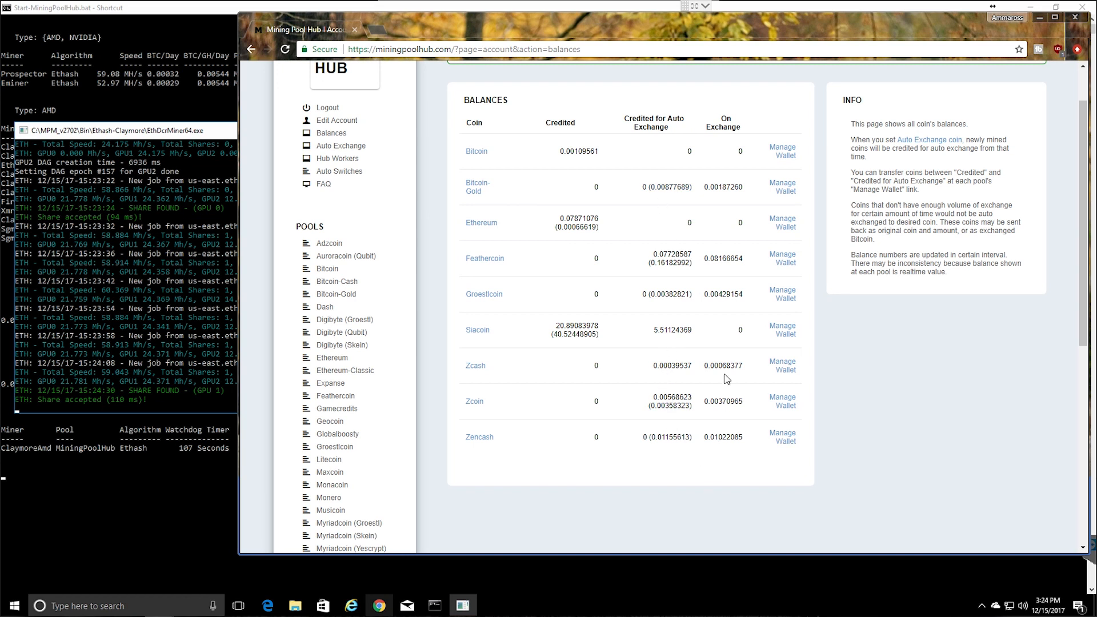
pyautogui.moveTo(729, 439)
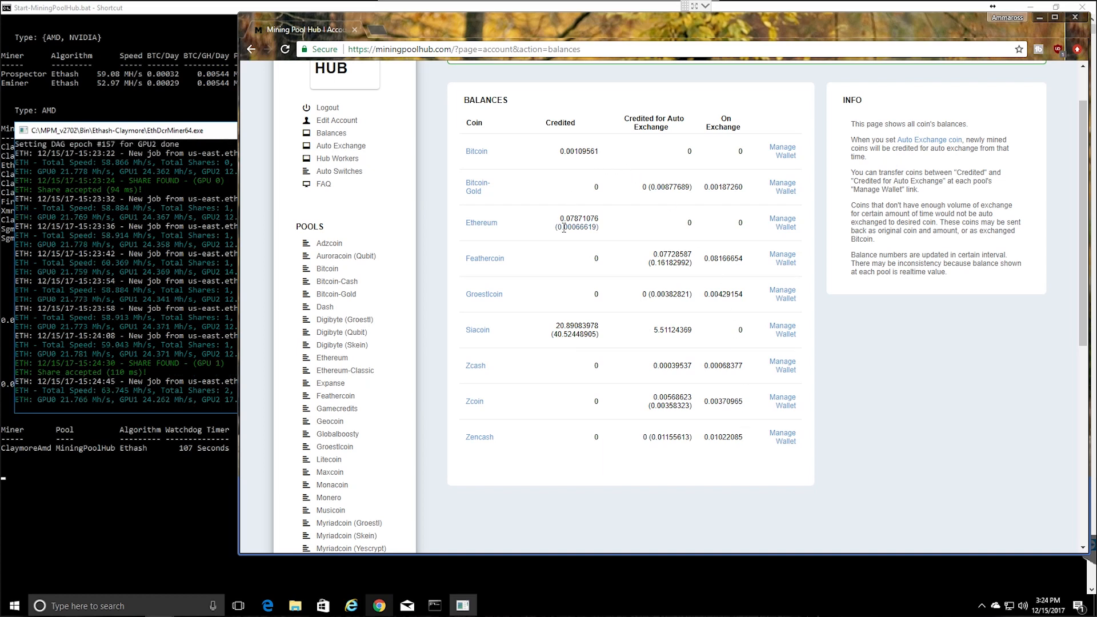
pyautogui.doubleClick(576, 218)
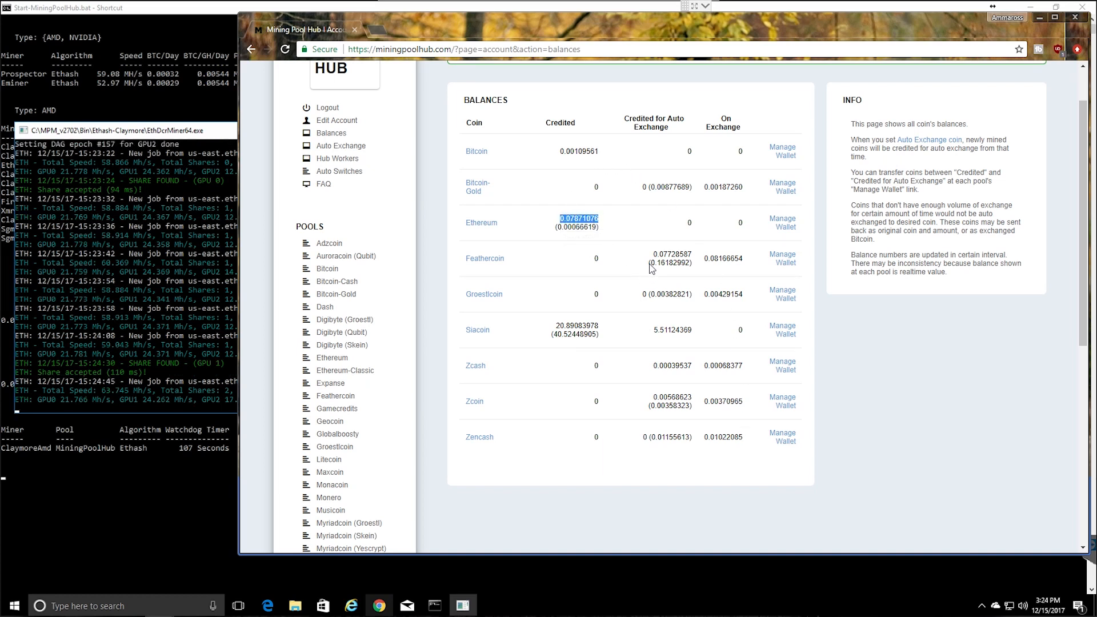
pyautogui.moveTo(575, 222)
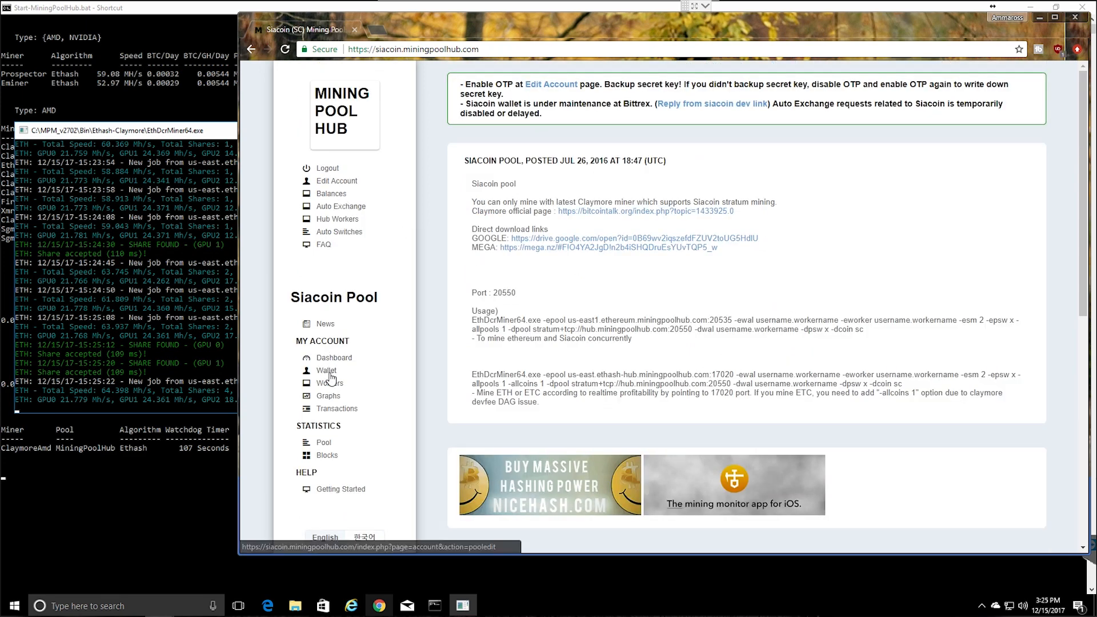
# - In the Siacoin workers list, enable Monitor for MediaPC, Miner2 and Miner3, then update
pyautogui.click(329, 383)
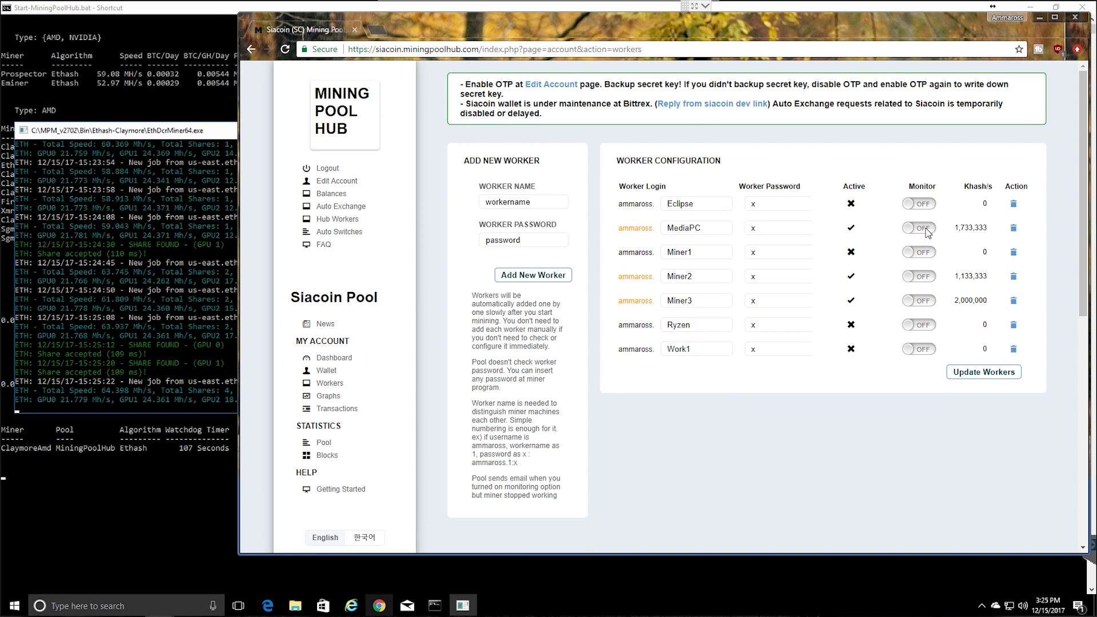
pyautogui.click(918, 275)
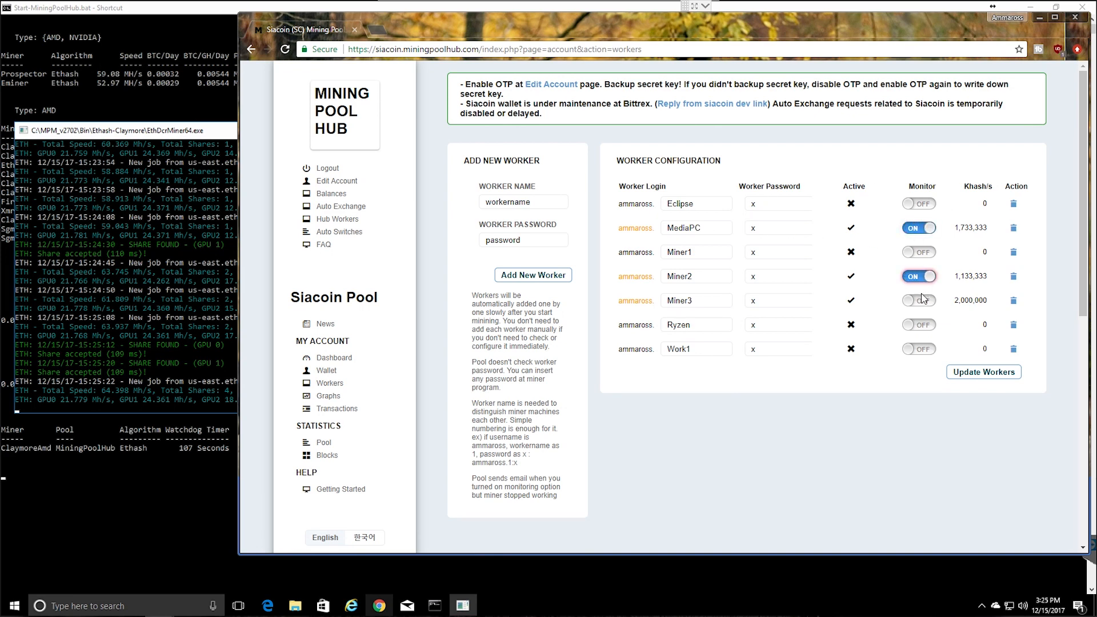
pyautogui.click(917, 300)
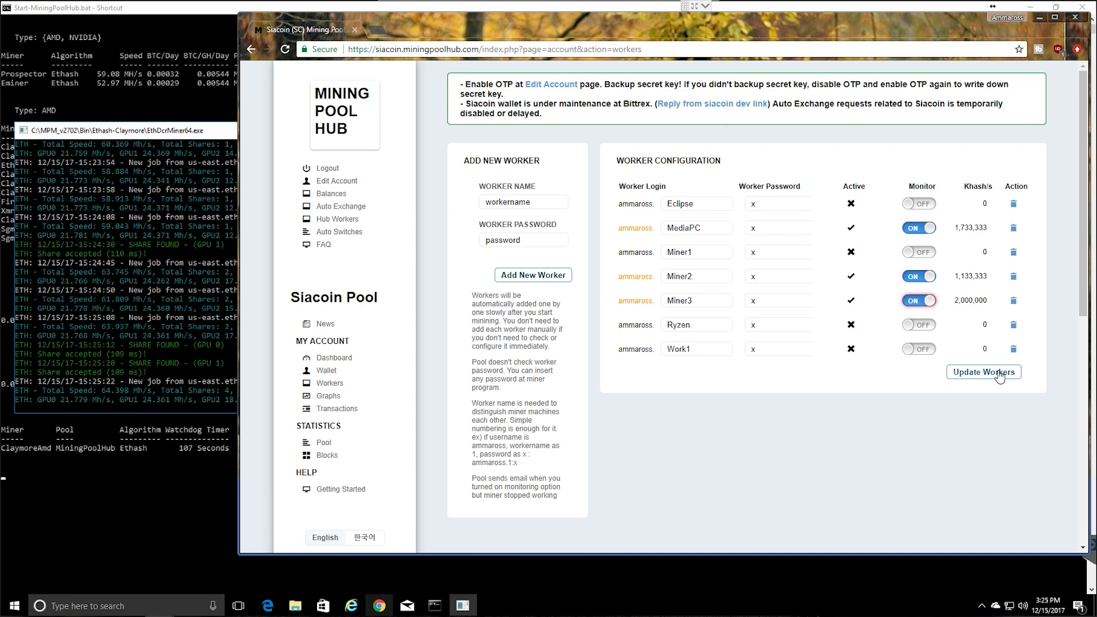
pyautogui.click(983, 372)
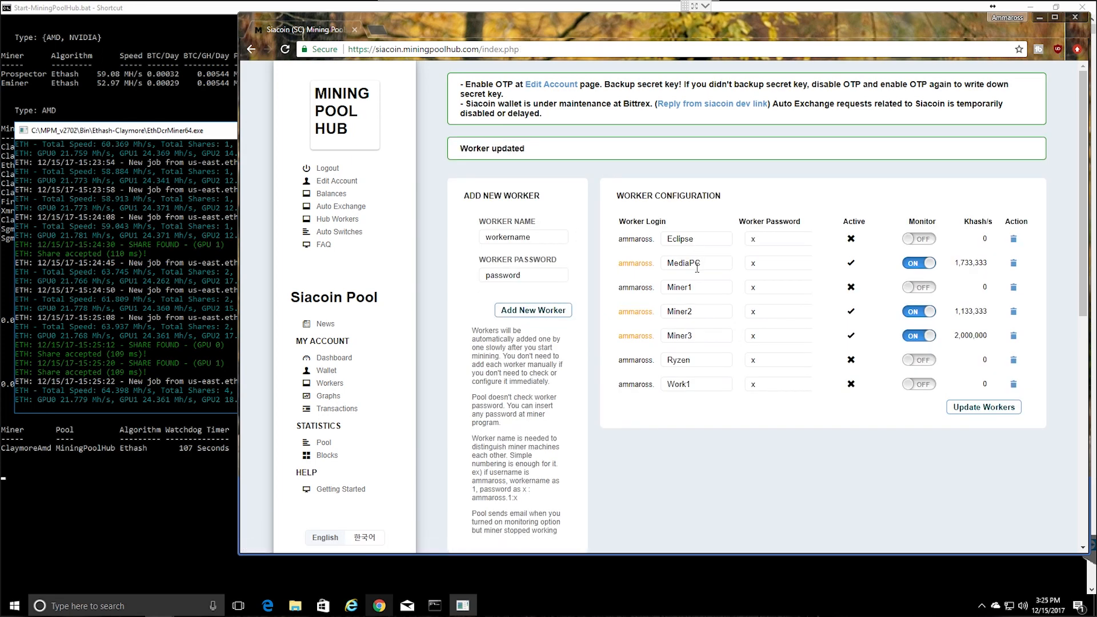
pyautogui.moveTo(960, 235)
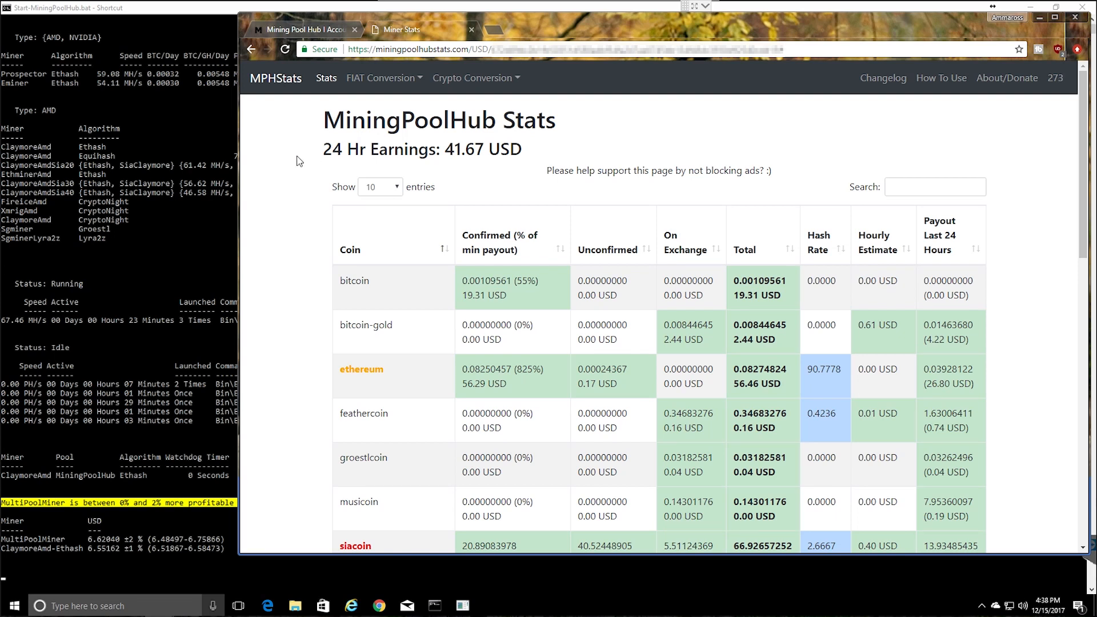
# - Scroll through the Stats coin table, totals and worker list showing 41.67 USD daily earnings
pyautogui.scroll(-3)
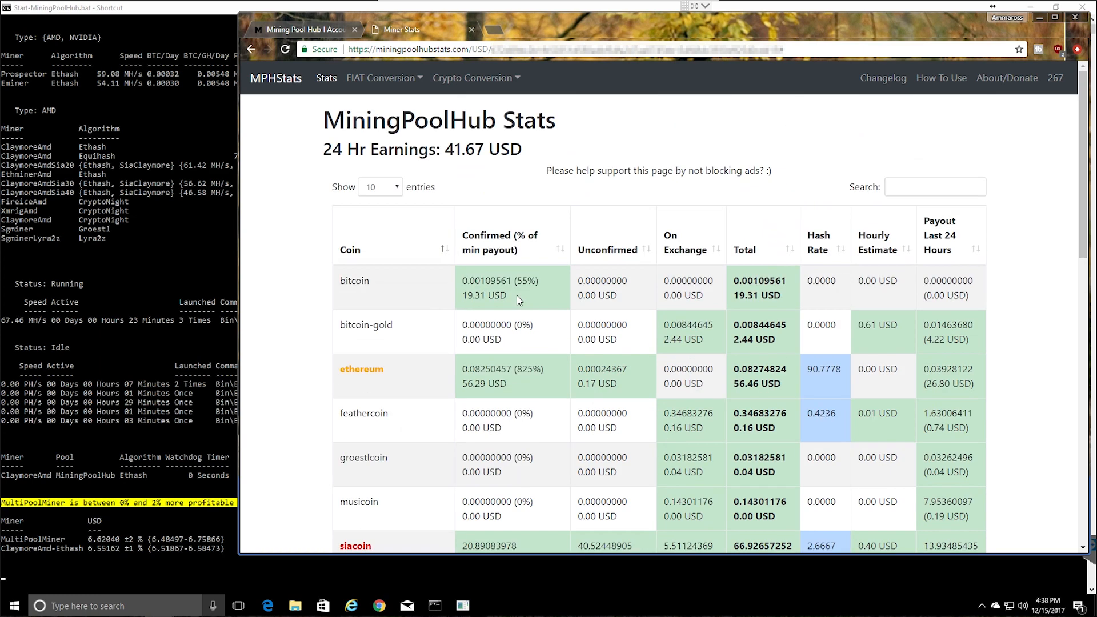
pyautogui.click(472, 77)
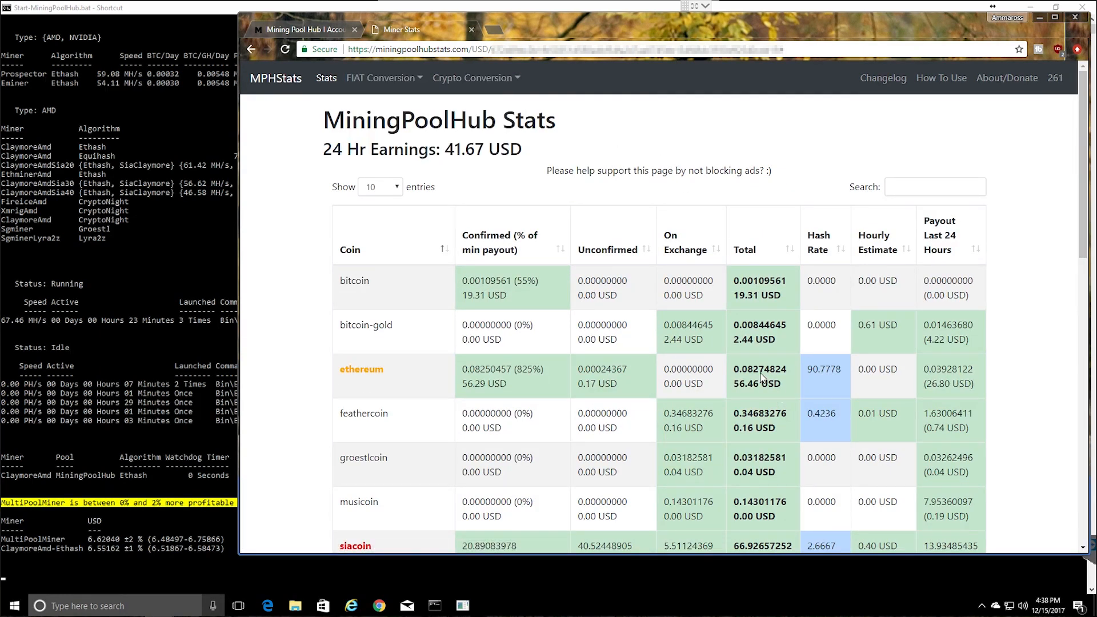
pyautogui.scroll(-3)
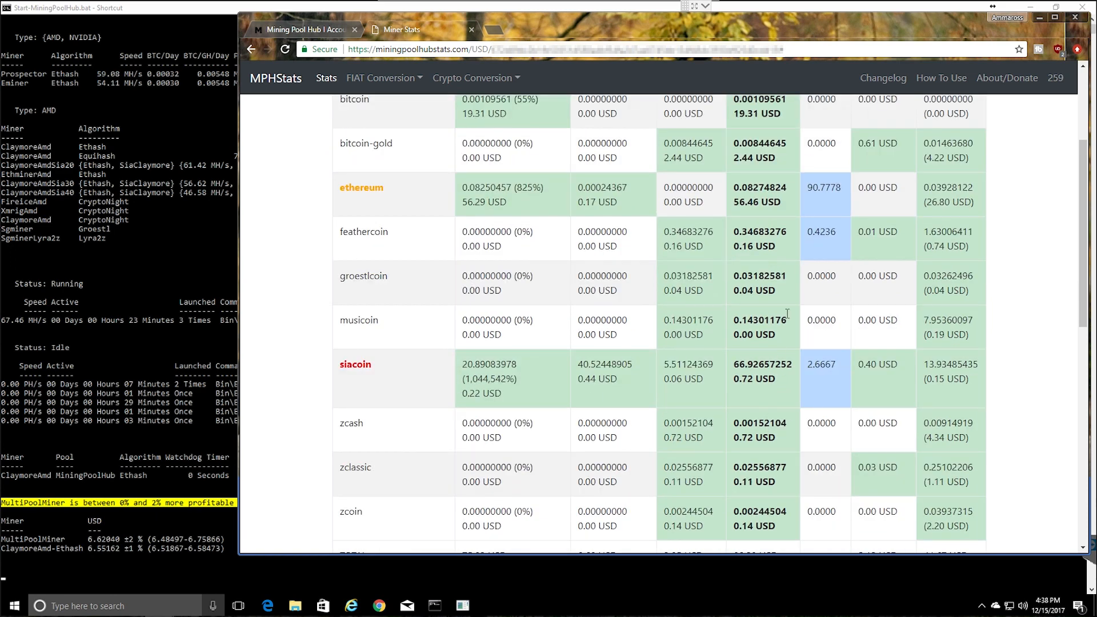
pyautogui.scroll(-3)
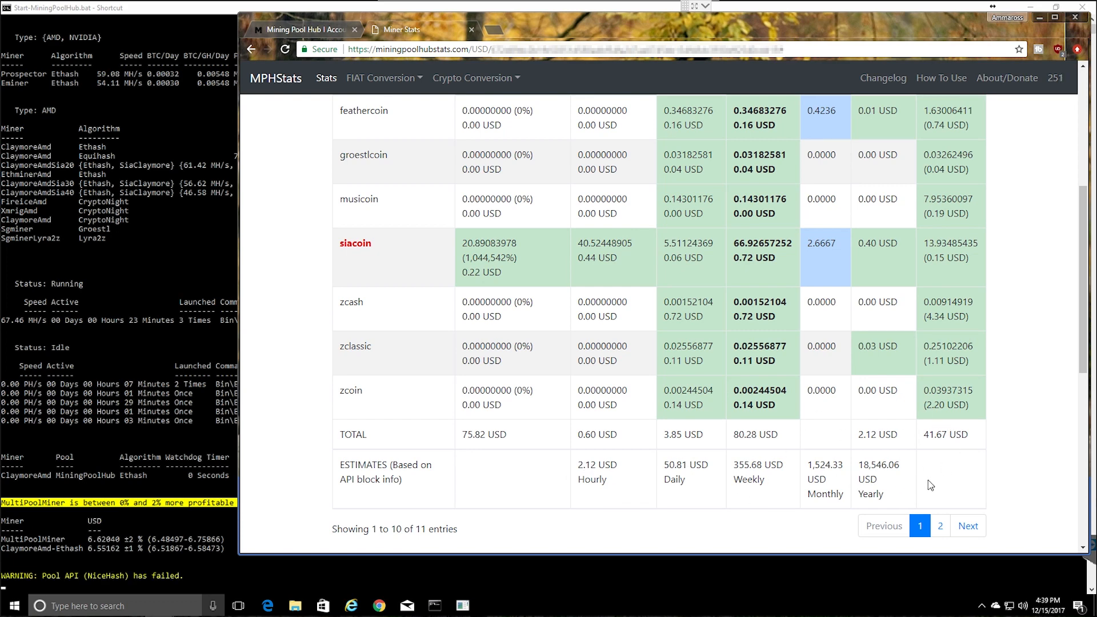
pyautogui.scroll(3)
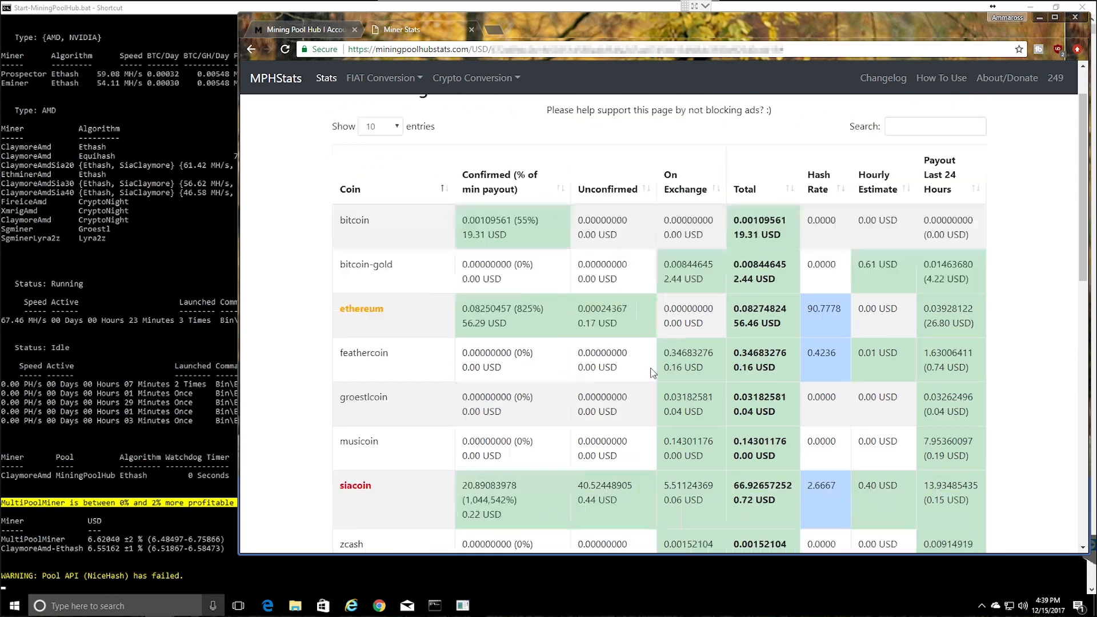
pyautogui.scroll(-3)
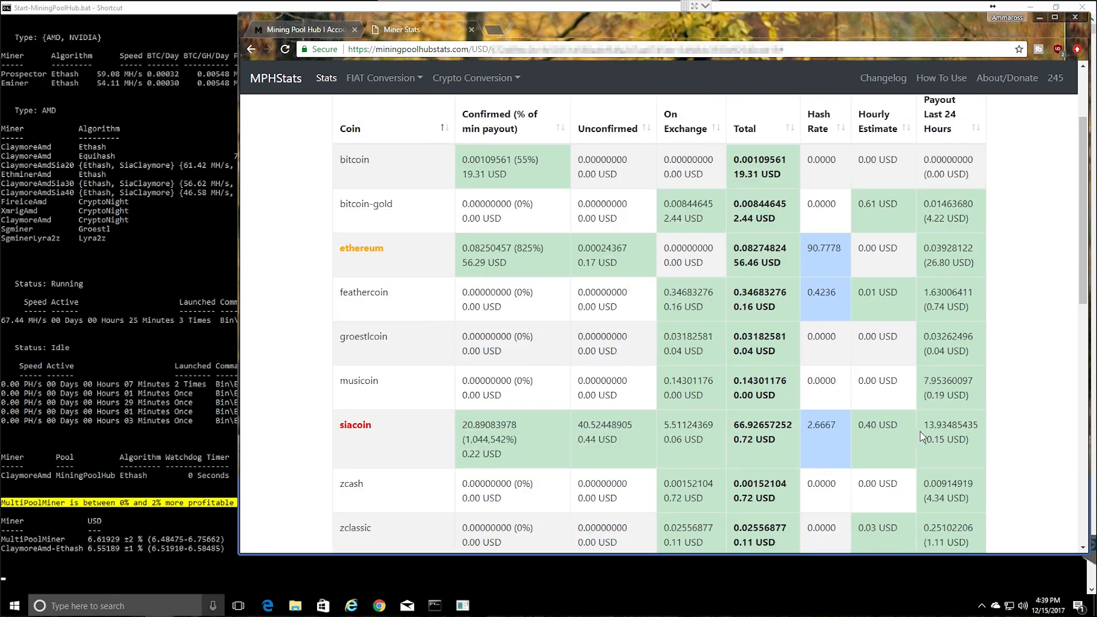
pyautogui.moveTo(417, 305)
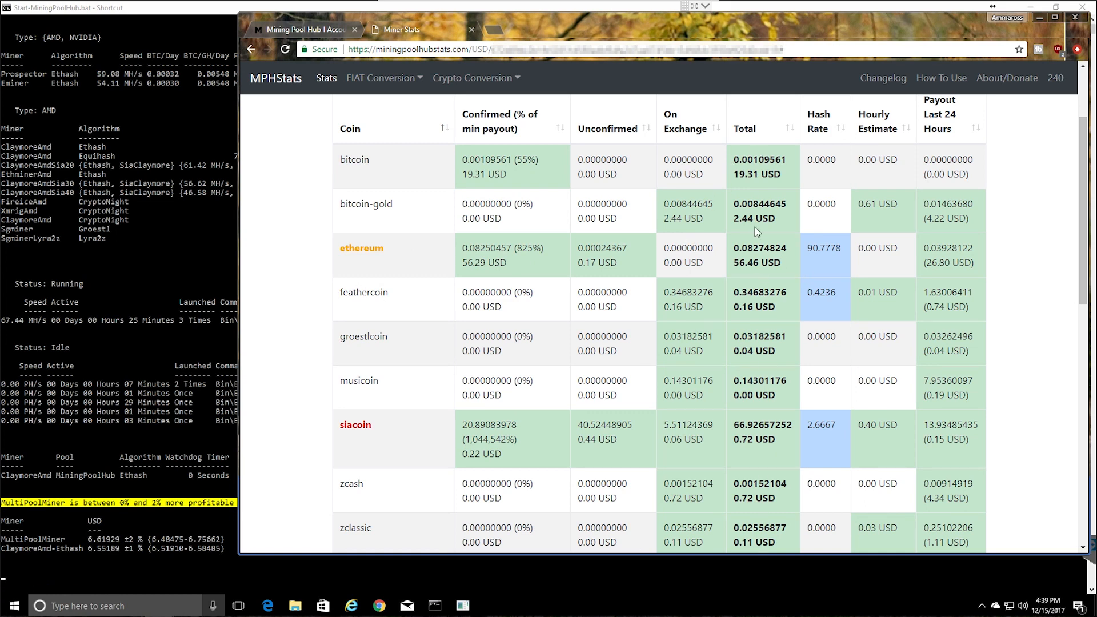
pyautogui.moveTo(811, 238)
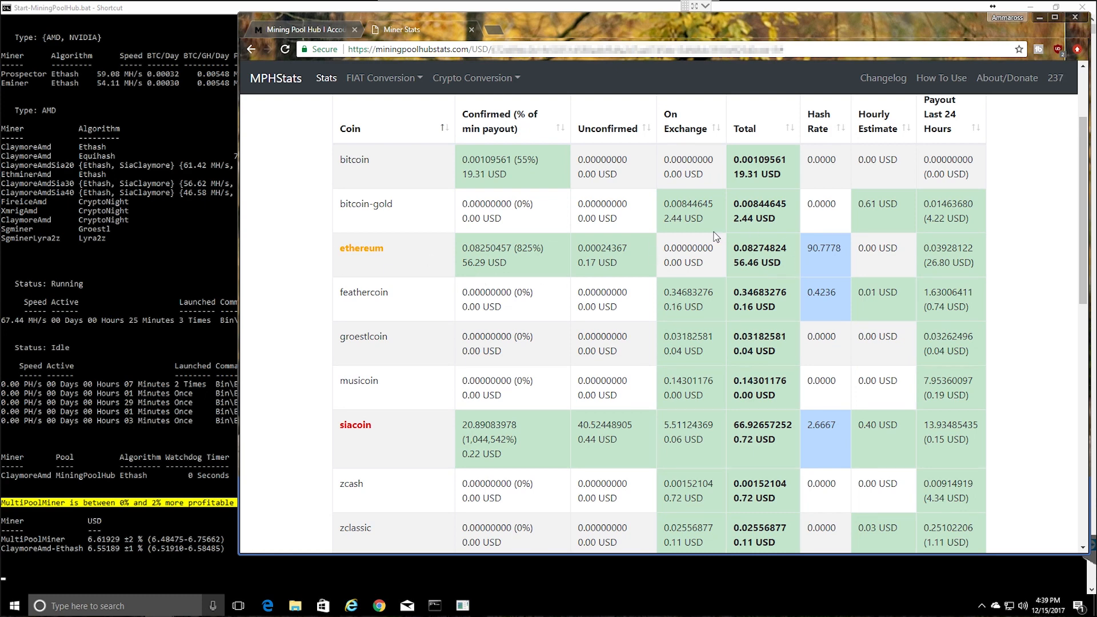
pyautogui.scroll(-3)
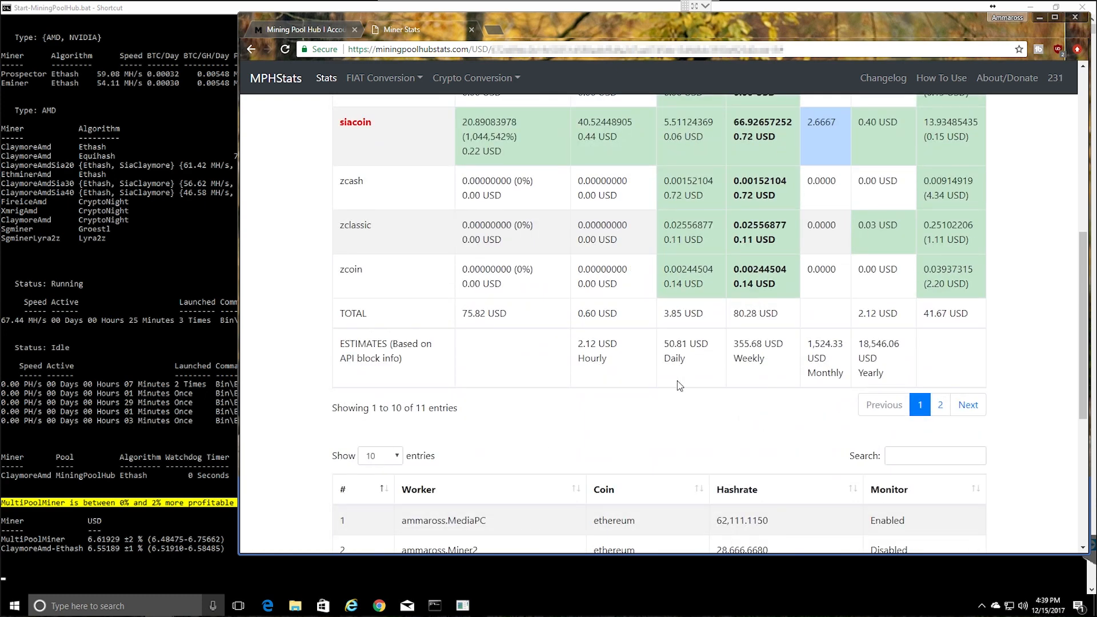
pyautogui.scroll(-3)
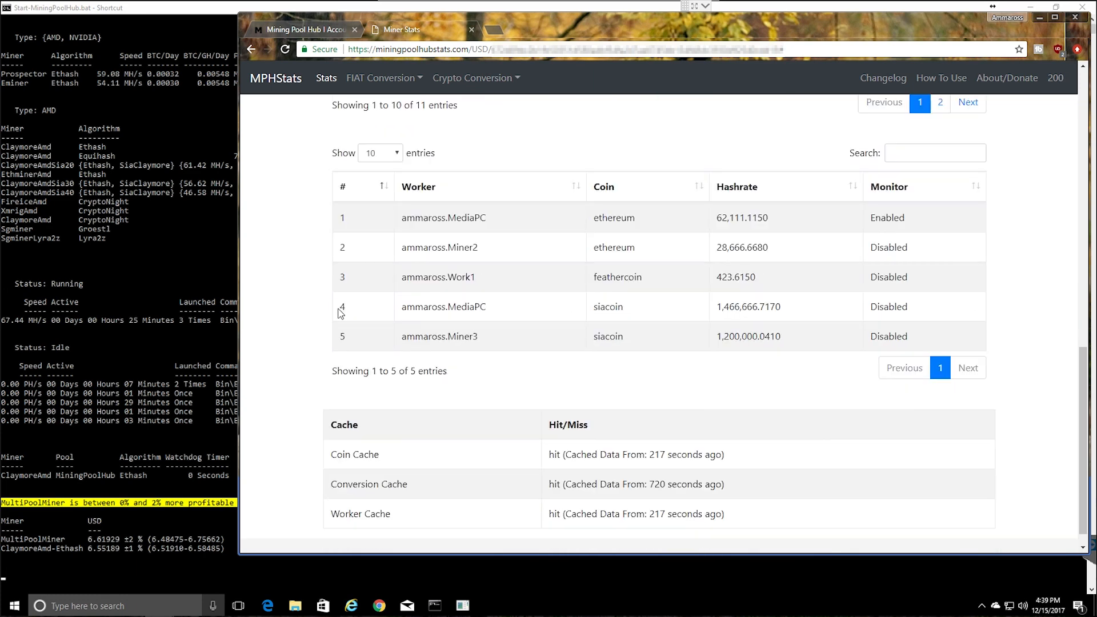
pyautogui.moveTo(735, 393)
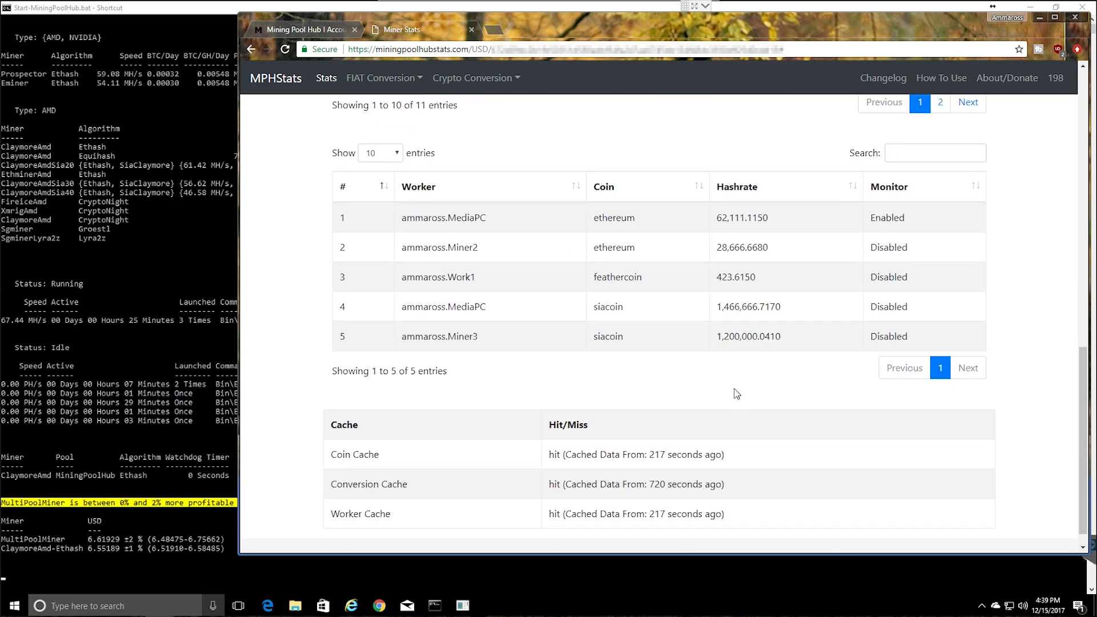
pyautogui.scroll(-3)
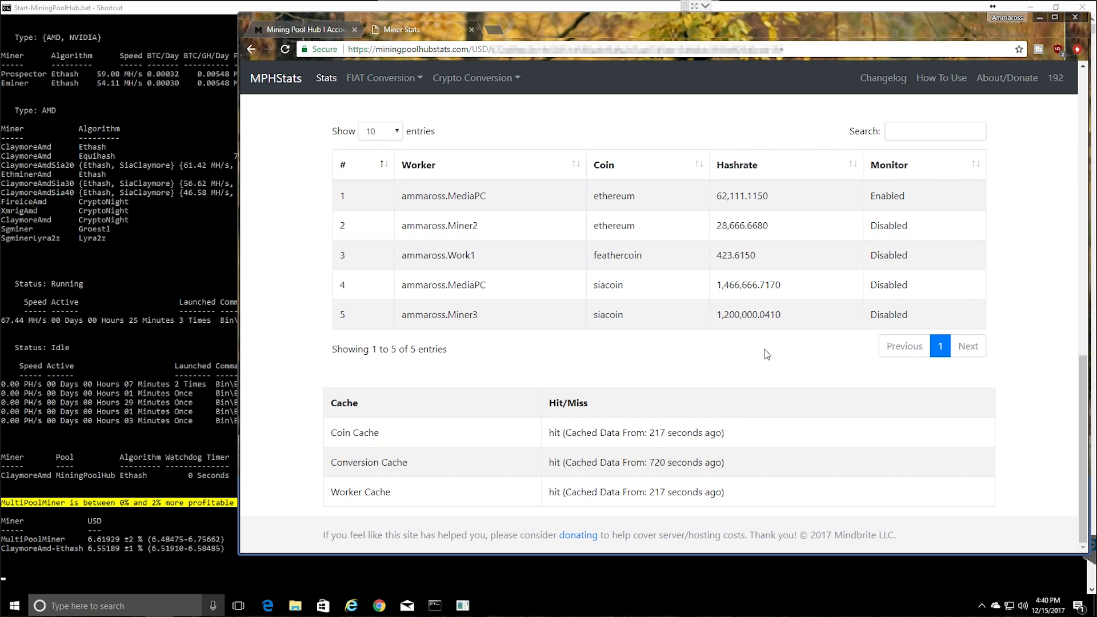
pyautogui.click(325, 78)
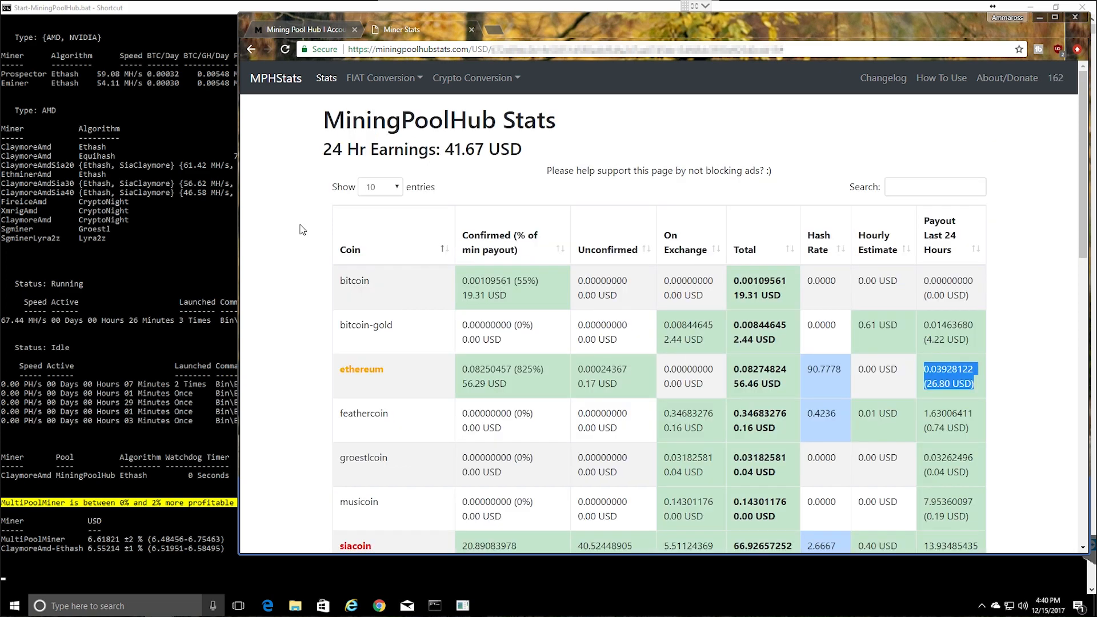